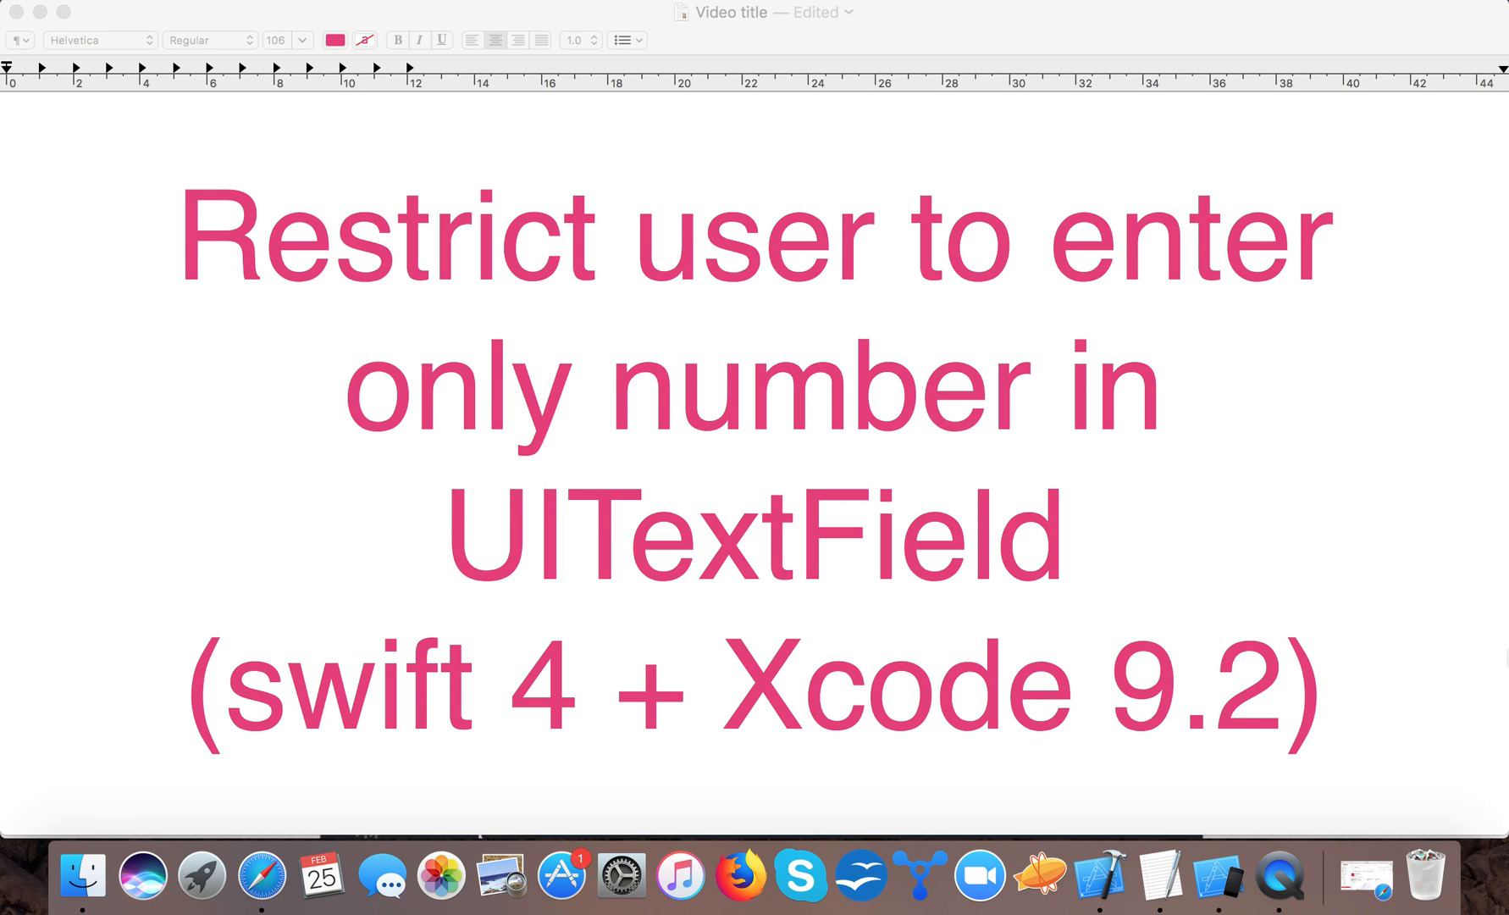
mouse_move(1100, 878)
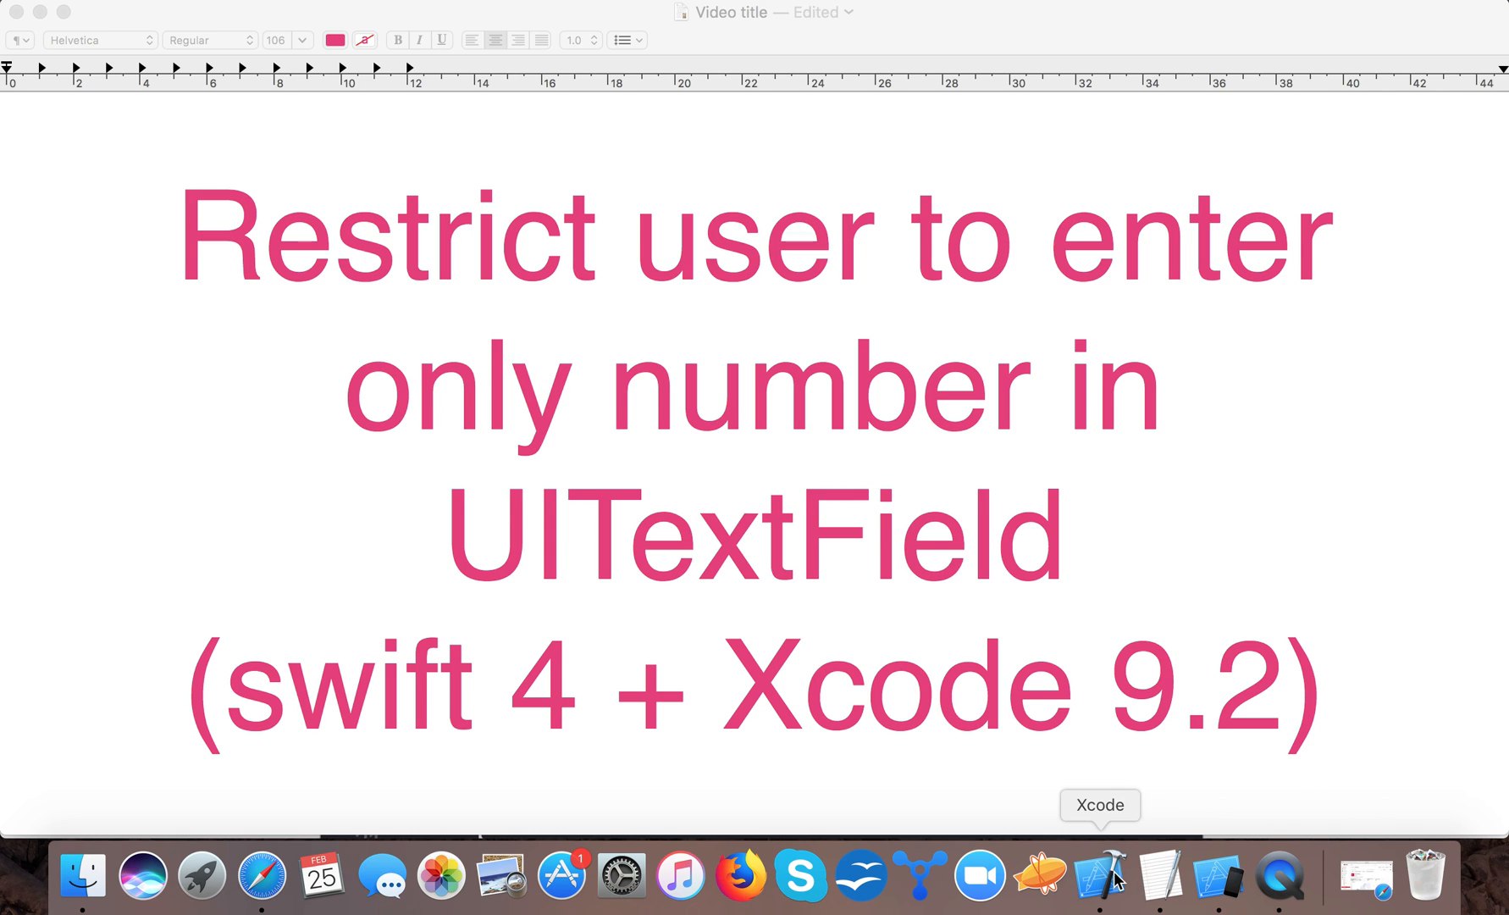
Switch from the TextEdit title card to the RestrictNumberUItextField project in Xcode.
click(1103, 877)
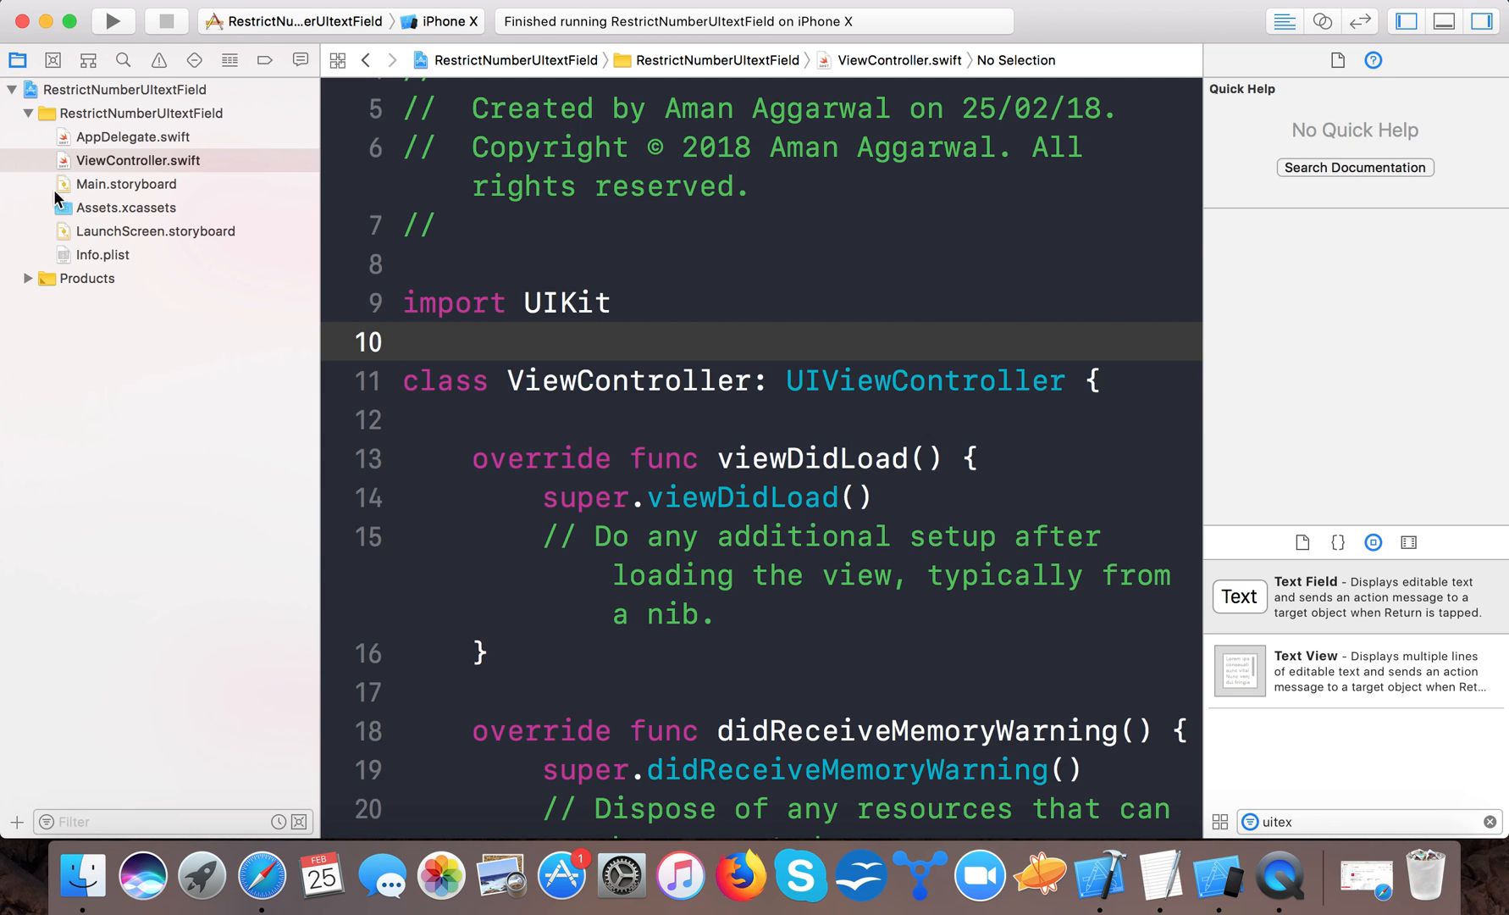
In Main.storyboard, give the main view a yellow background and drop a text field near its top.
click(126, 183)
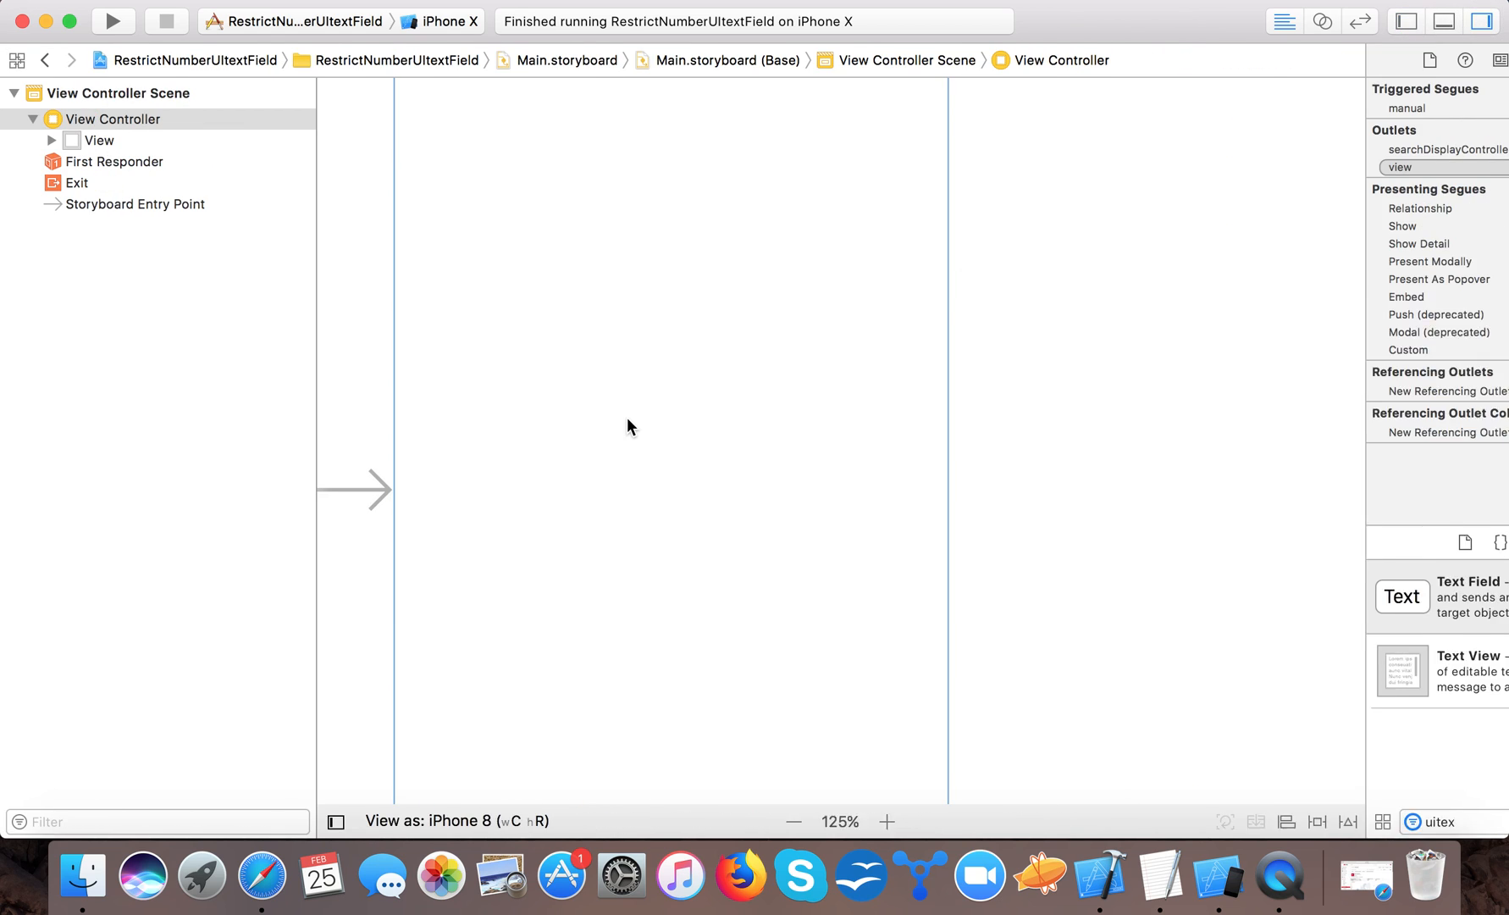
click(97, 139)
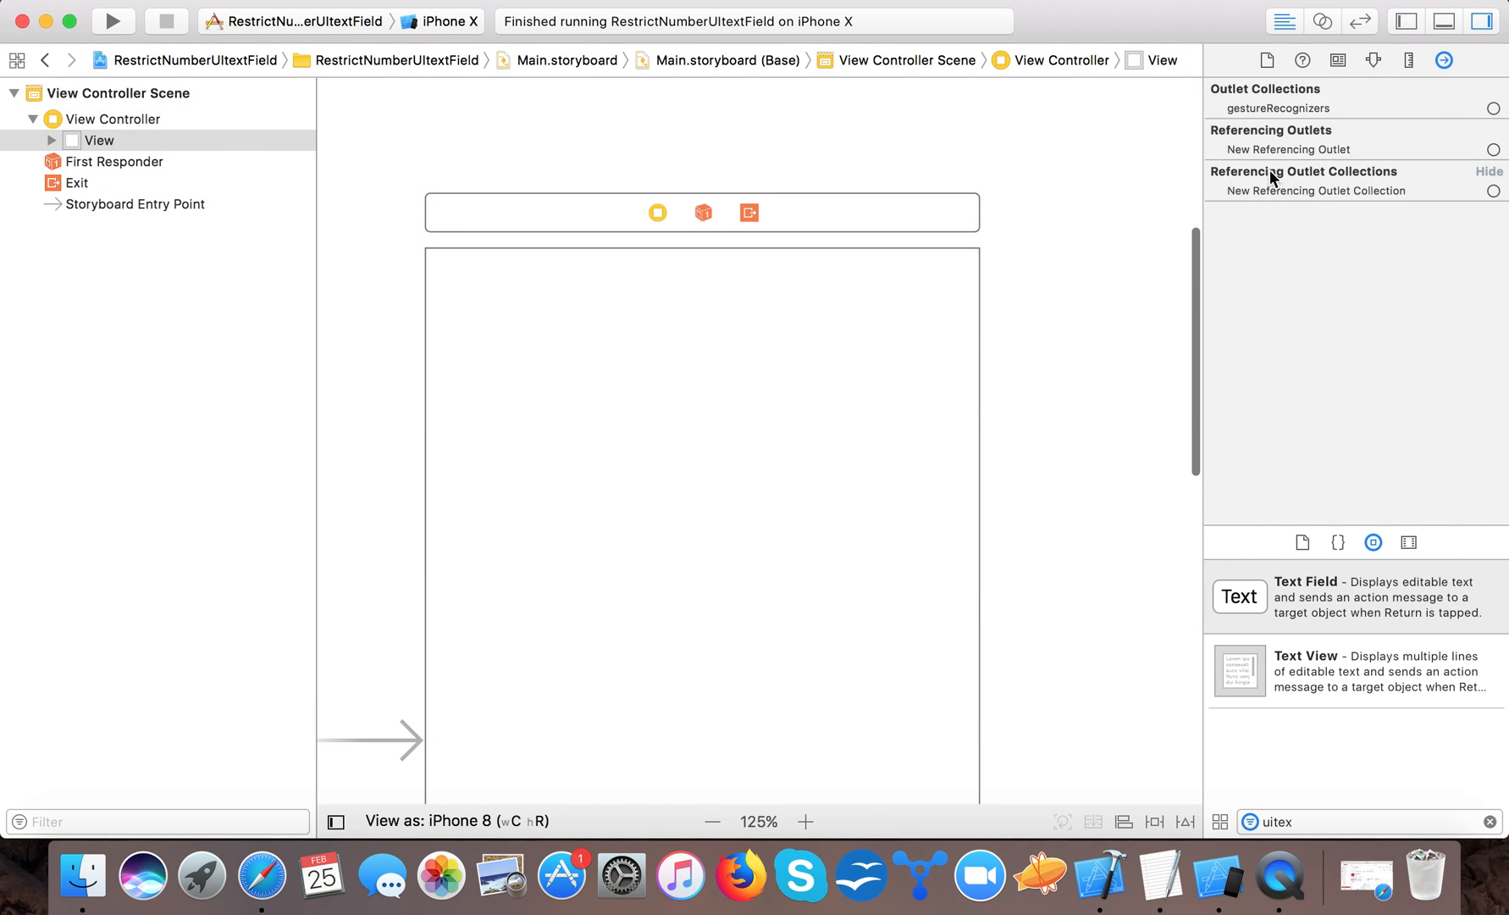
click(1372, 61)
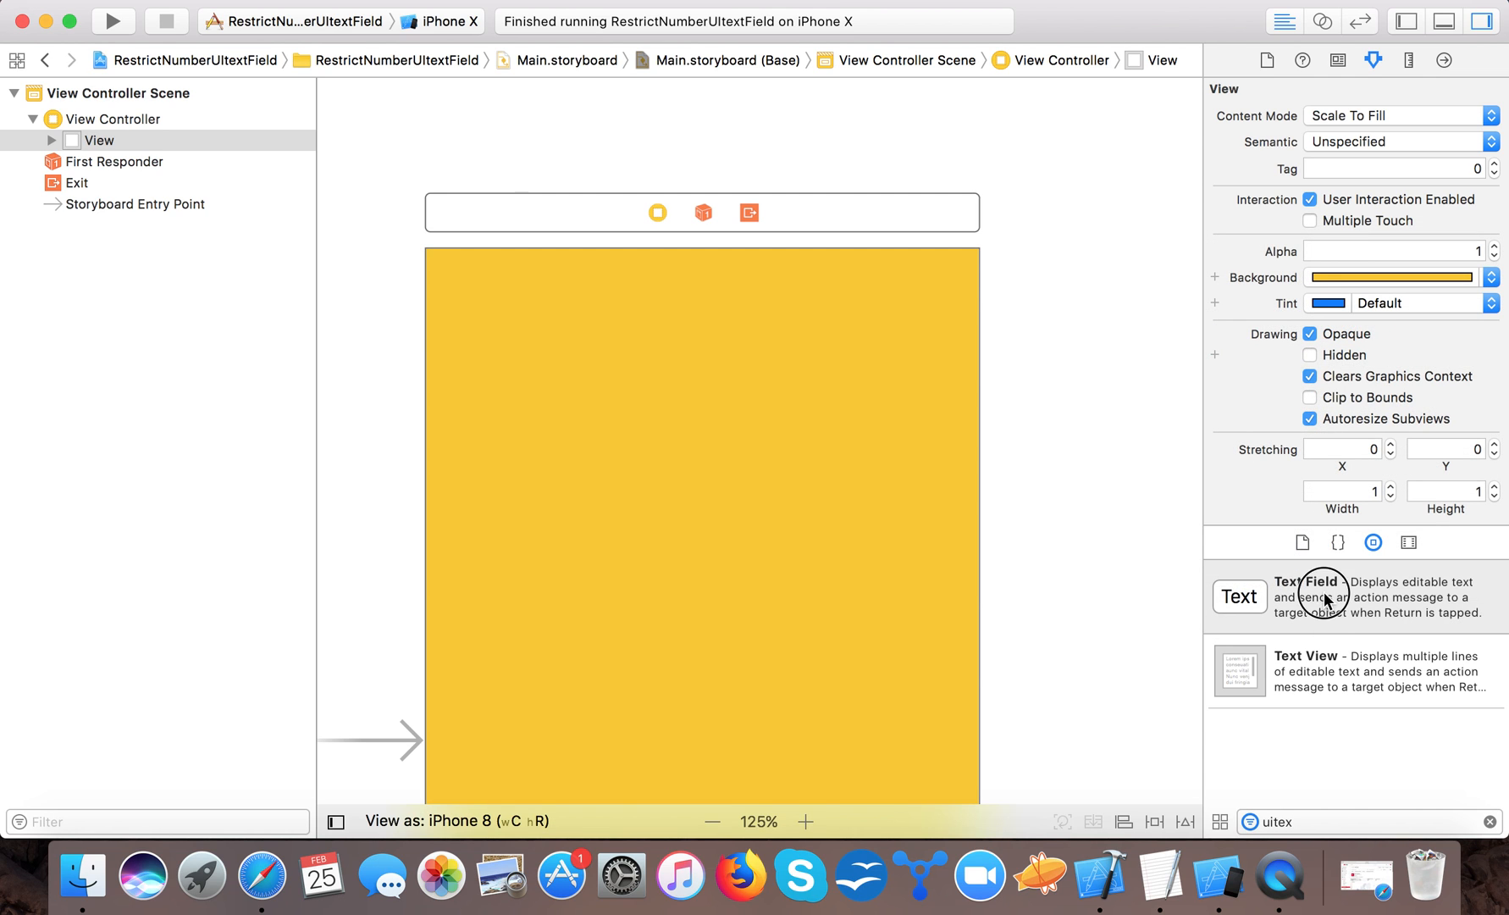
drag(1239, 596, 693, 372)
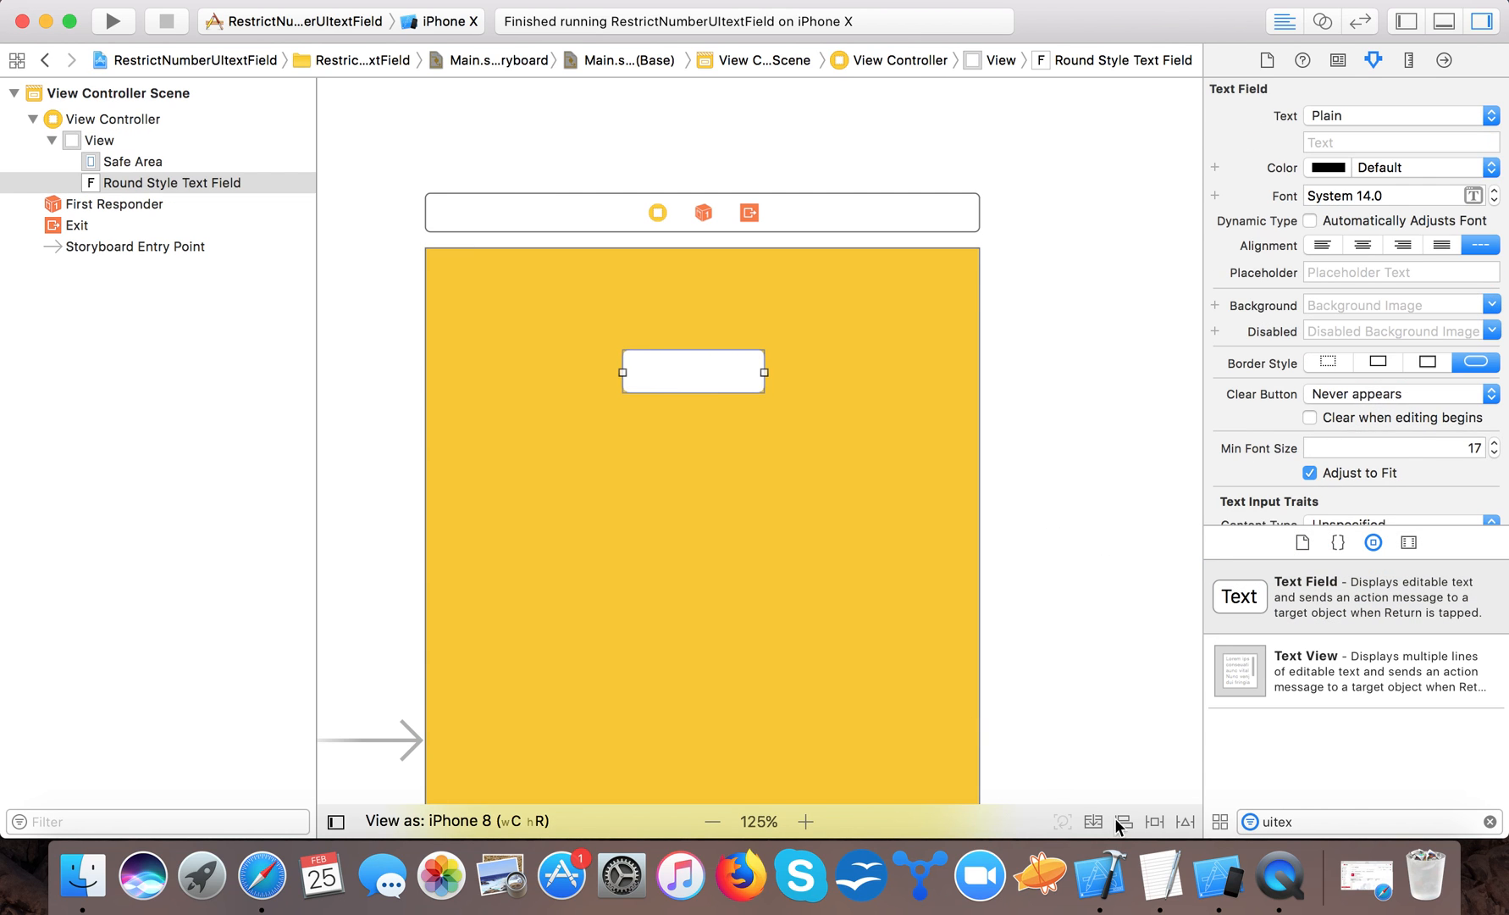
Pin the text field 50 points from the top and 20 from each side.
click(1152, 821)
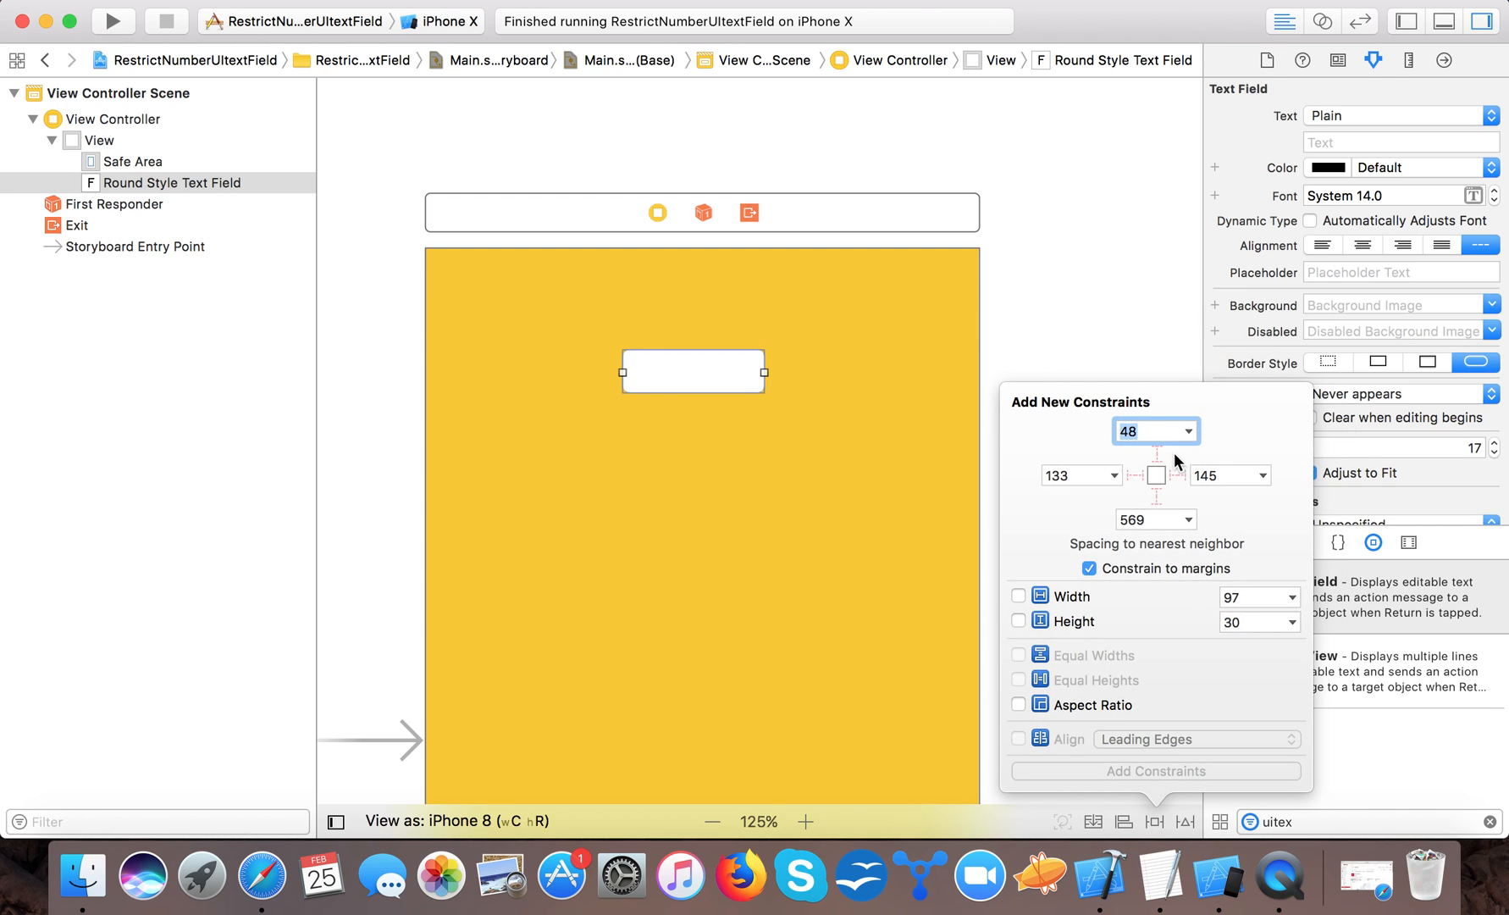
text(50)
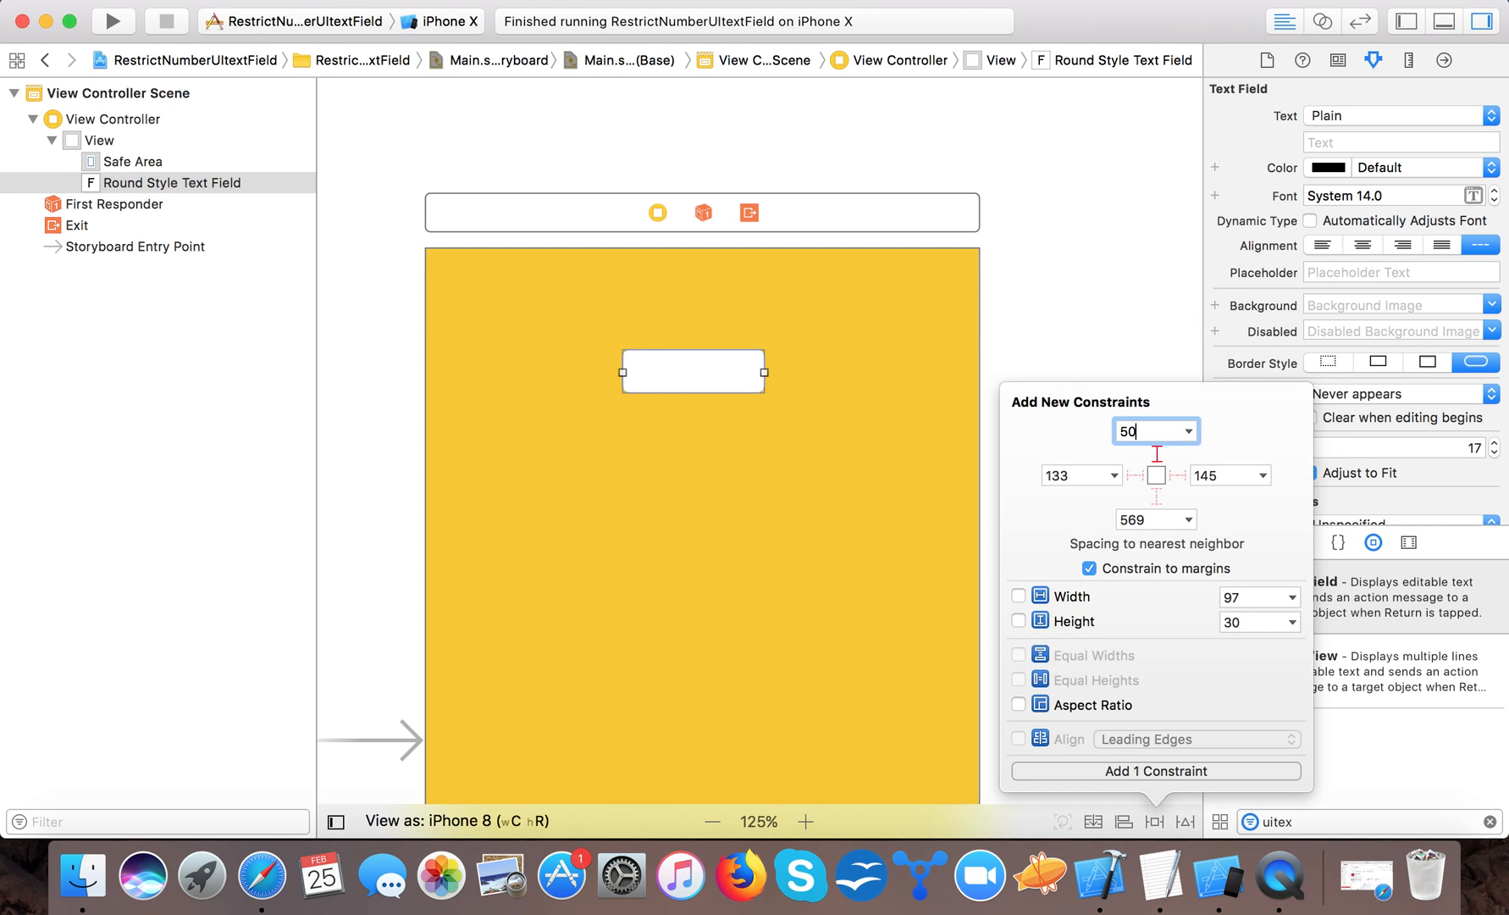
click(1073, 474)
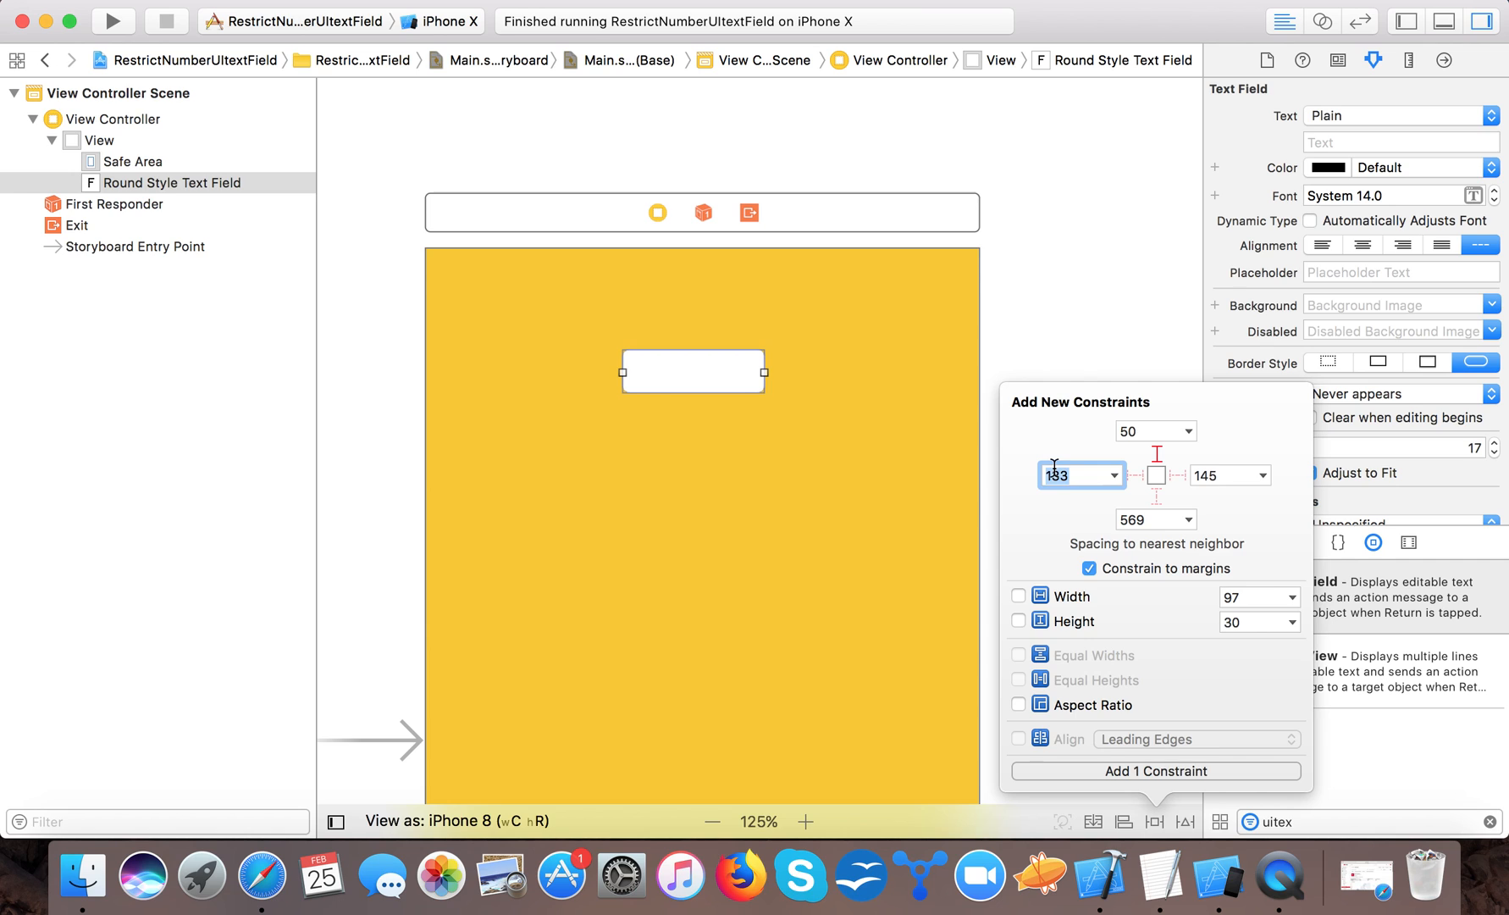
text(20)
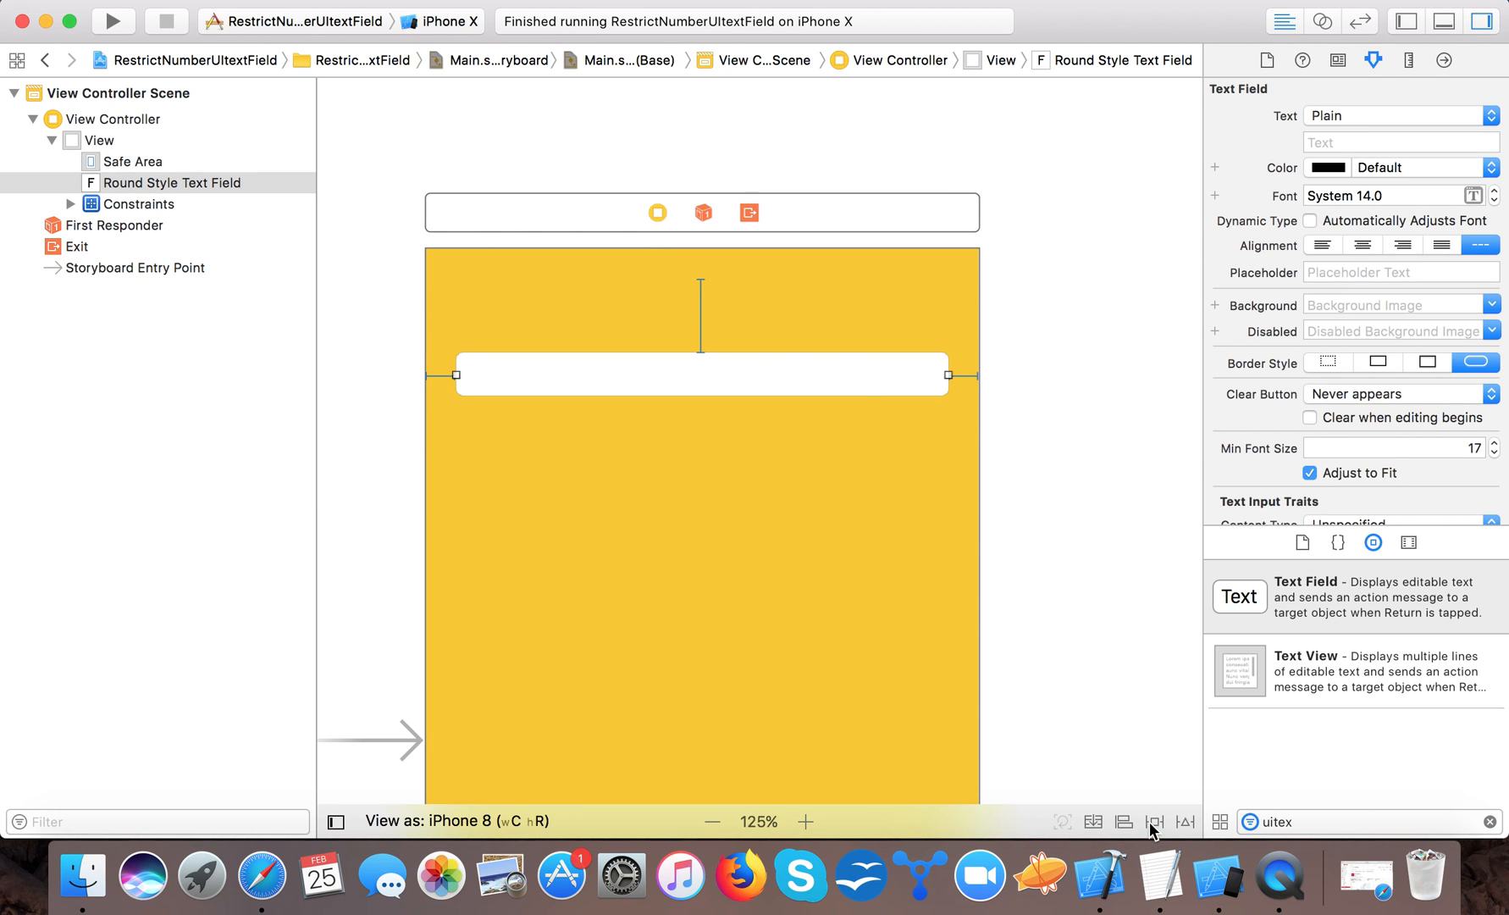
Add a fixed, taller height constraint to the text field.
click(1152, 821)
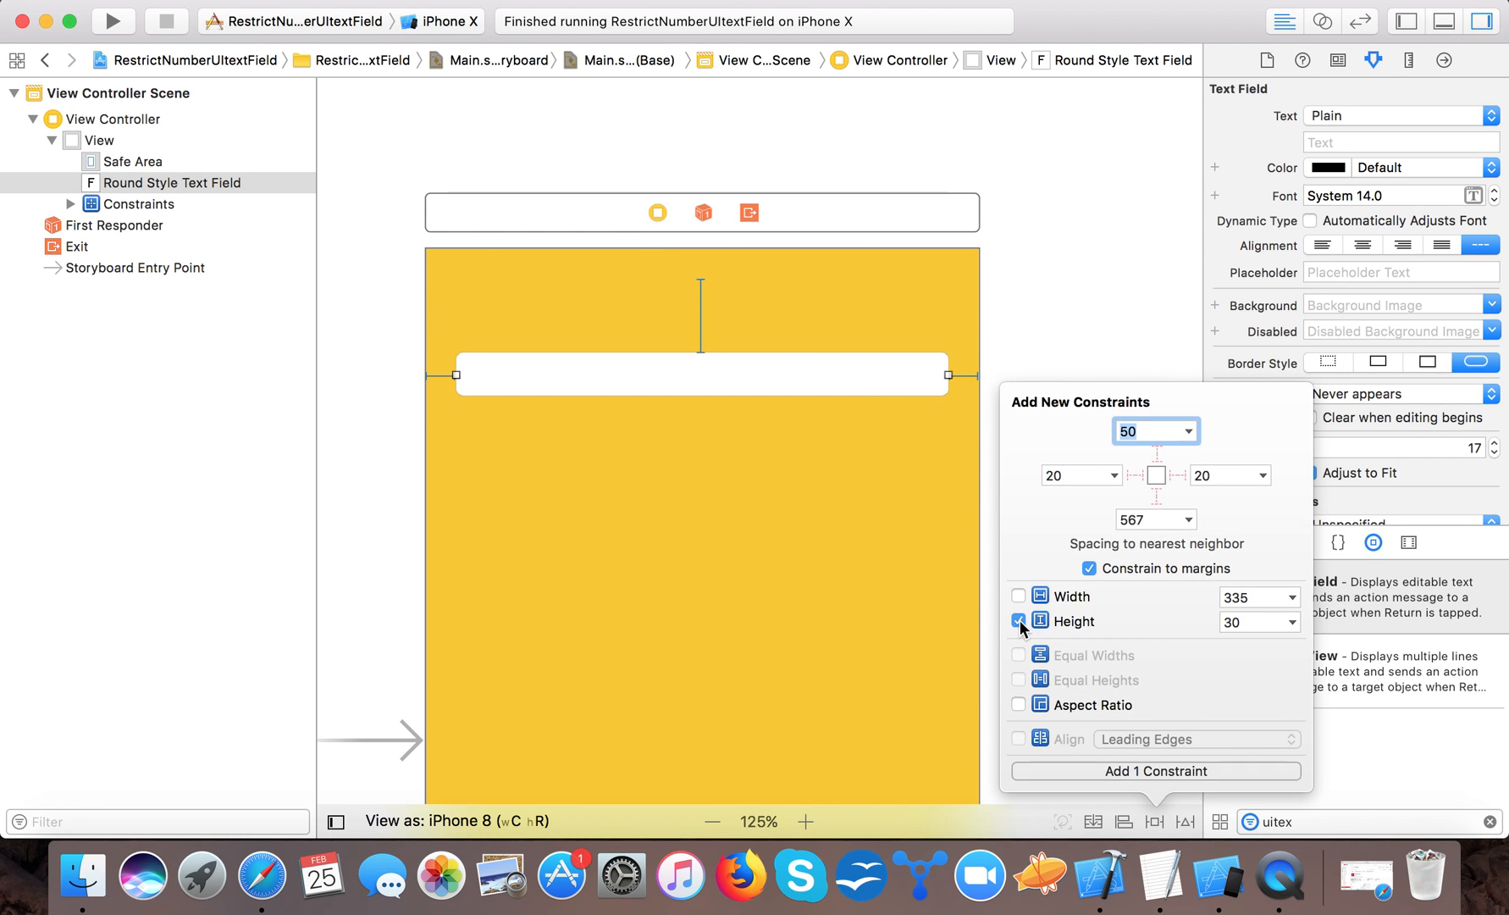
click(1256, 620)
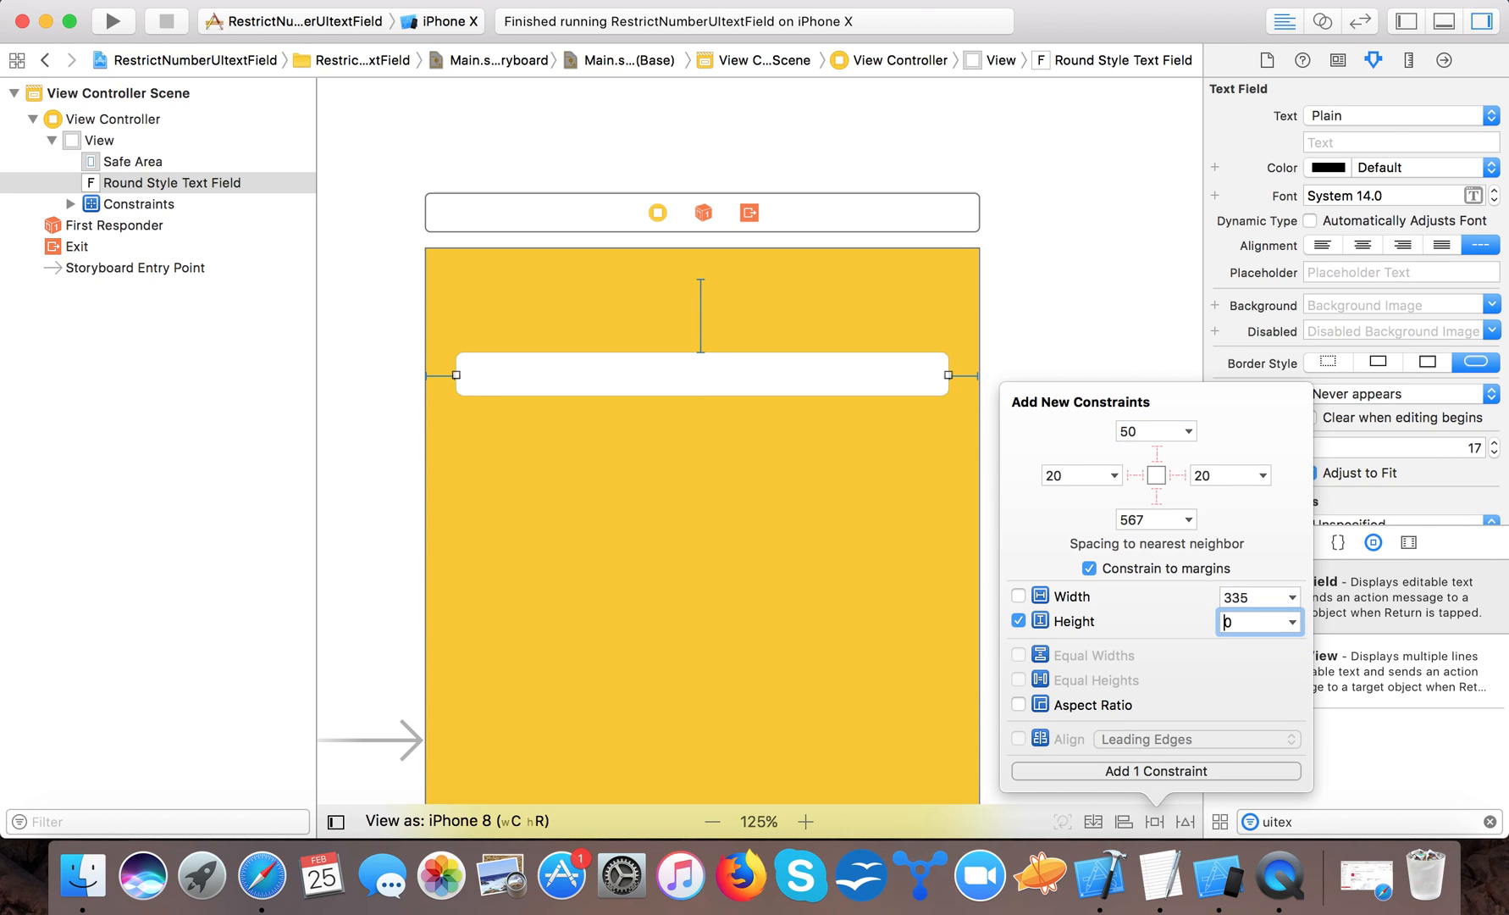
click(1155, 770)
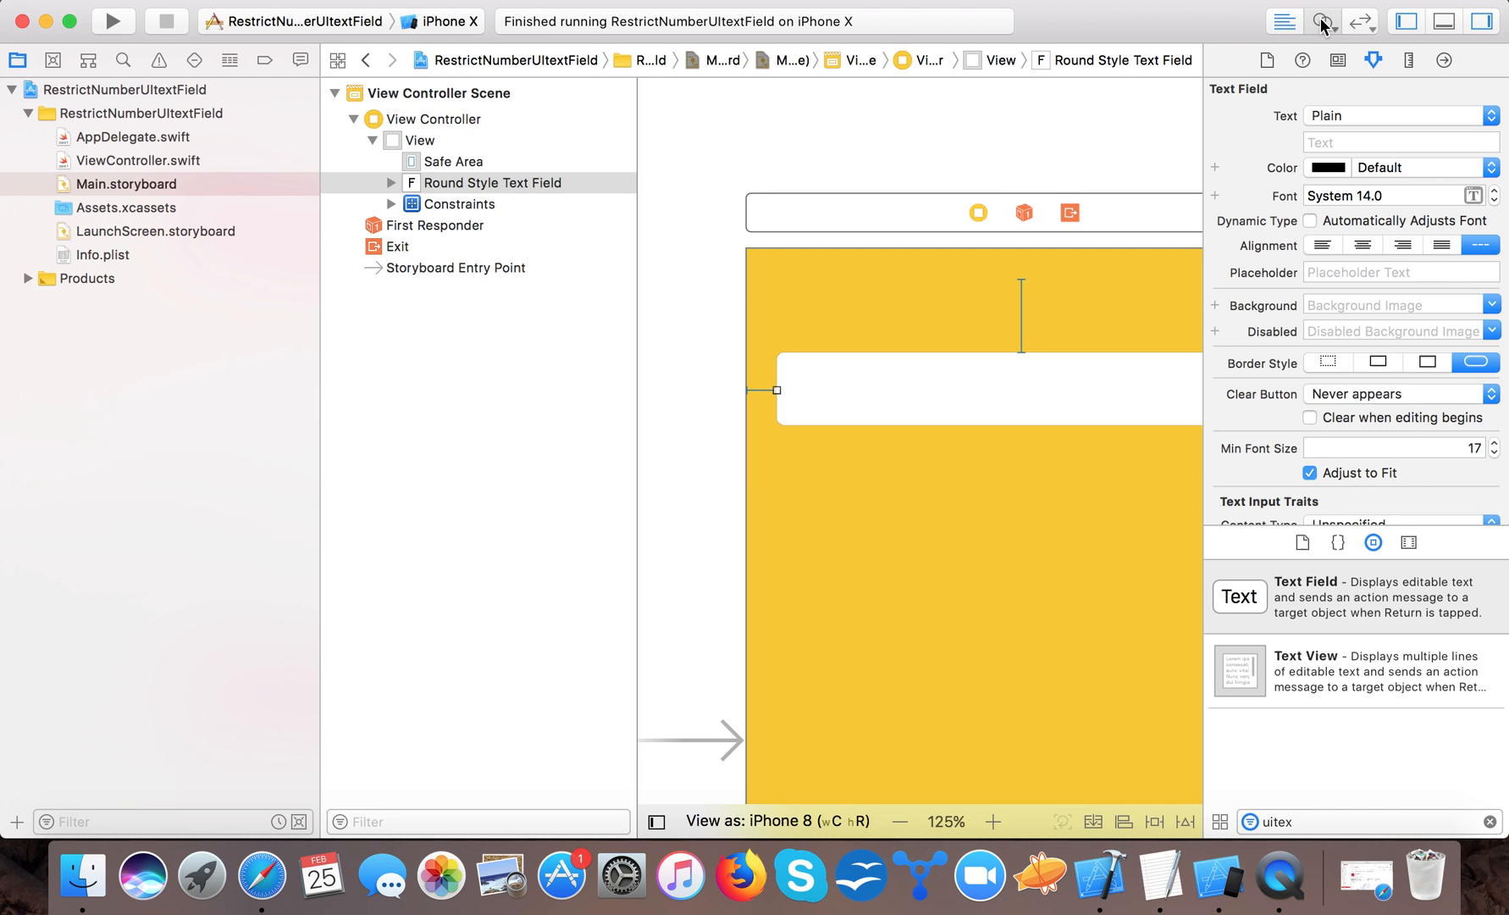
Drag the text field's referencing outlet into ViewController as txtMobileNumber and connect it.
click(1324, 21)
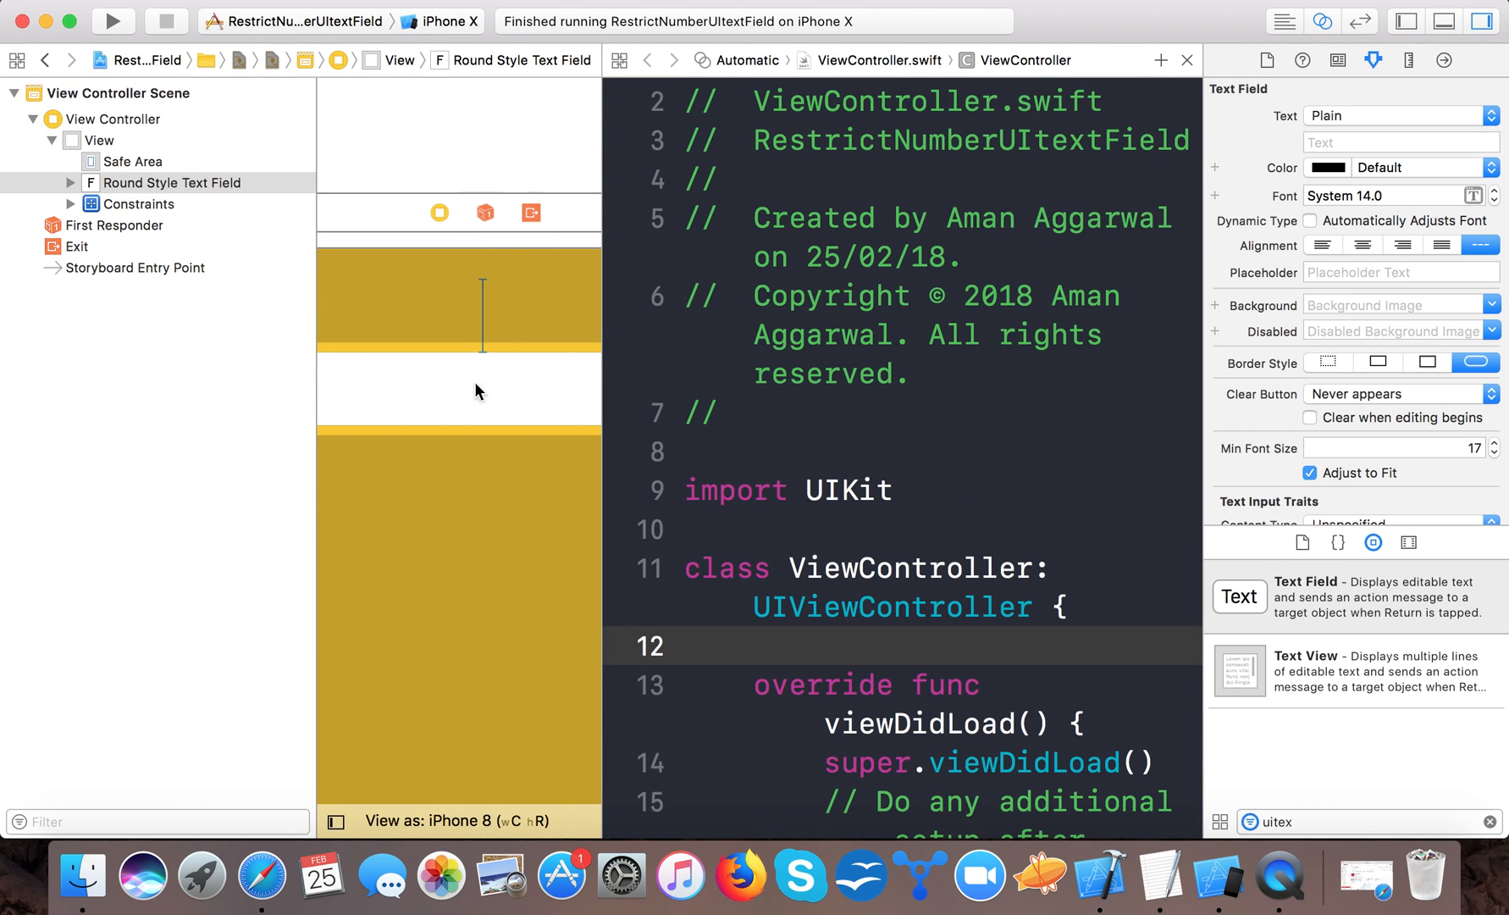
click(171, 183)
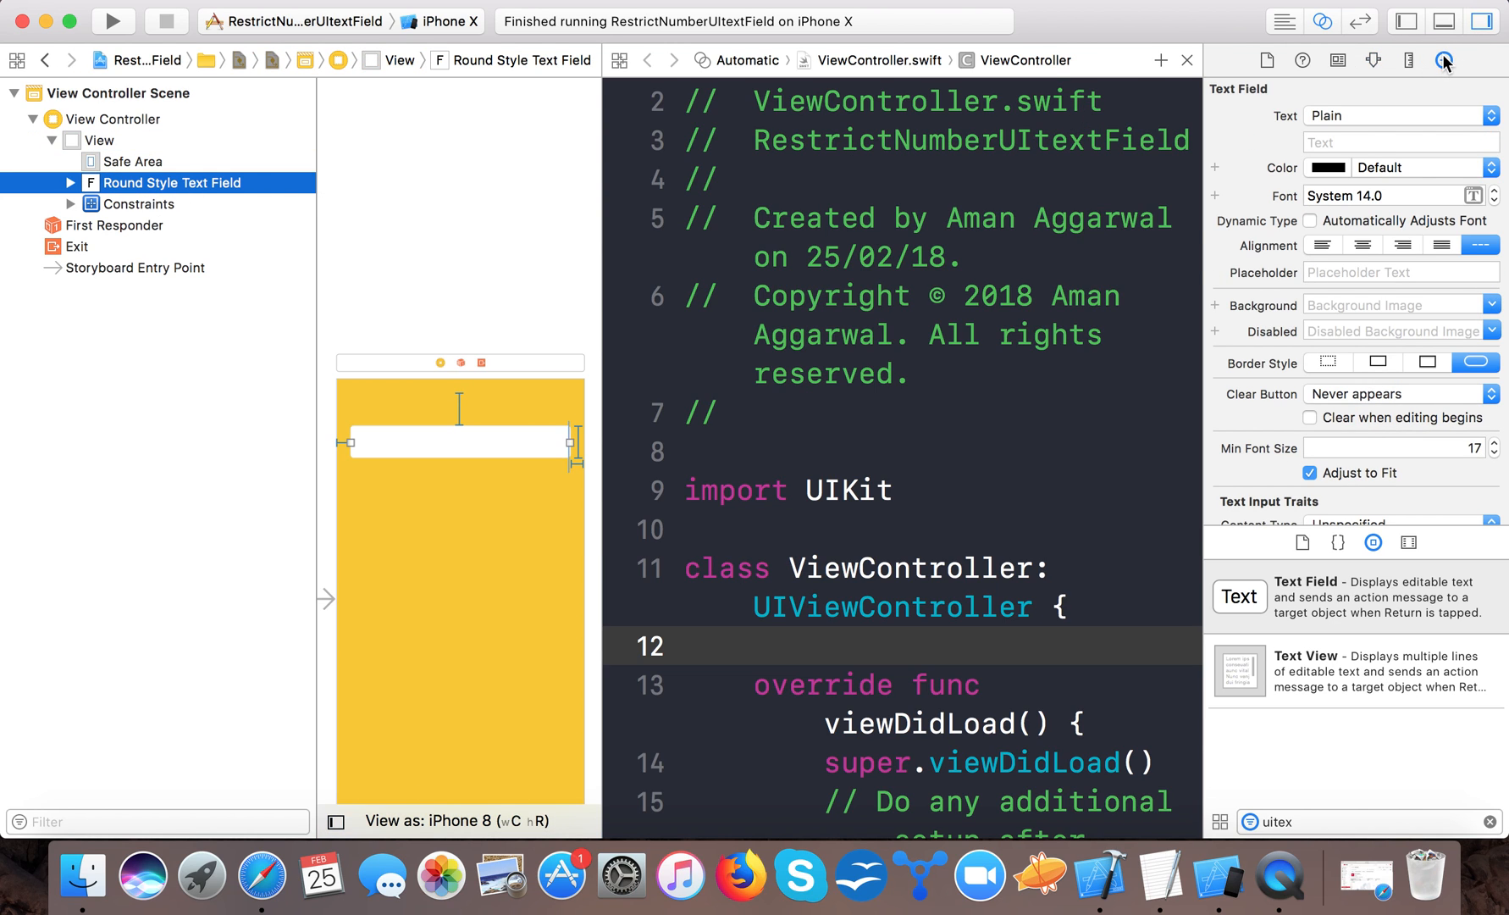
click(1443, 59)
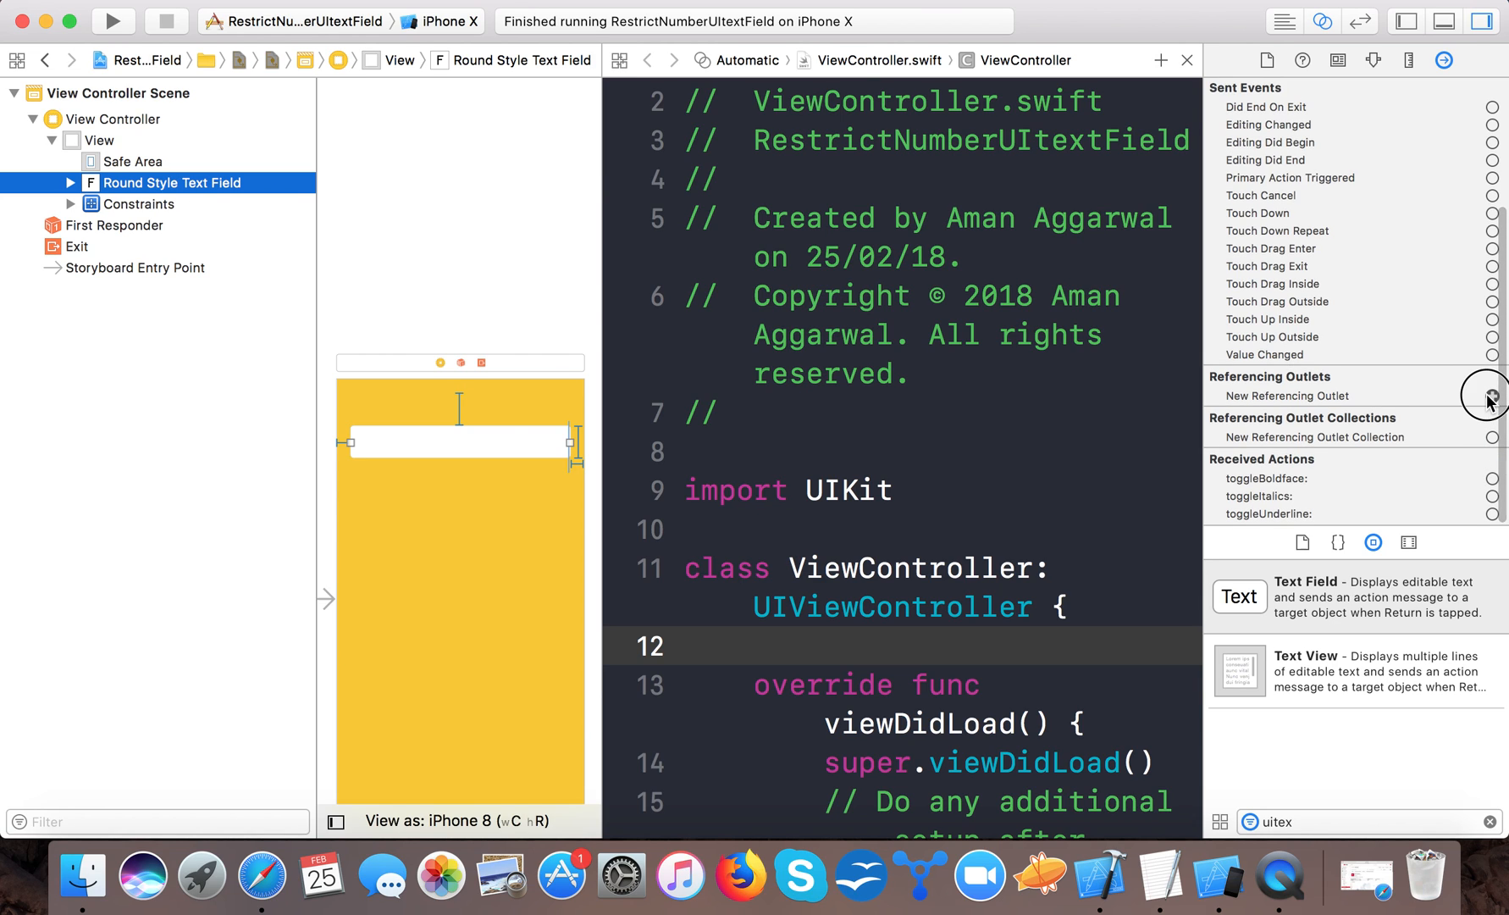
drag(1493, 395, 816, 636)
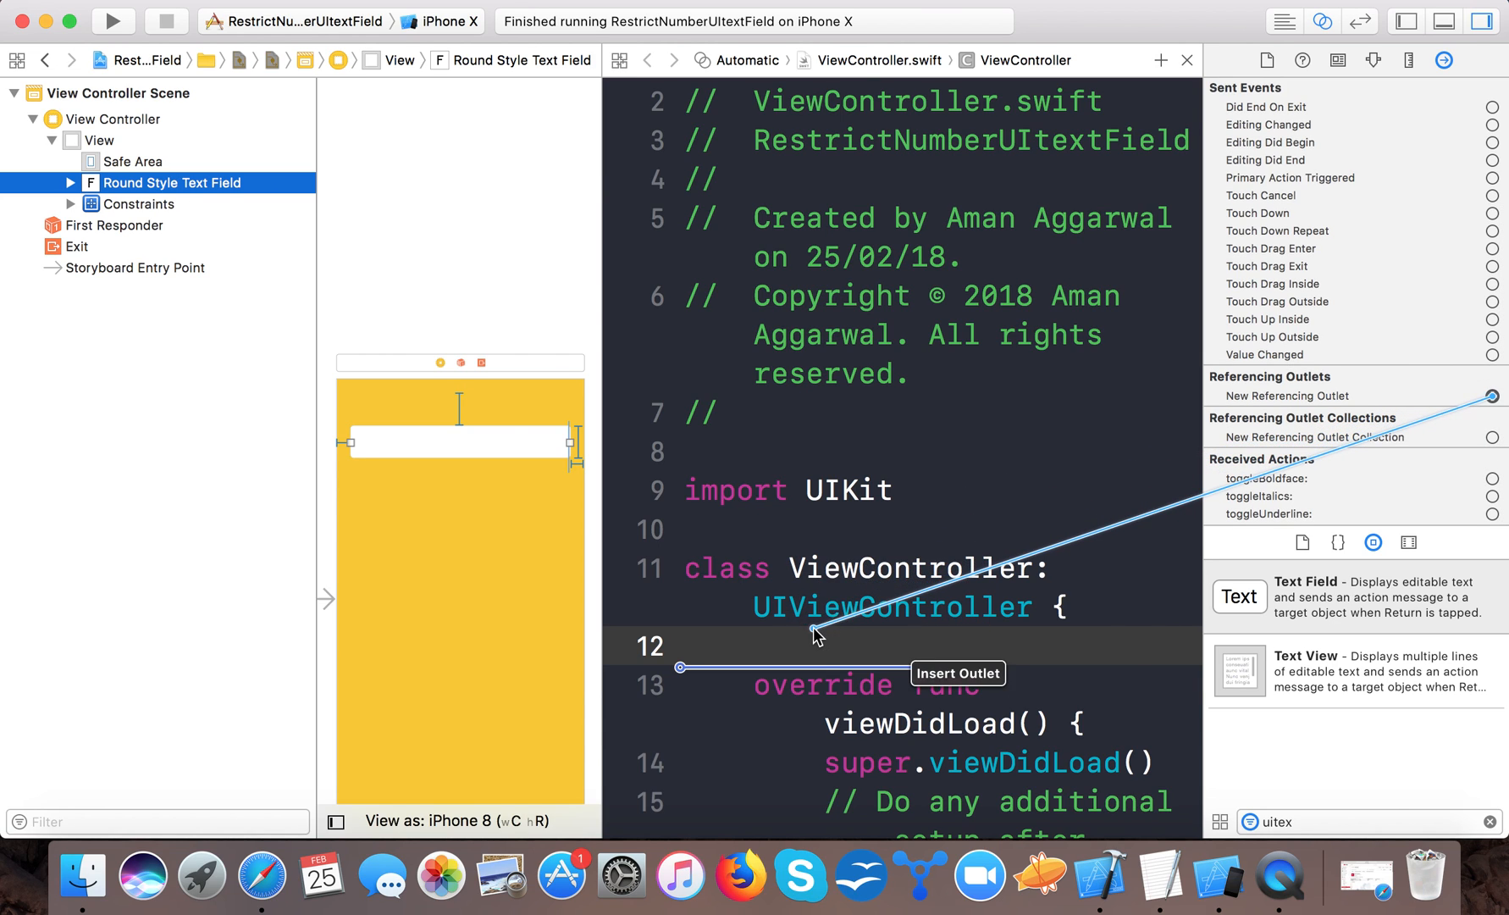
text(txtM)
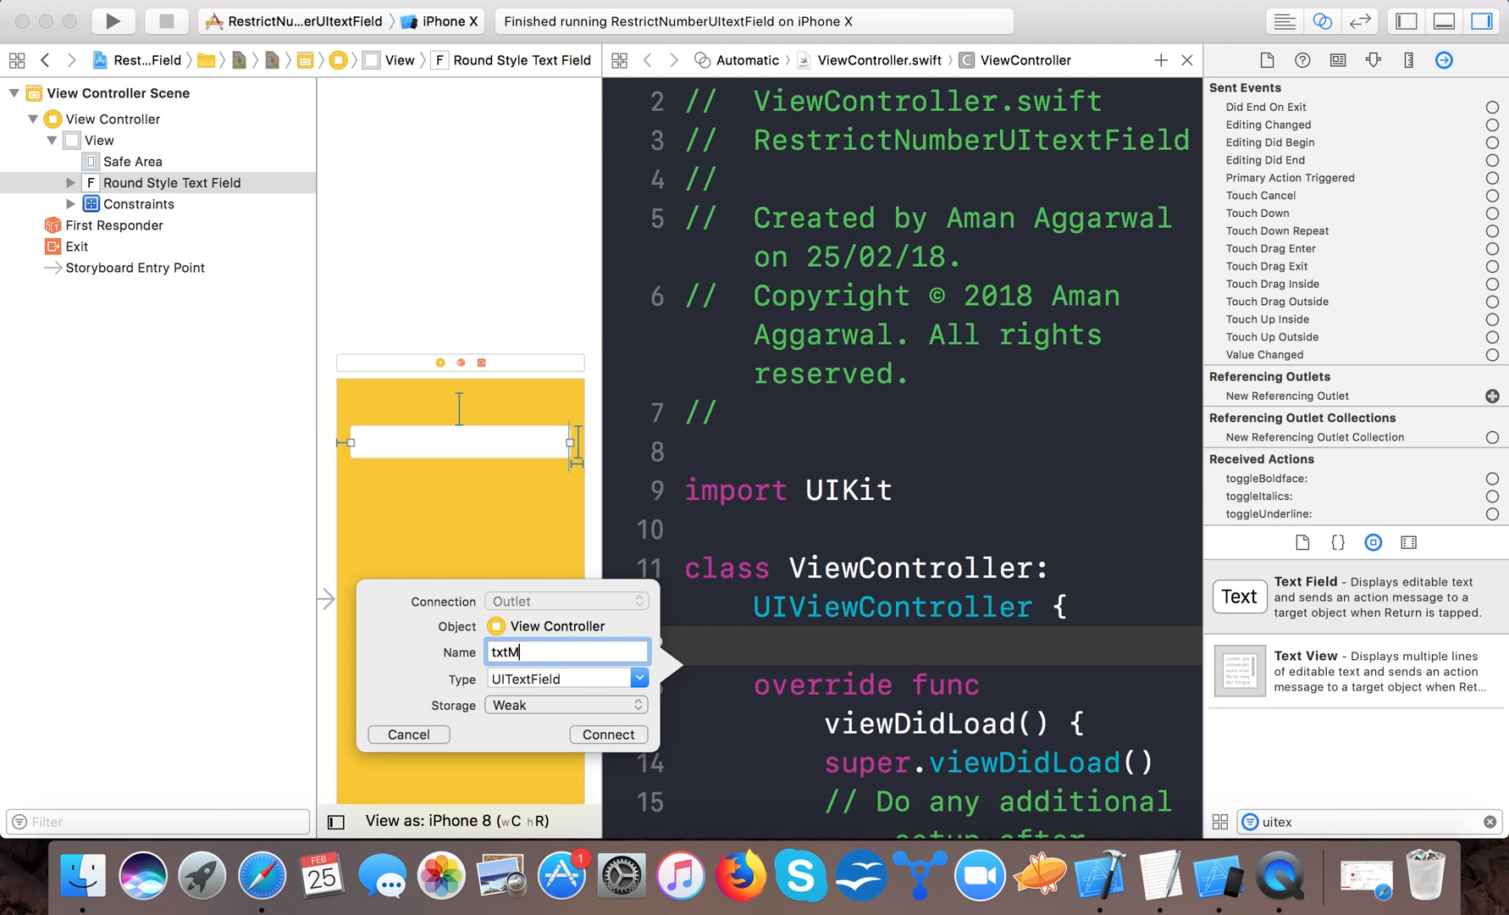
text(obile)
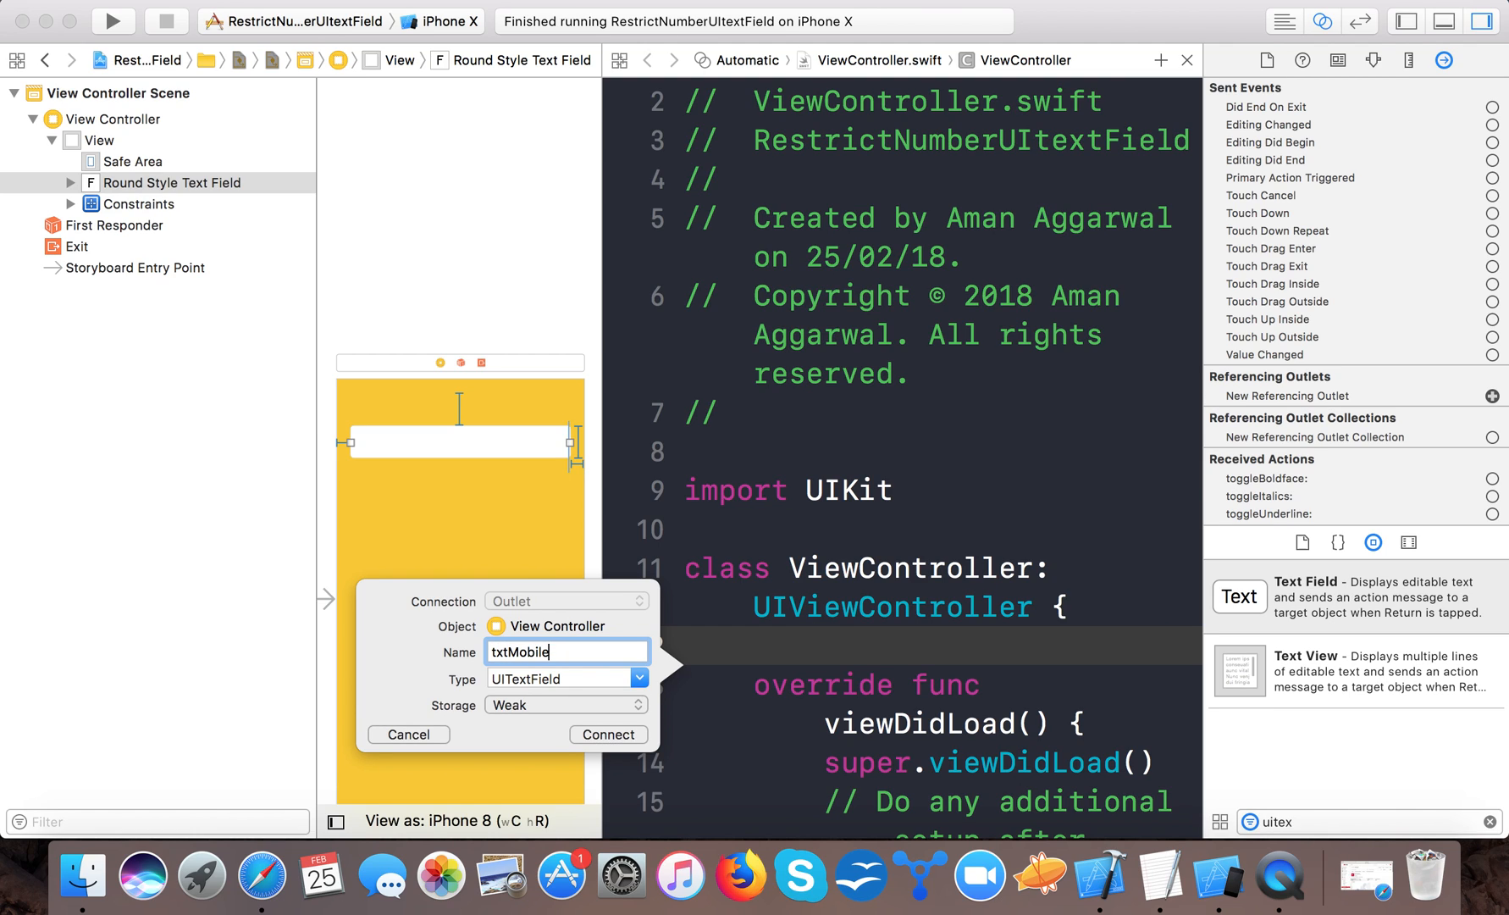
text(Number)
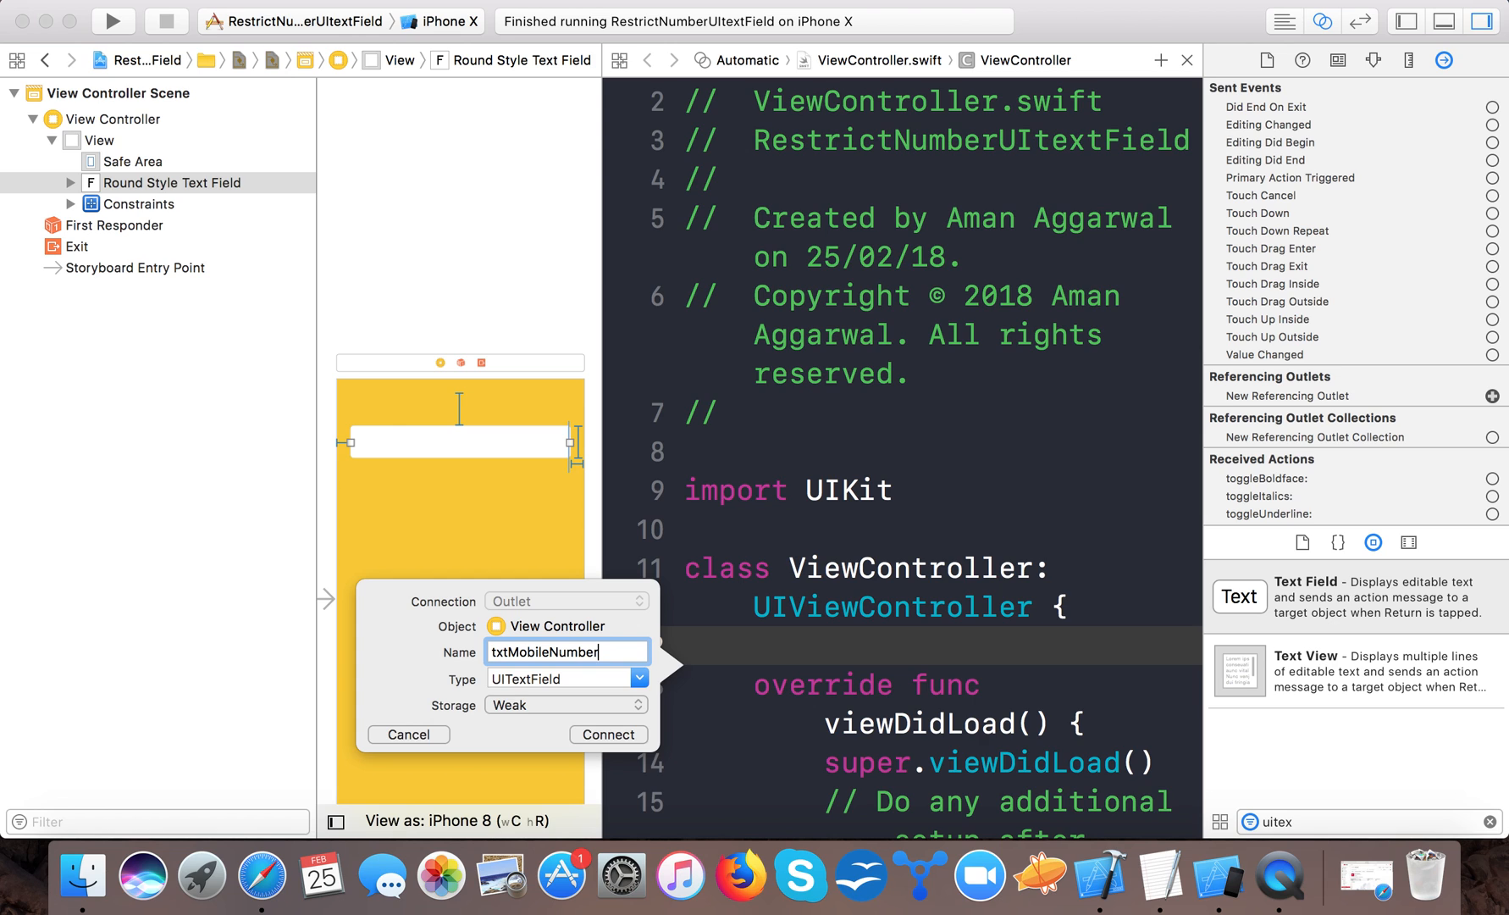
click(608, 734)
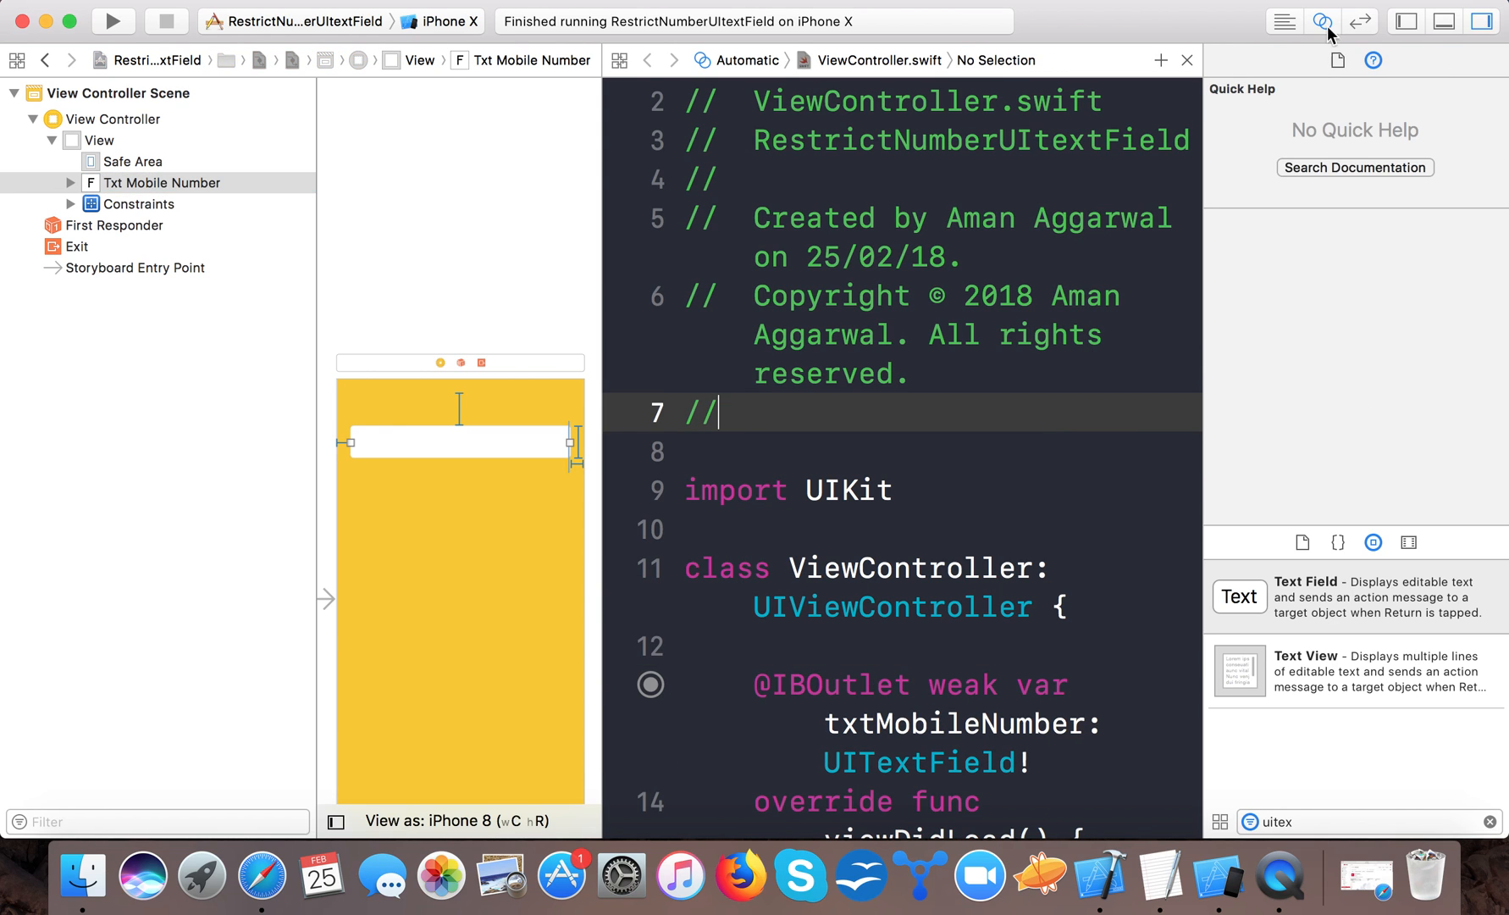
click(1405, 21)
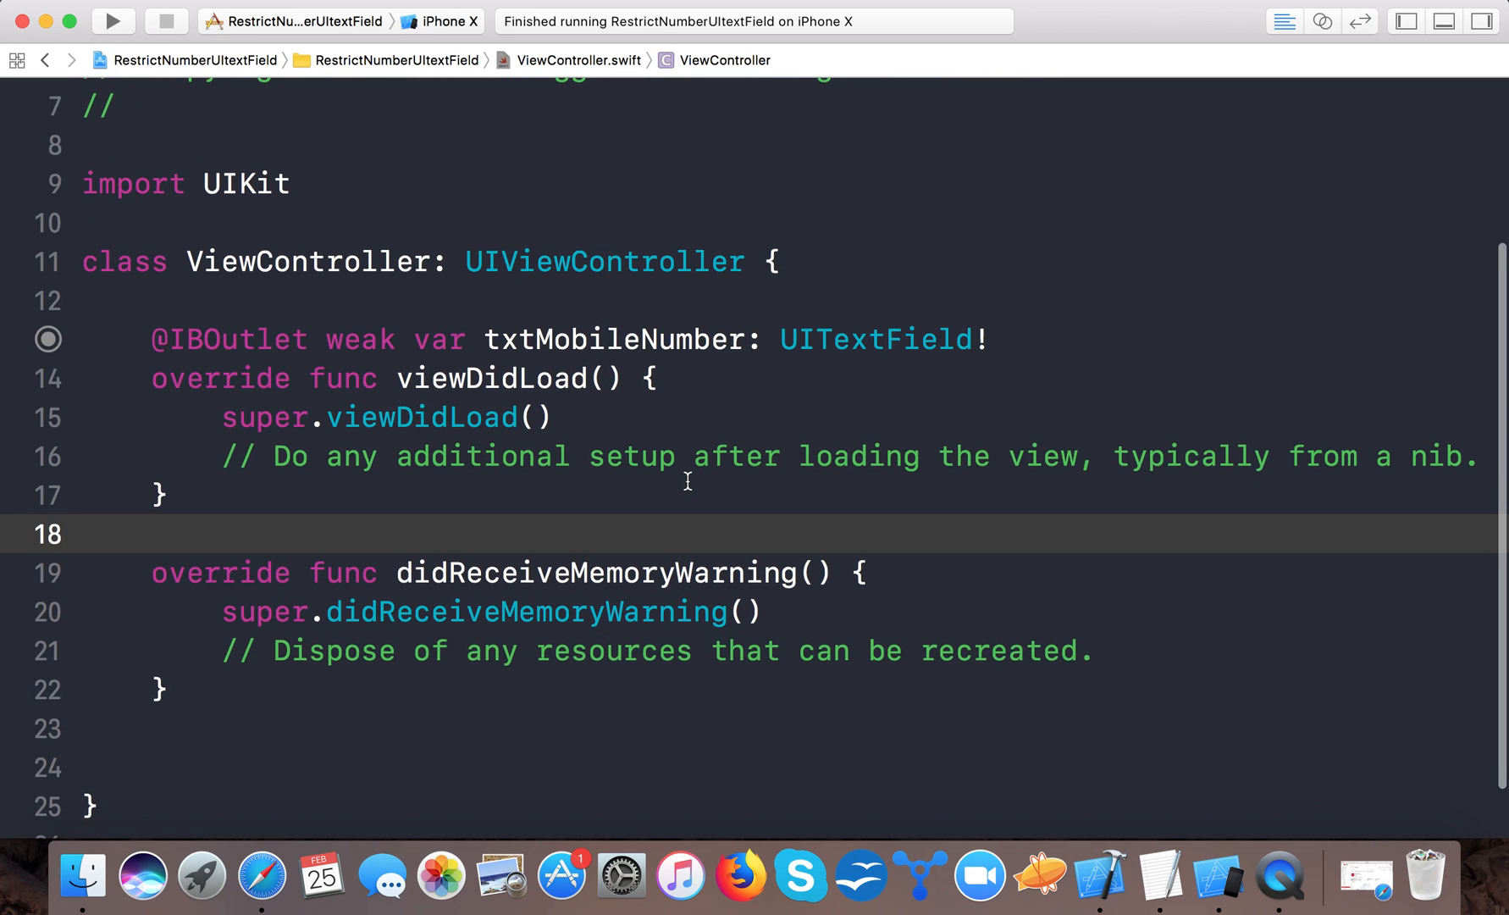
mouse_move(896, 353)
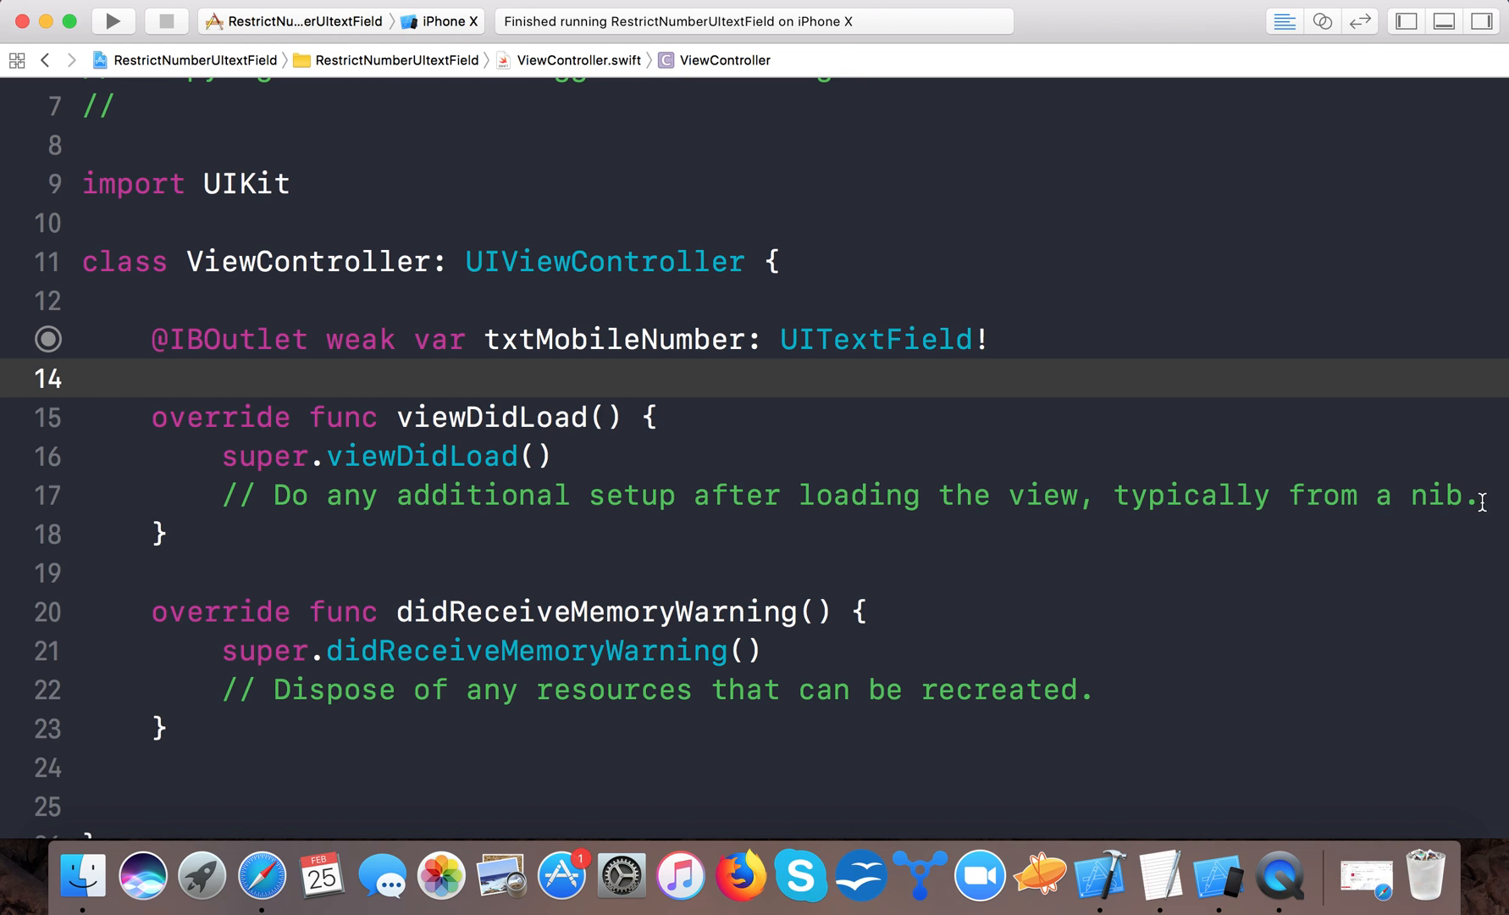
Set txtMobileNumber.delegate = self in viewDidLoad and add UITextFieldDelegate to the class.
text(txt)
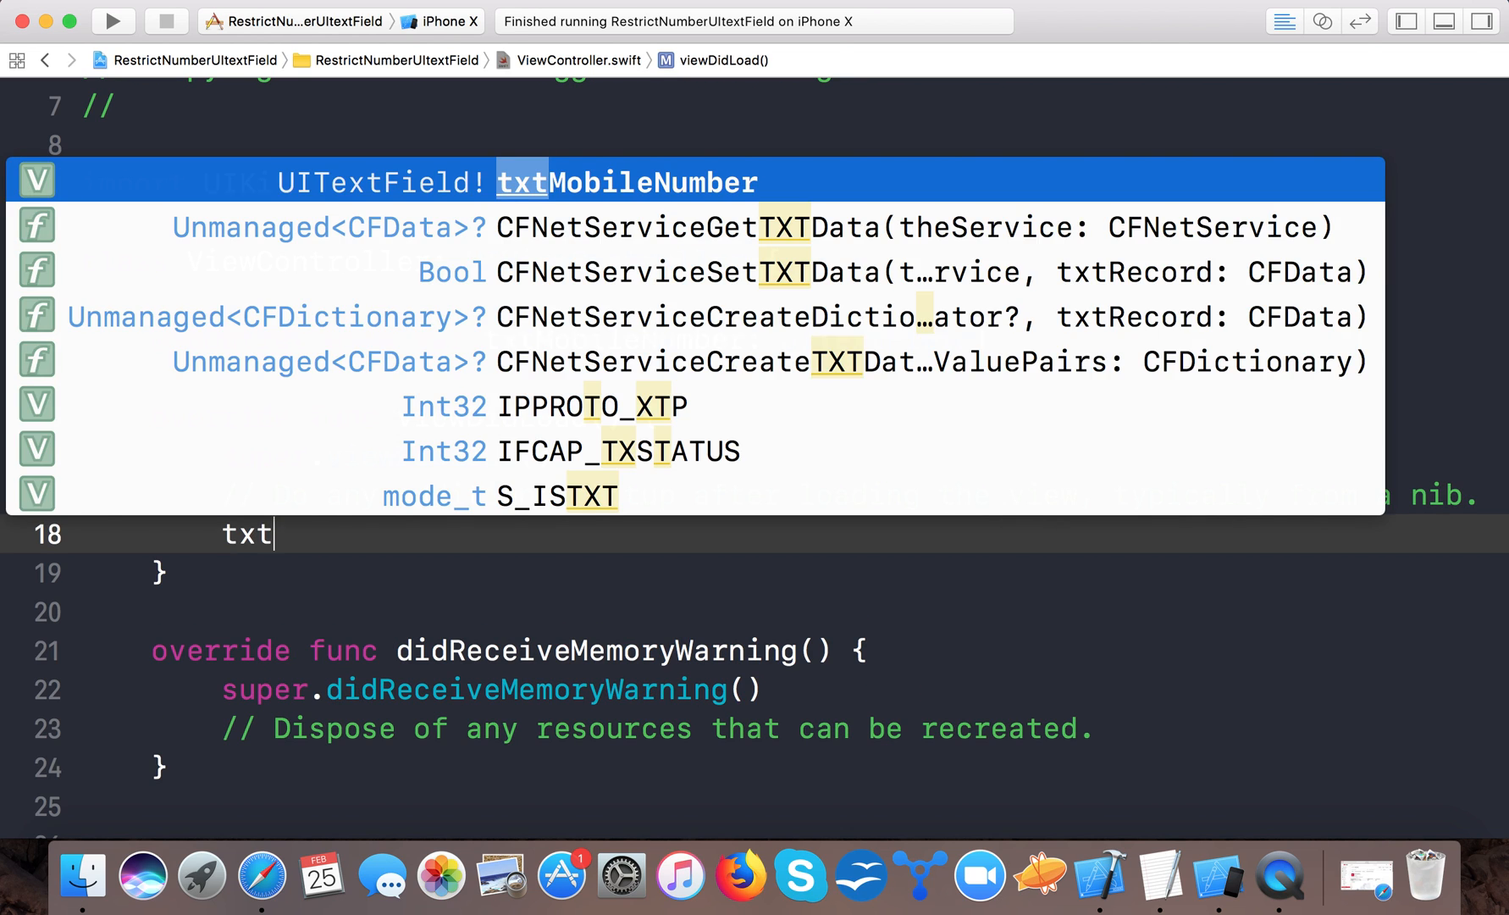
text(MobileNumber.delegate = self)
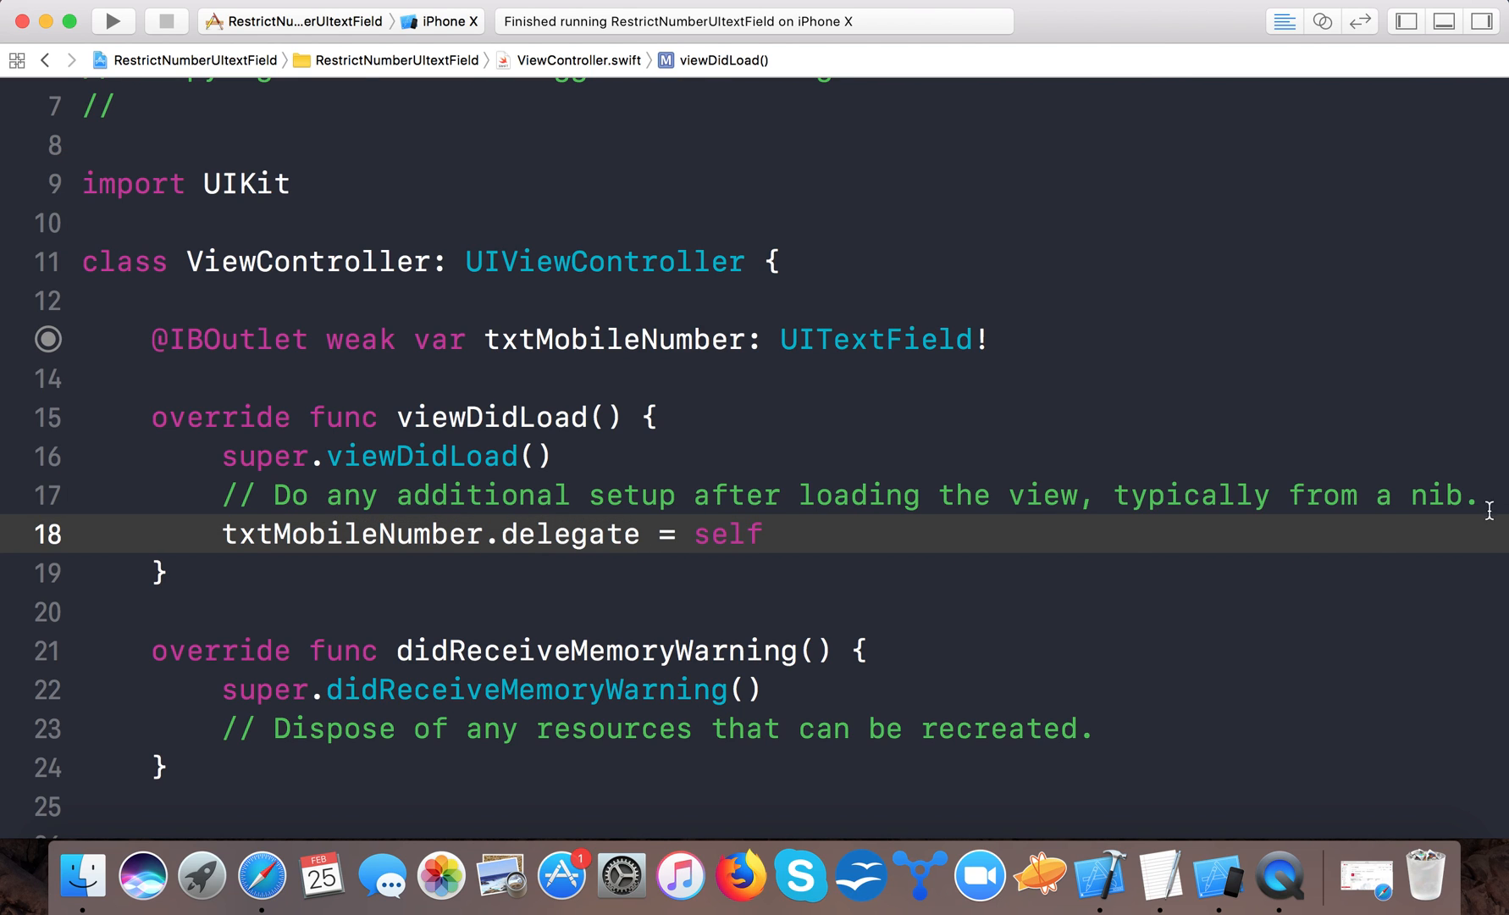
click(741, 261)
text(, UITextFieldDelegate)
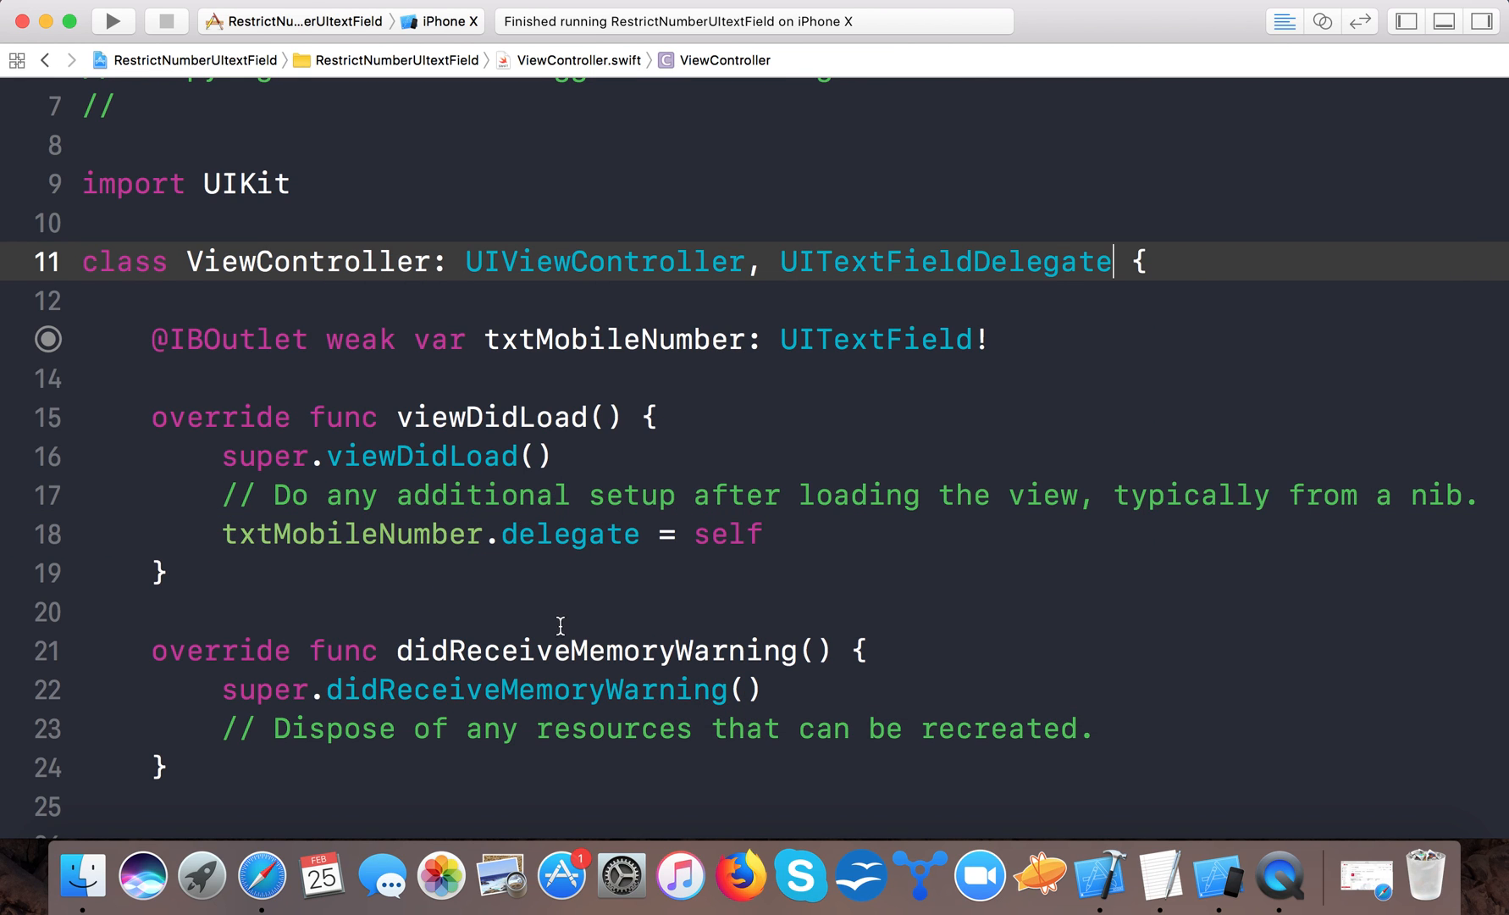
Add a //MARK:- UITextFieldDelegate section comment.
text(//MAR)
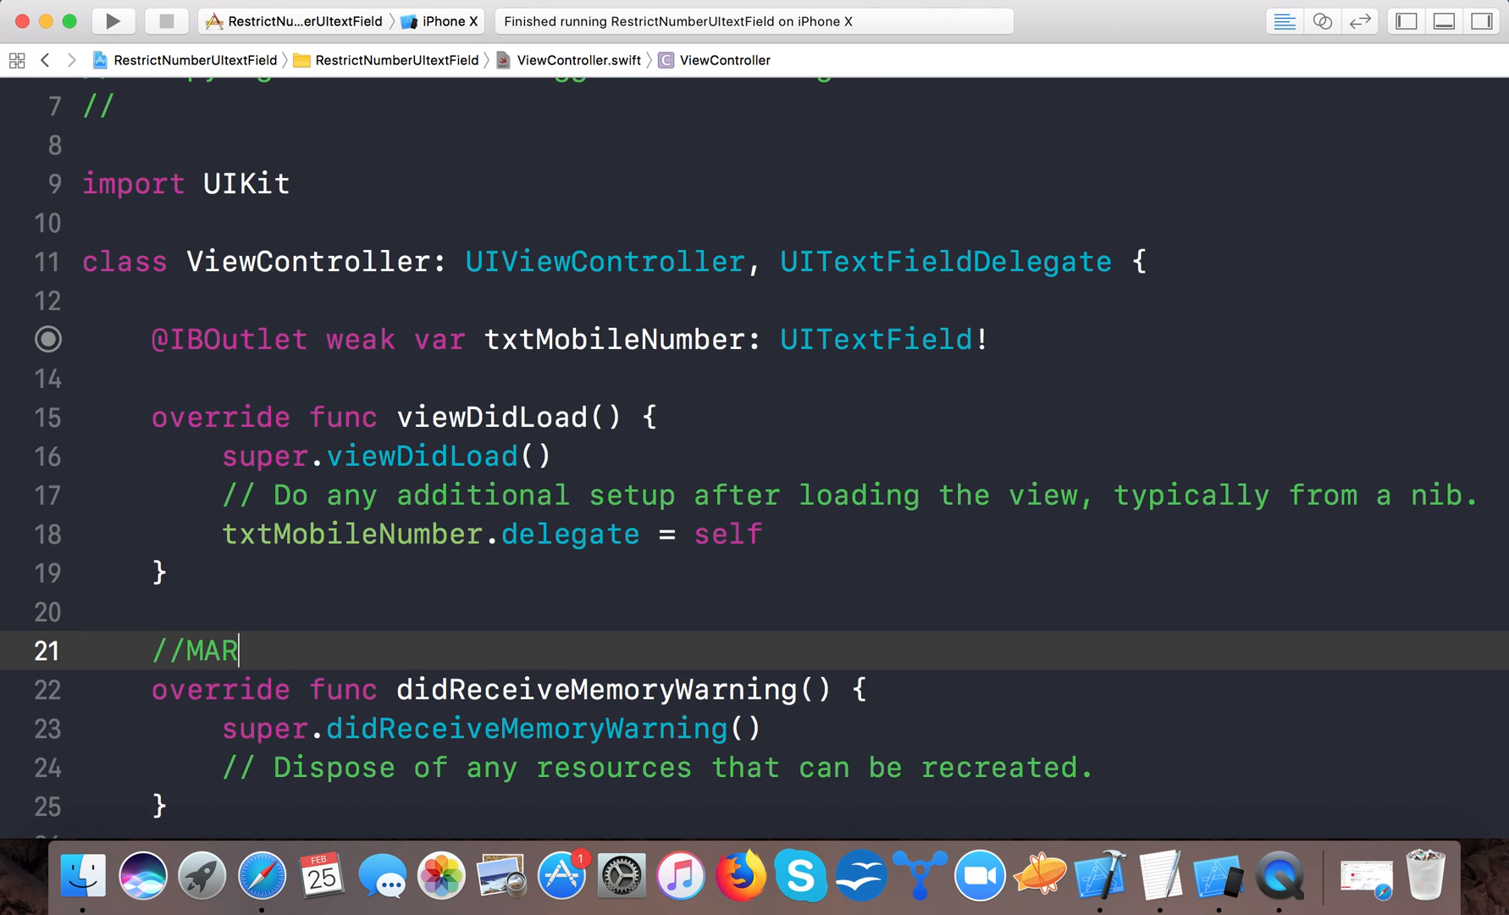
text(K:-)
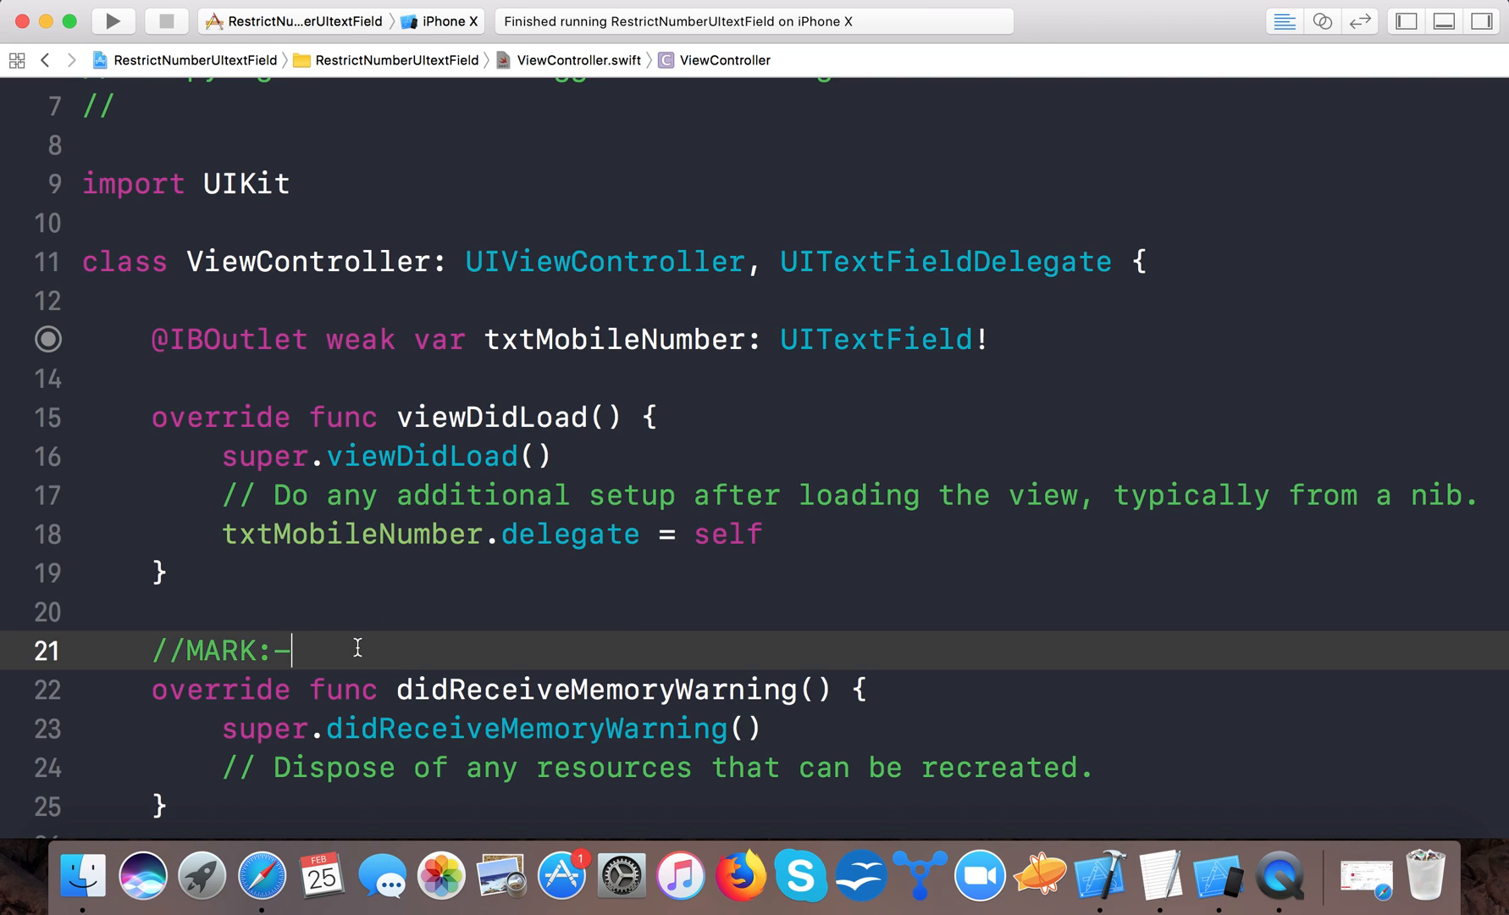
text(UITextFieldDelegate)
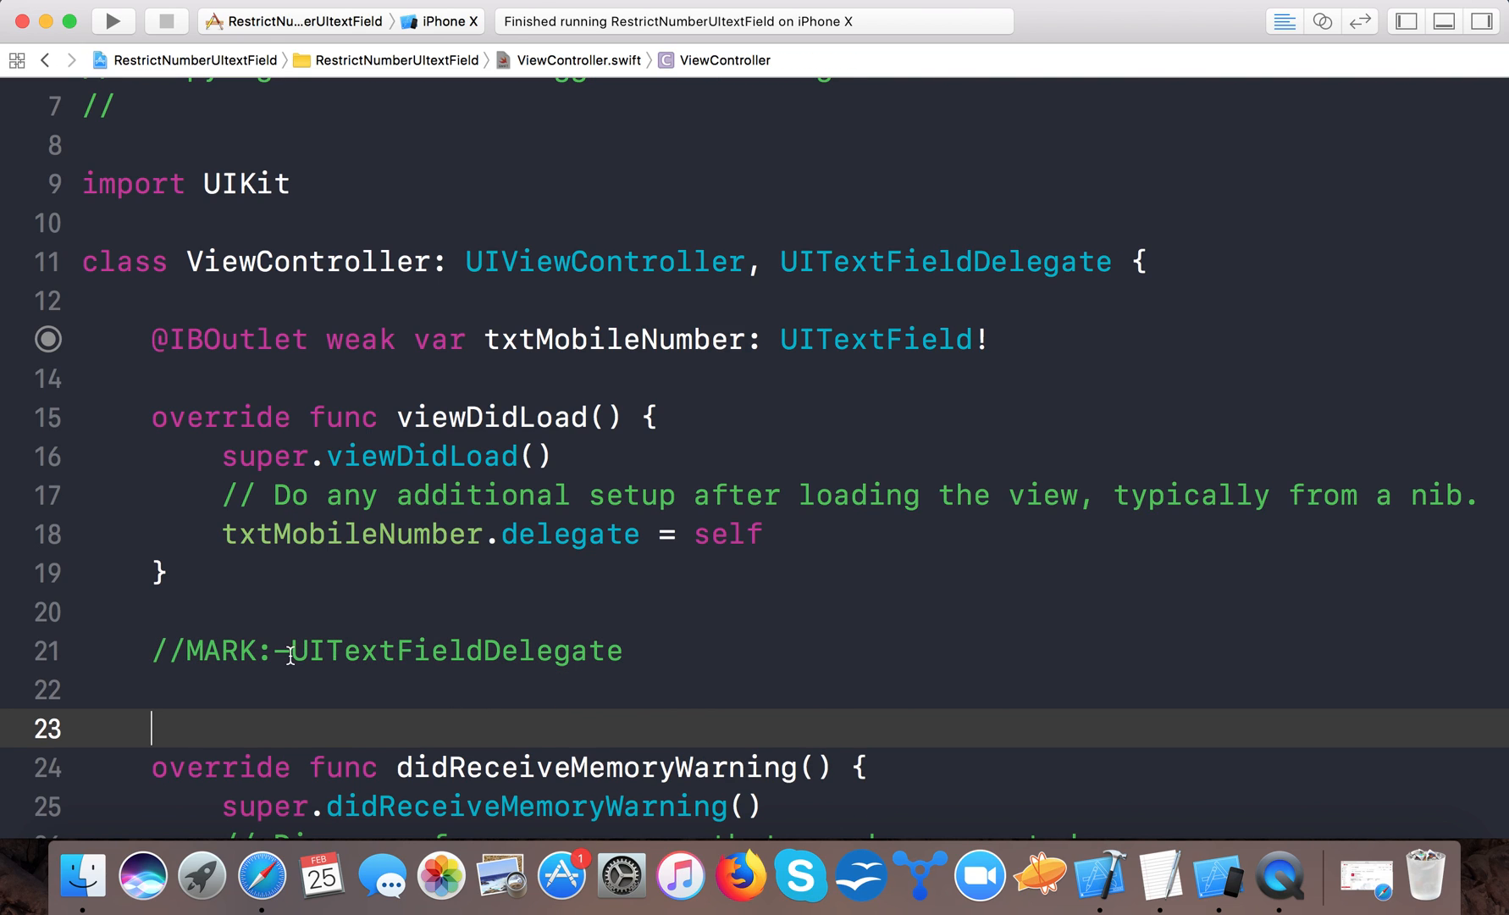
Insert the textField(_:shouldChangeCharactersIn:replacementString:) stub from autocomplete.
text(func)
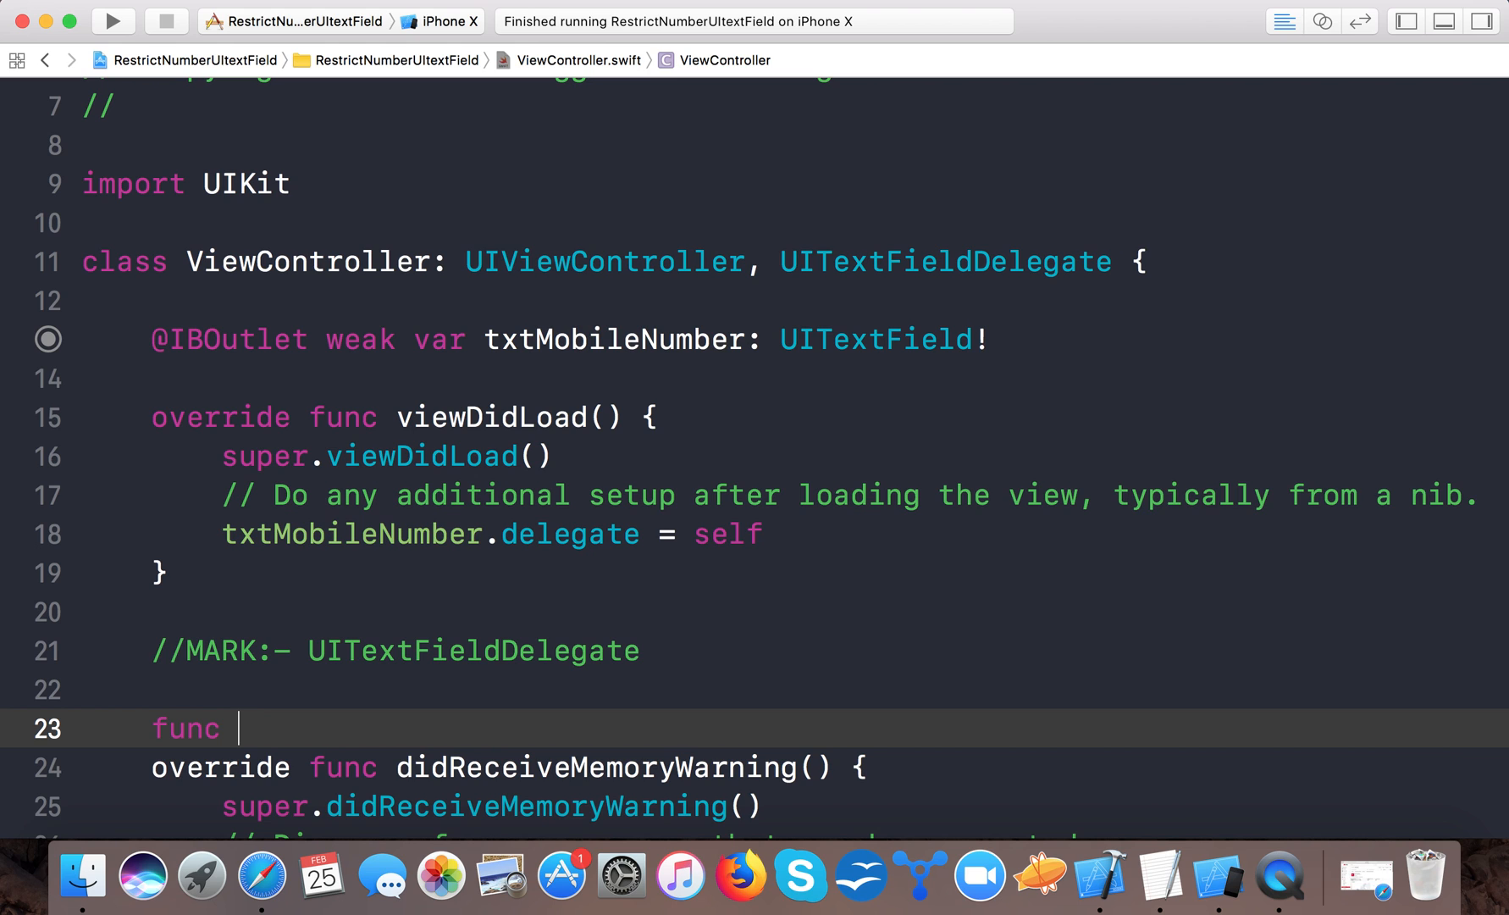
text(text)
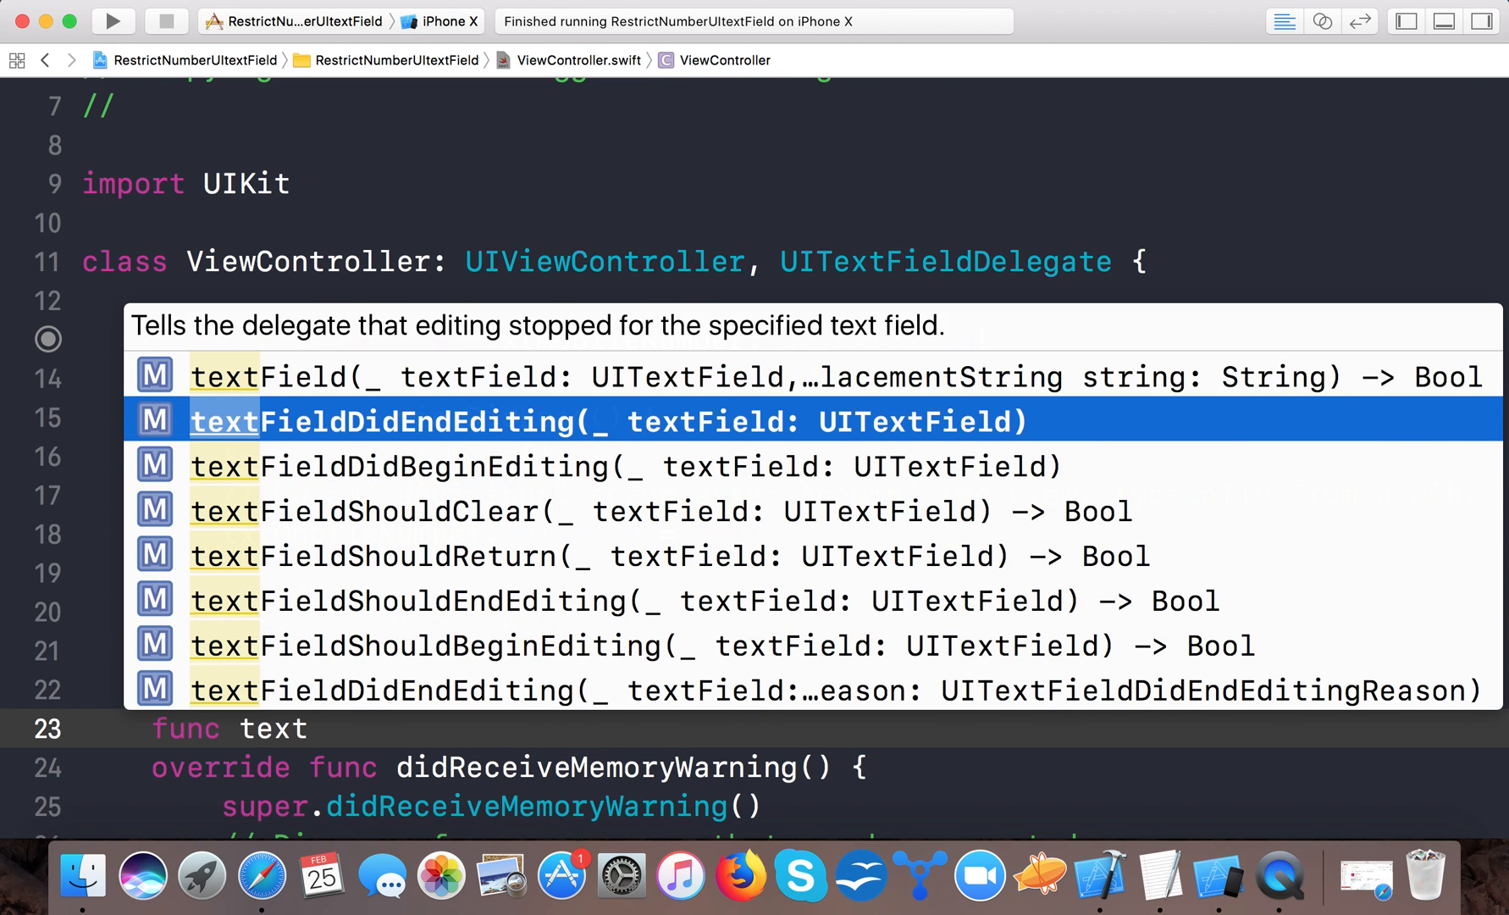
key(Up)
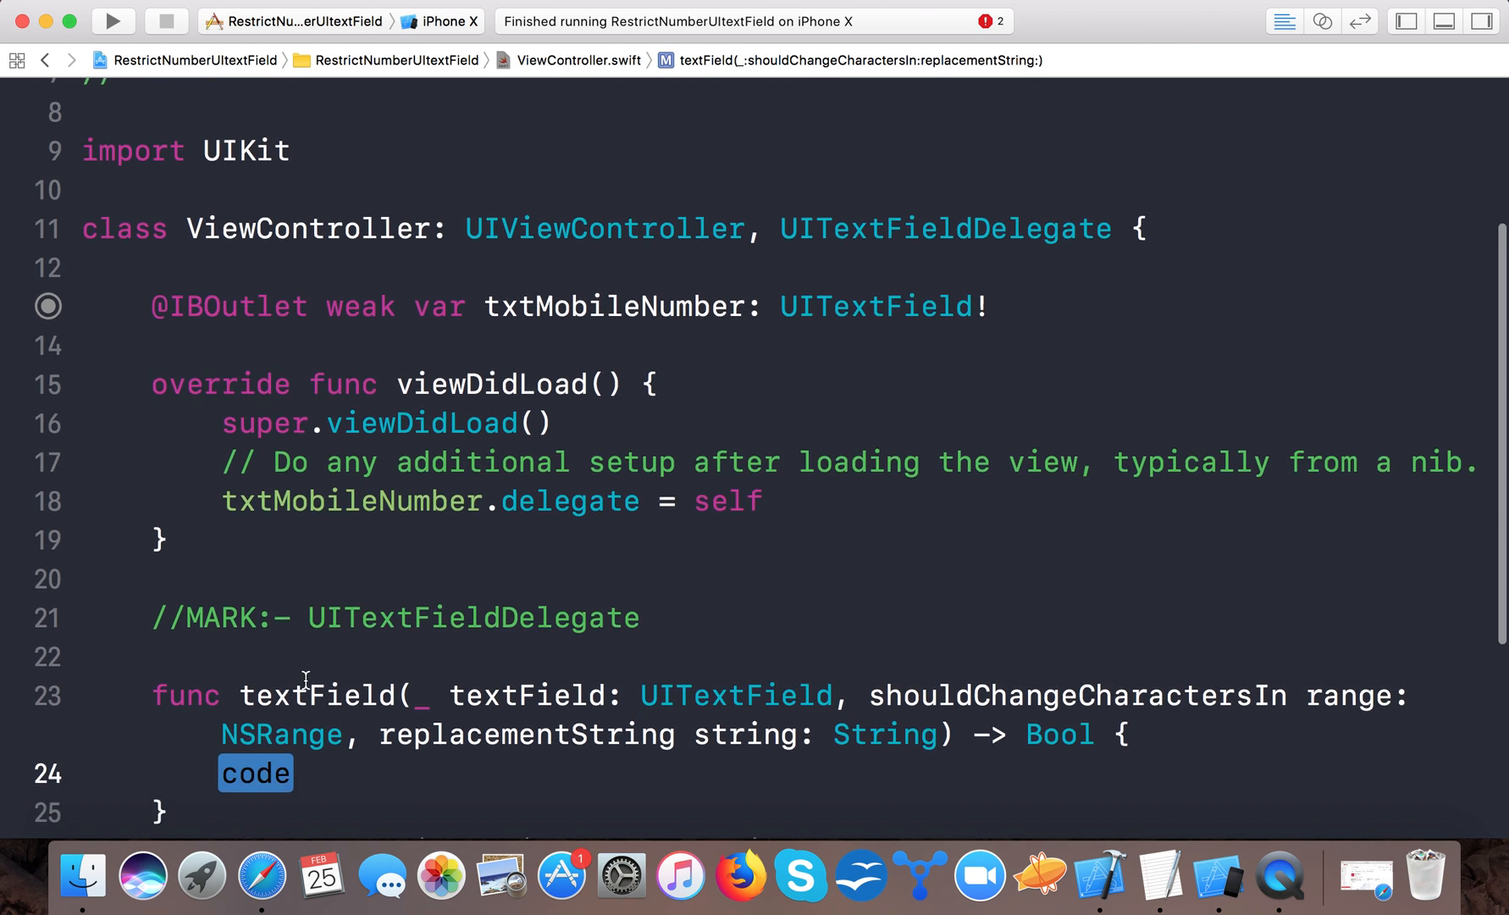
Replace the delegate method's body placeholder with return true.
scroll(down, 3)
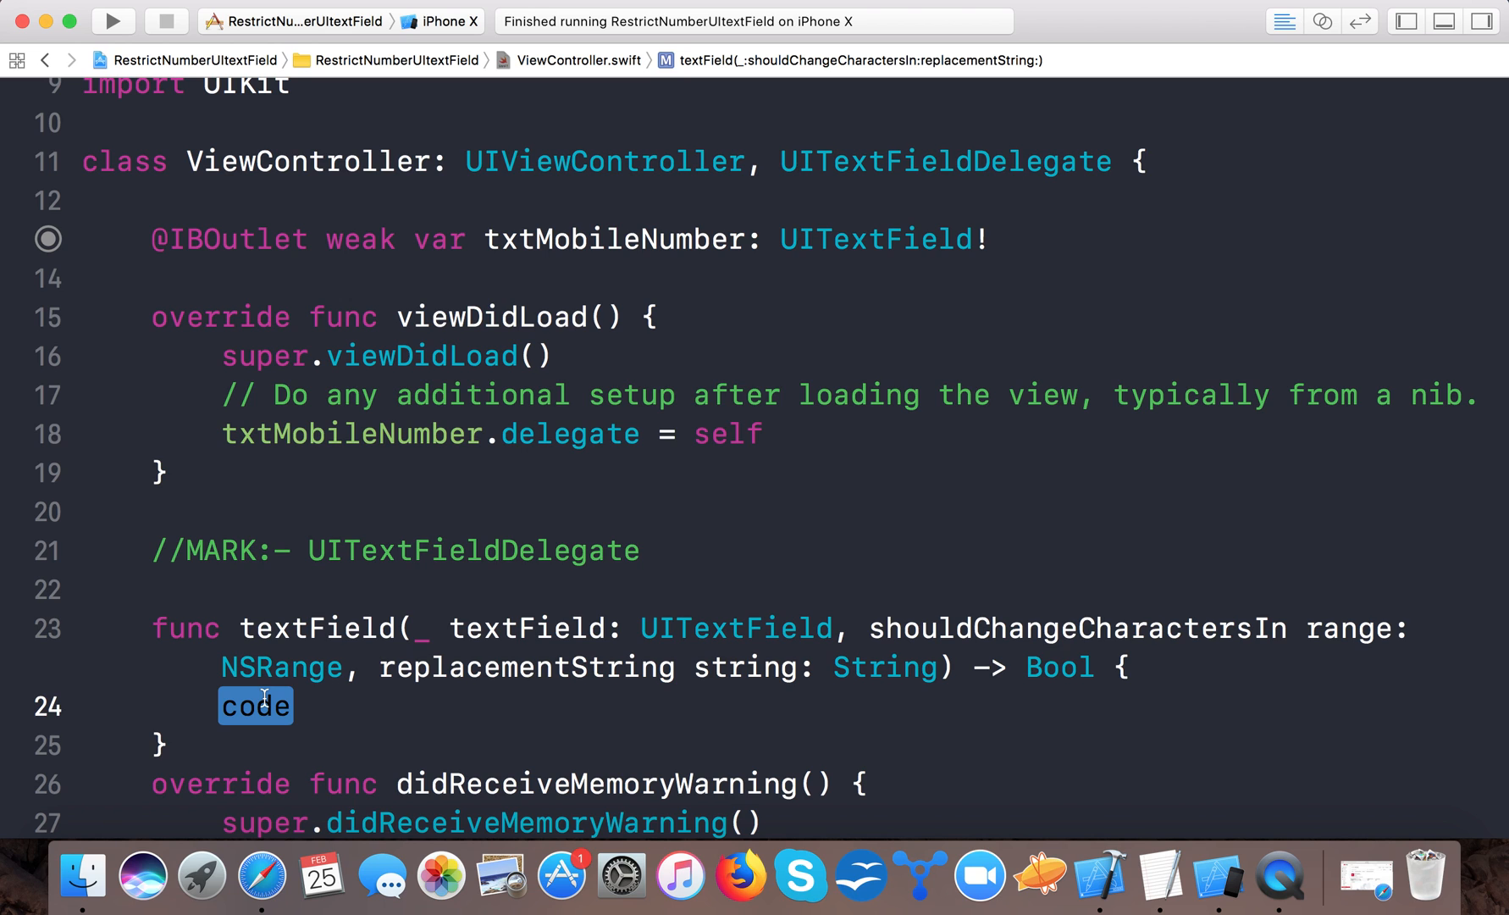
text(re)
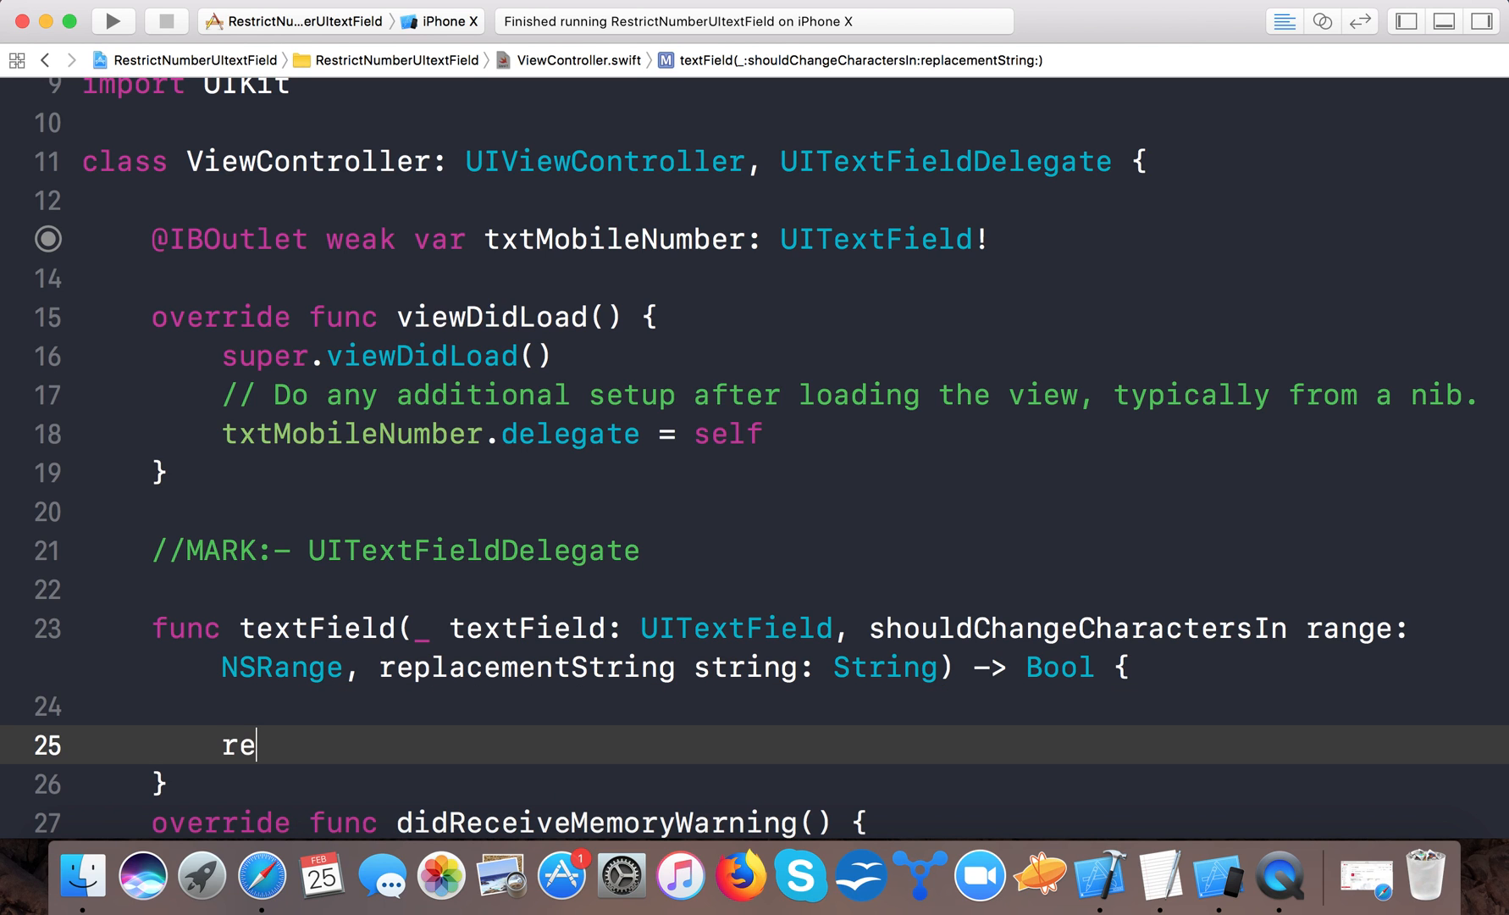
text(turn true)
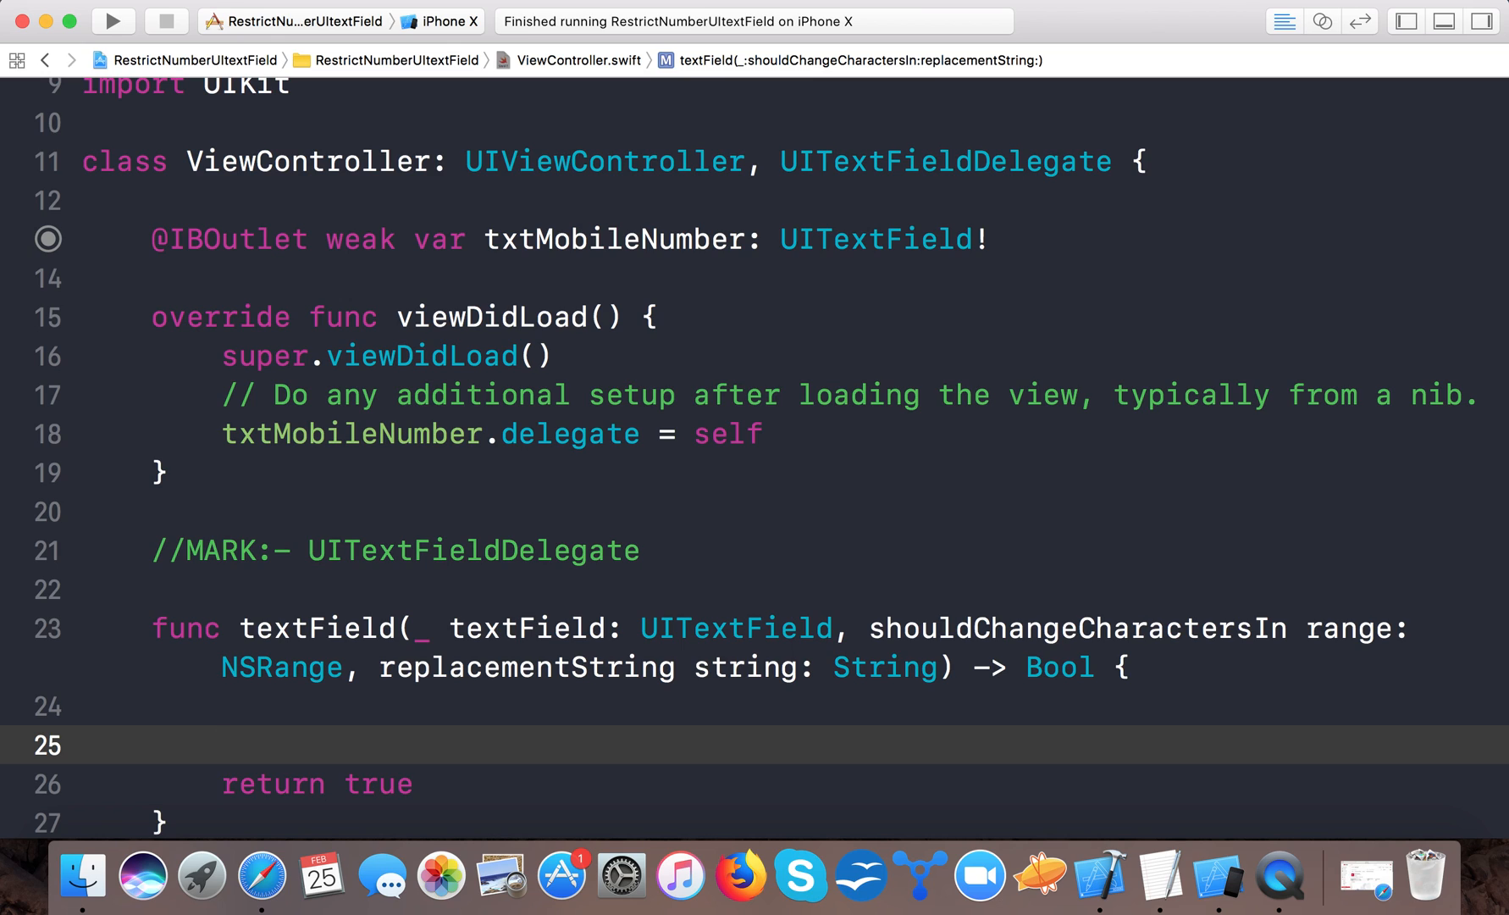
click(223, 744)
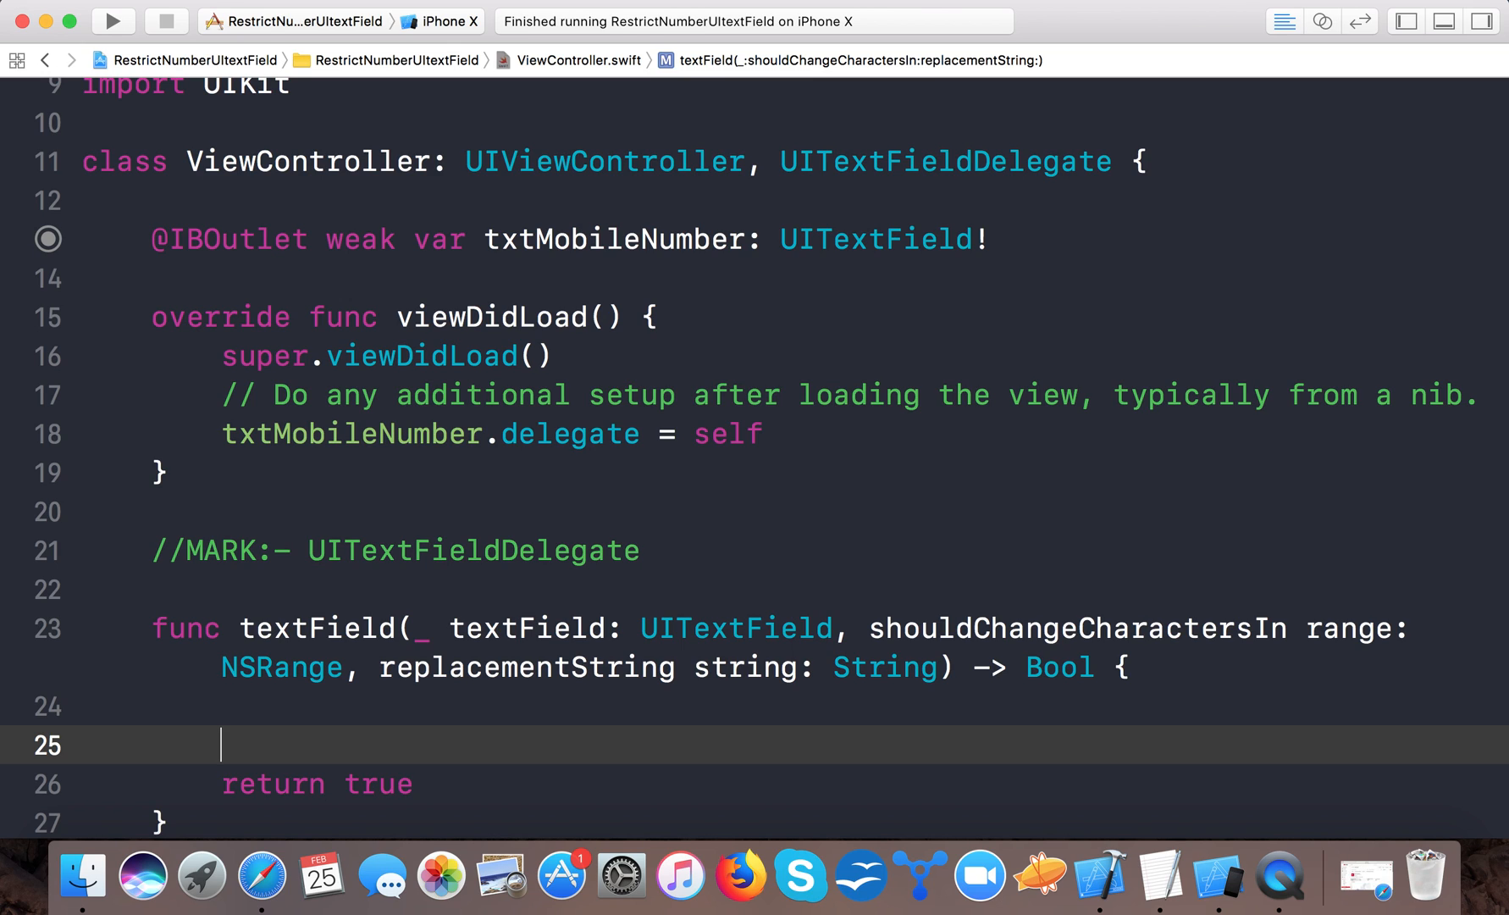
text(let)
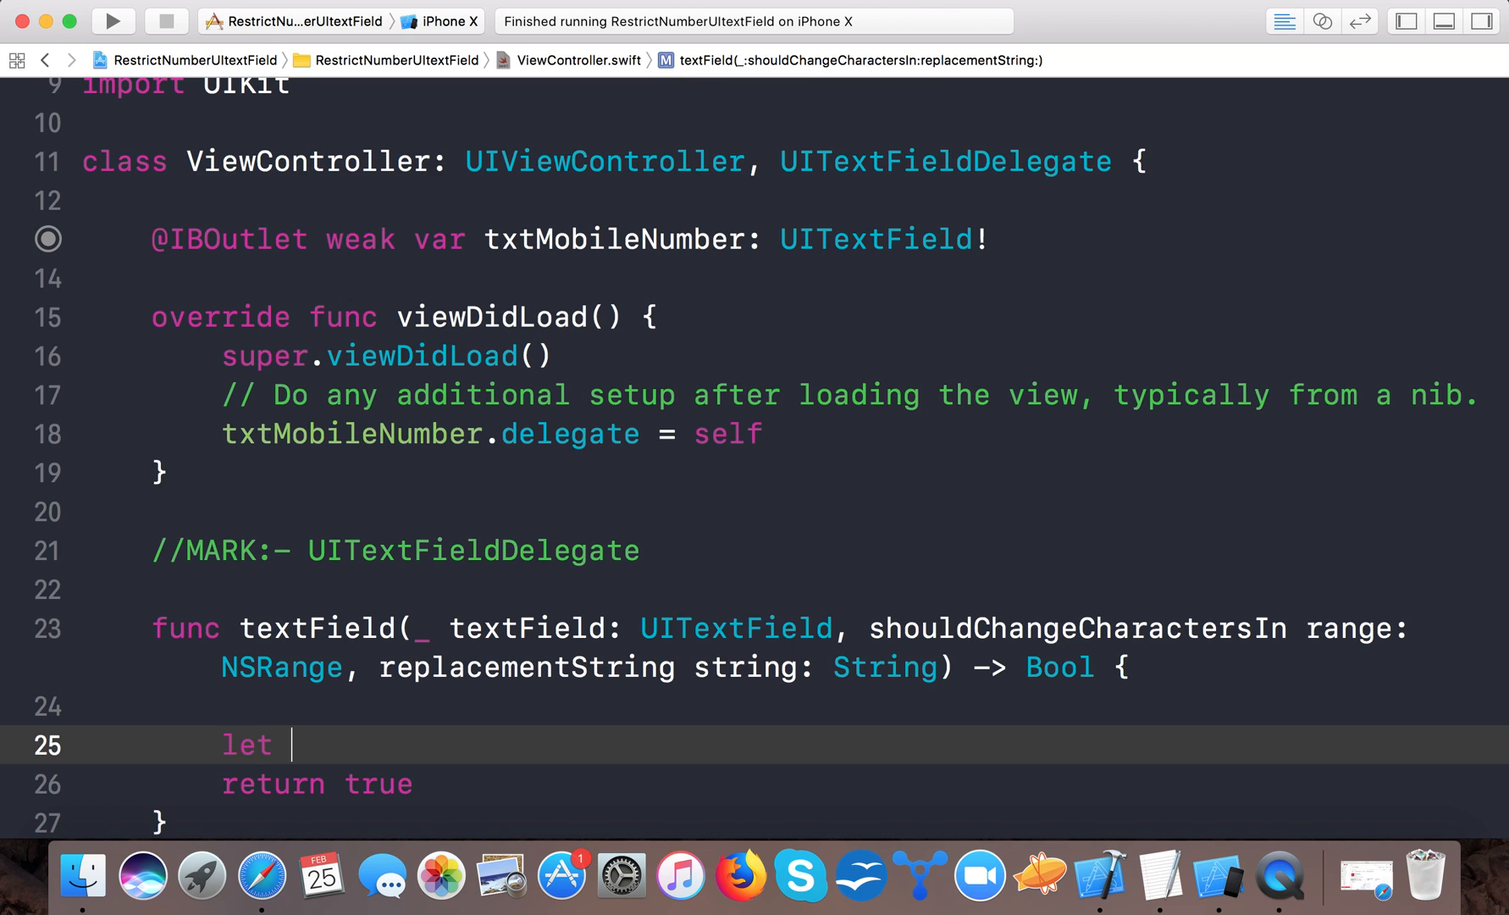
text(allowed)
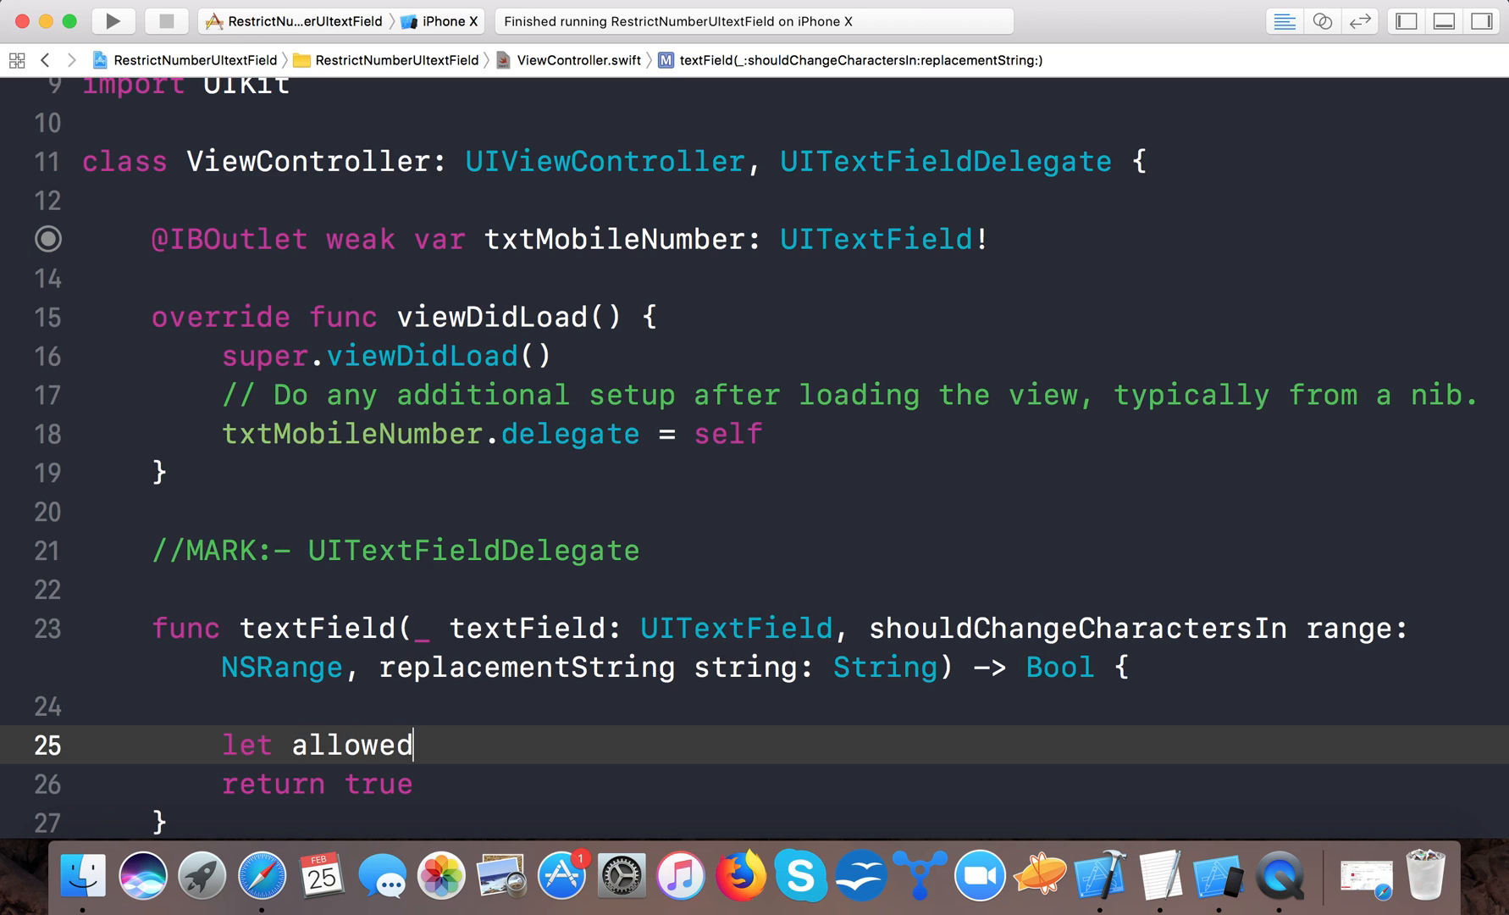
text(Chara)
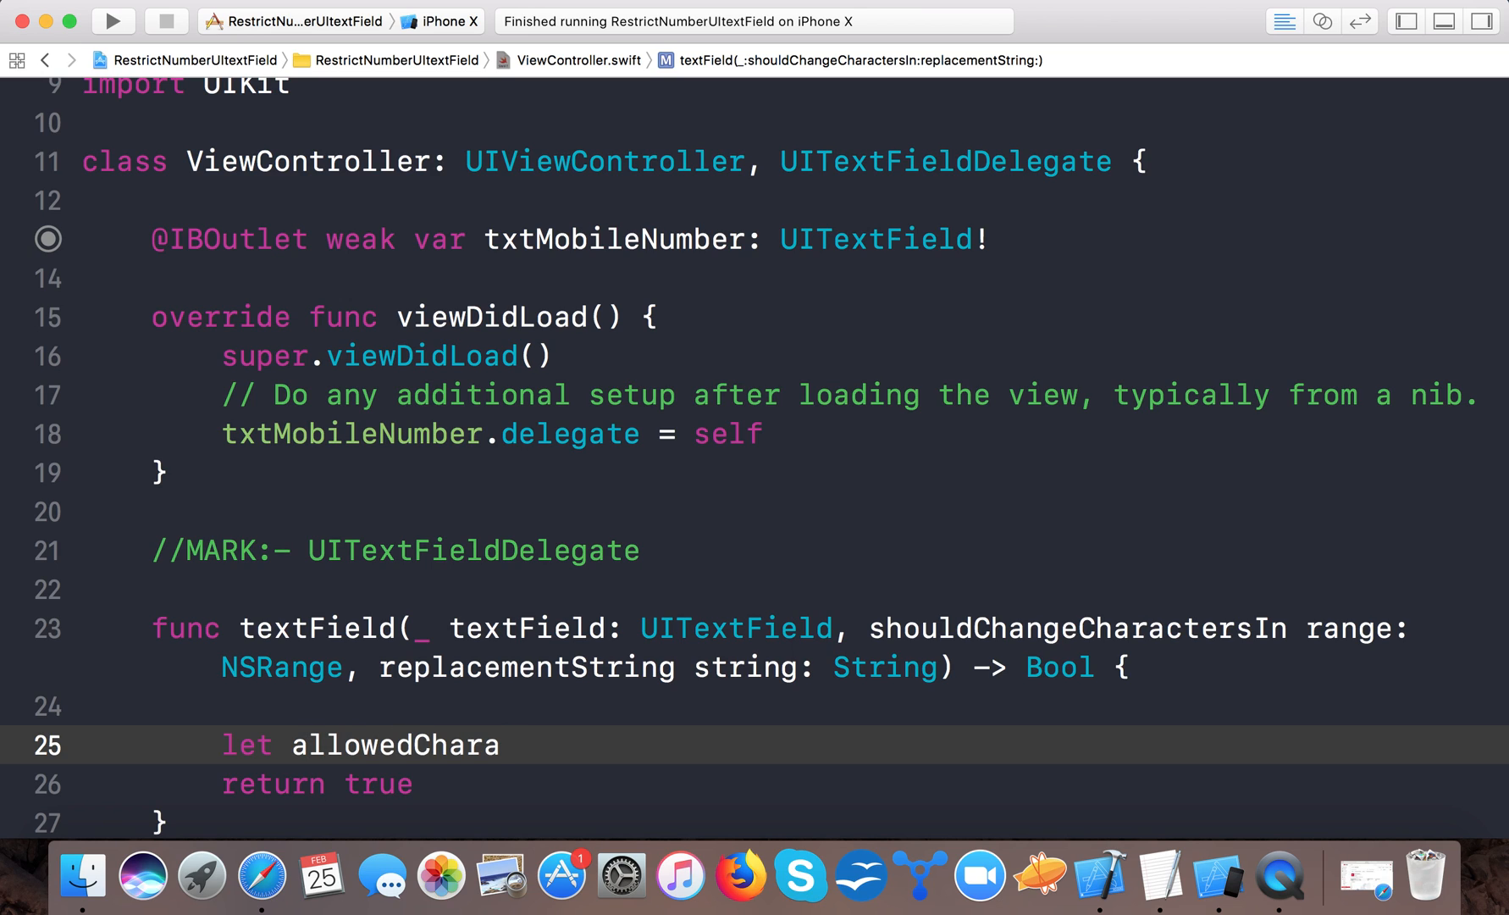
text(ct)
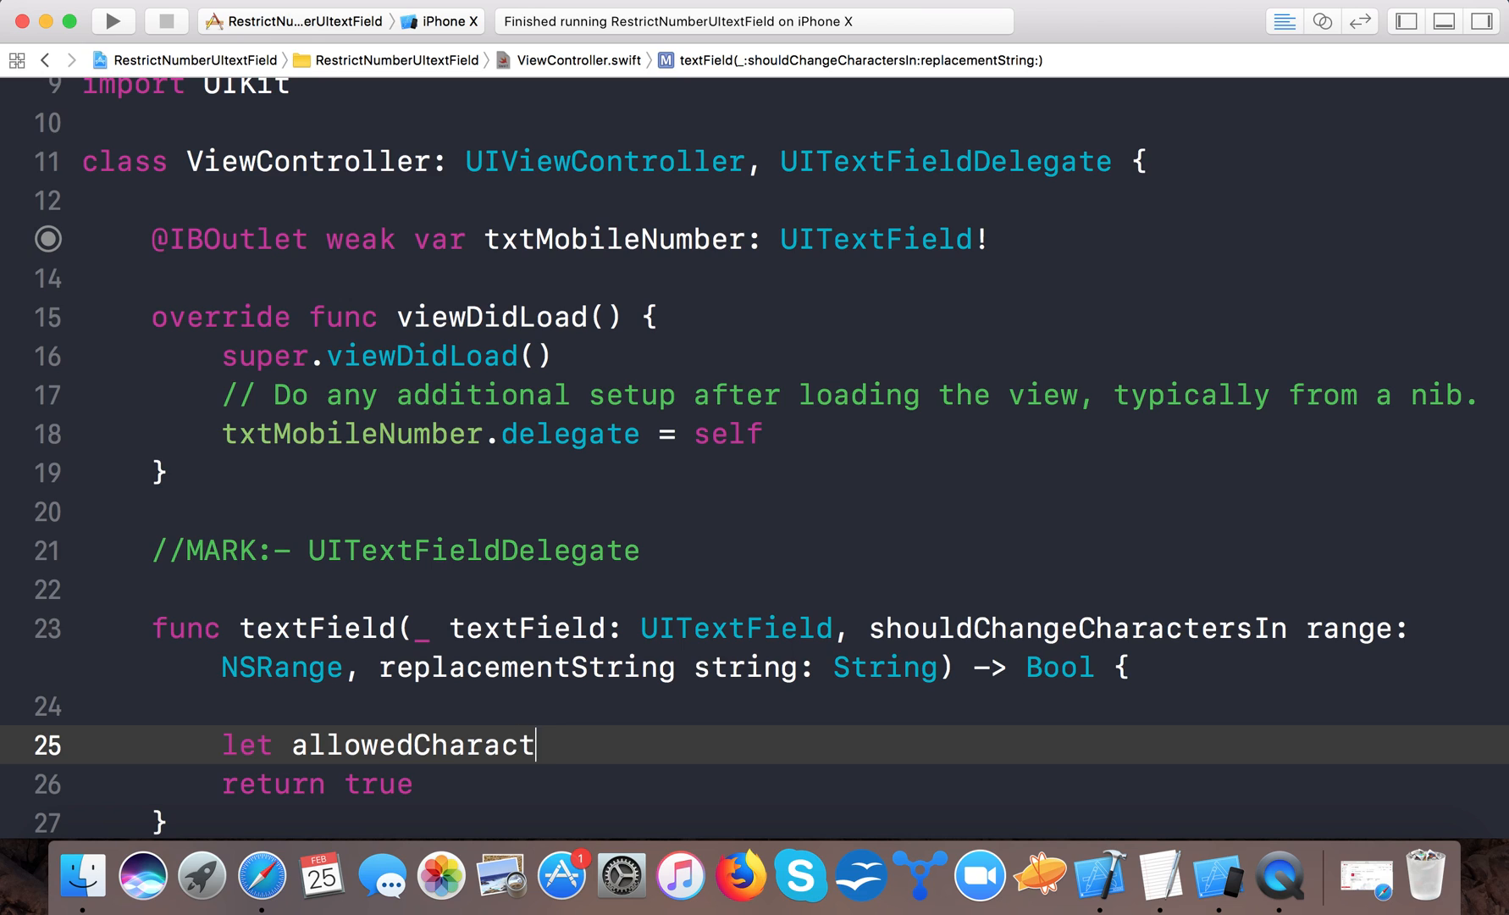
text(erSet = "")
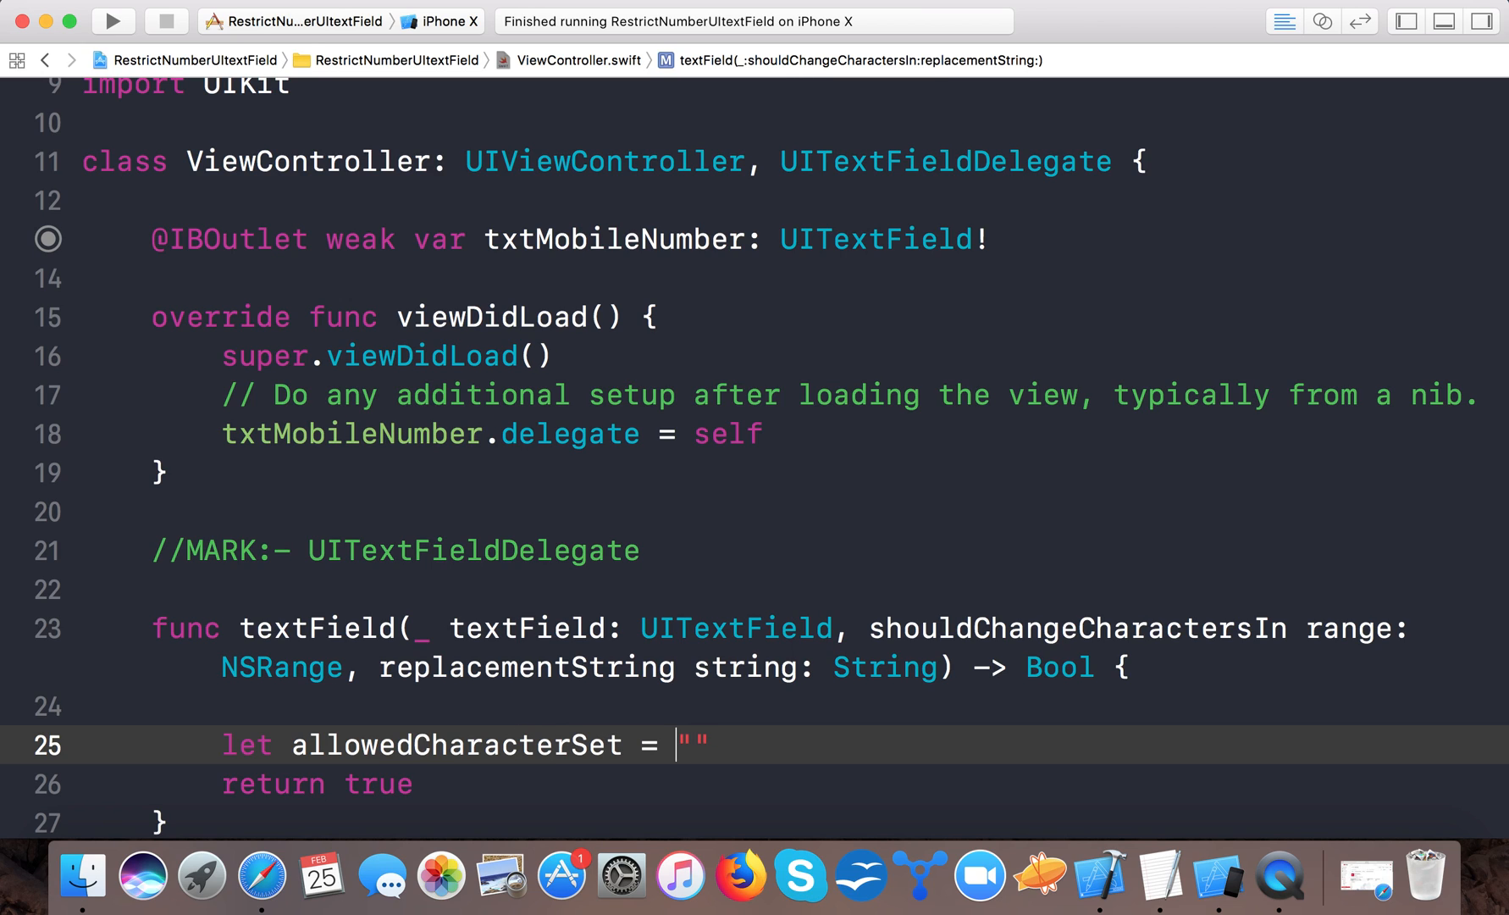
key(Backspace)
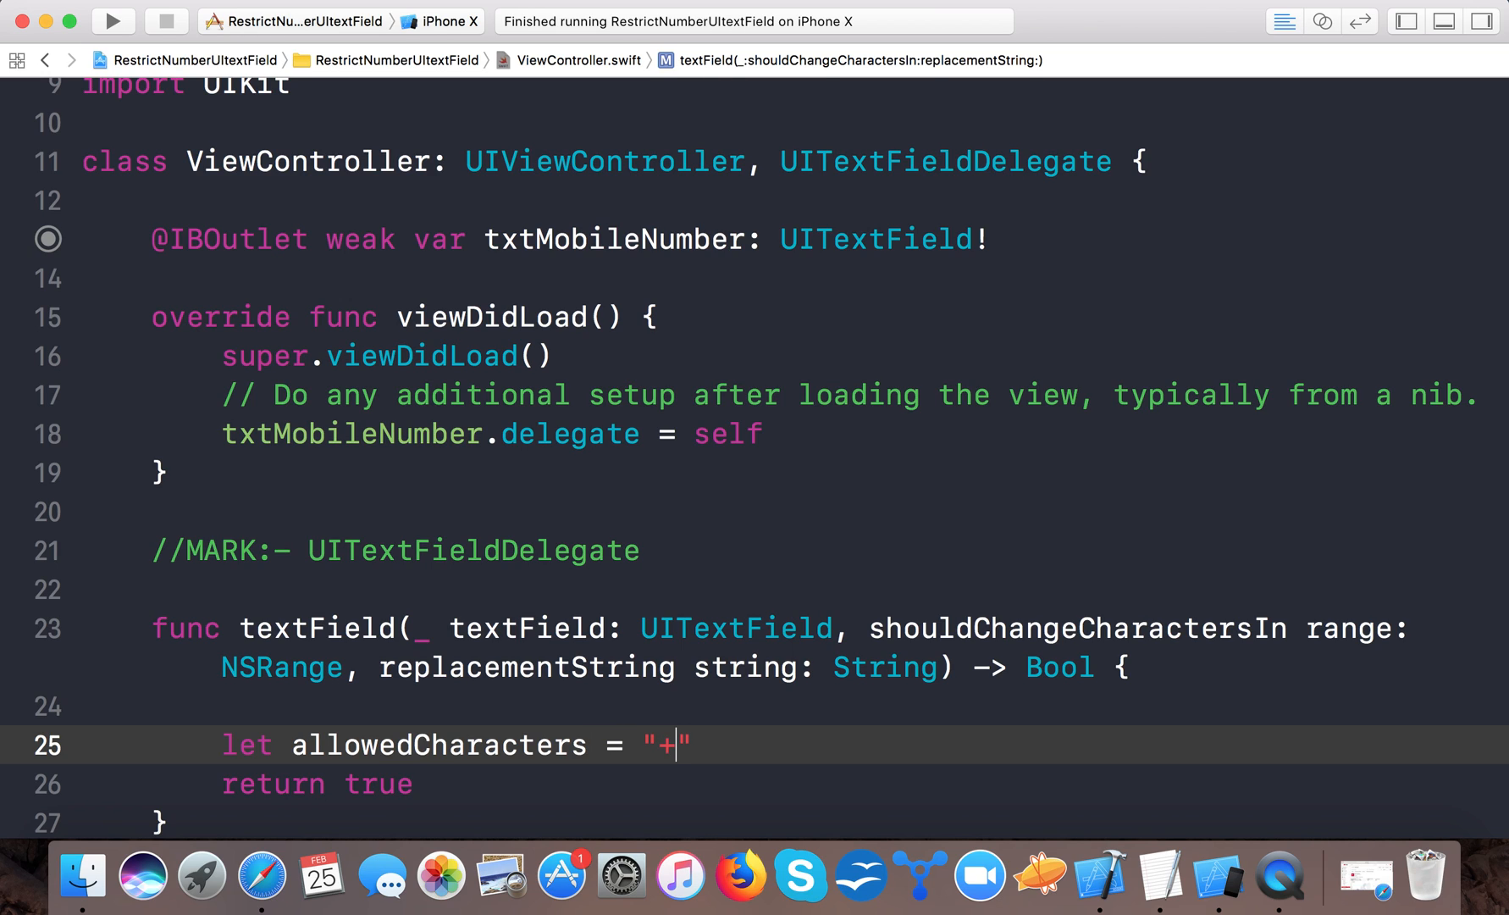
text(12345)
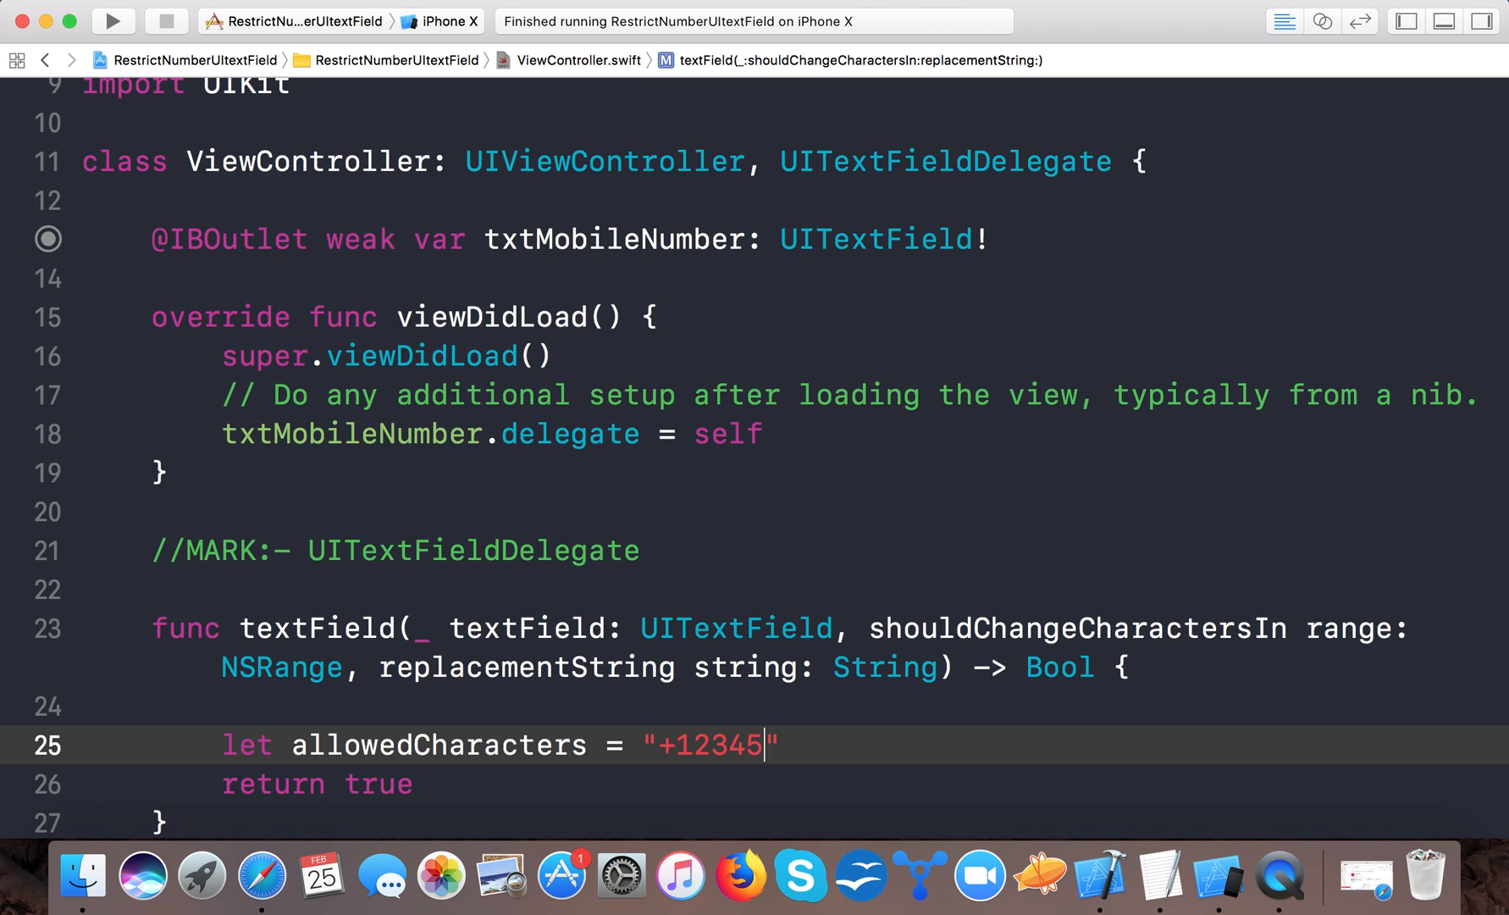
text(67890)
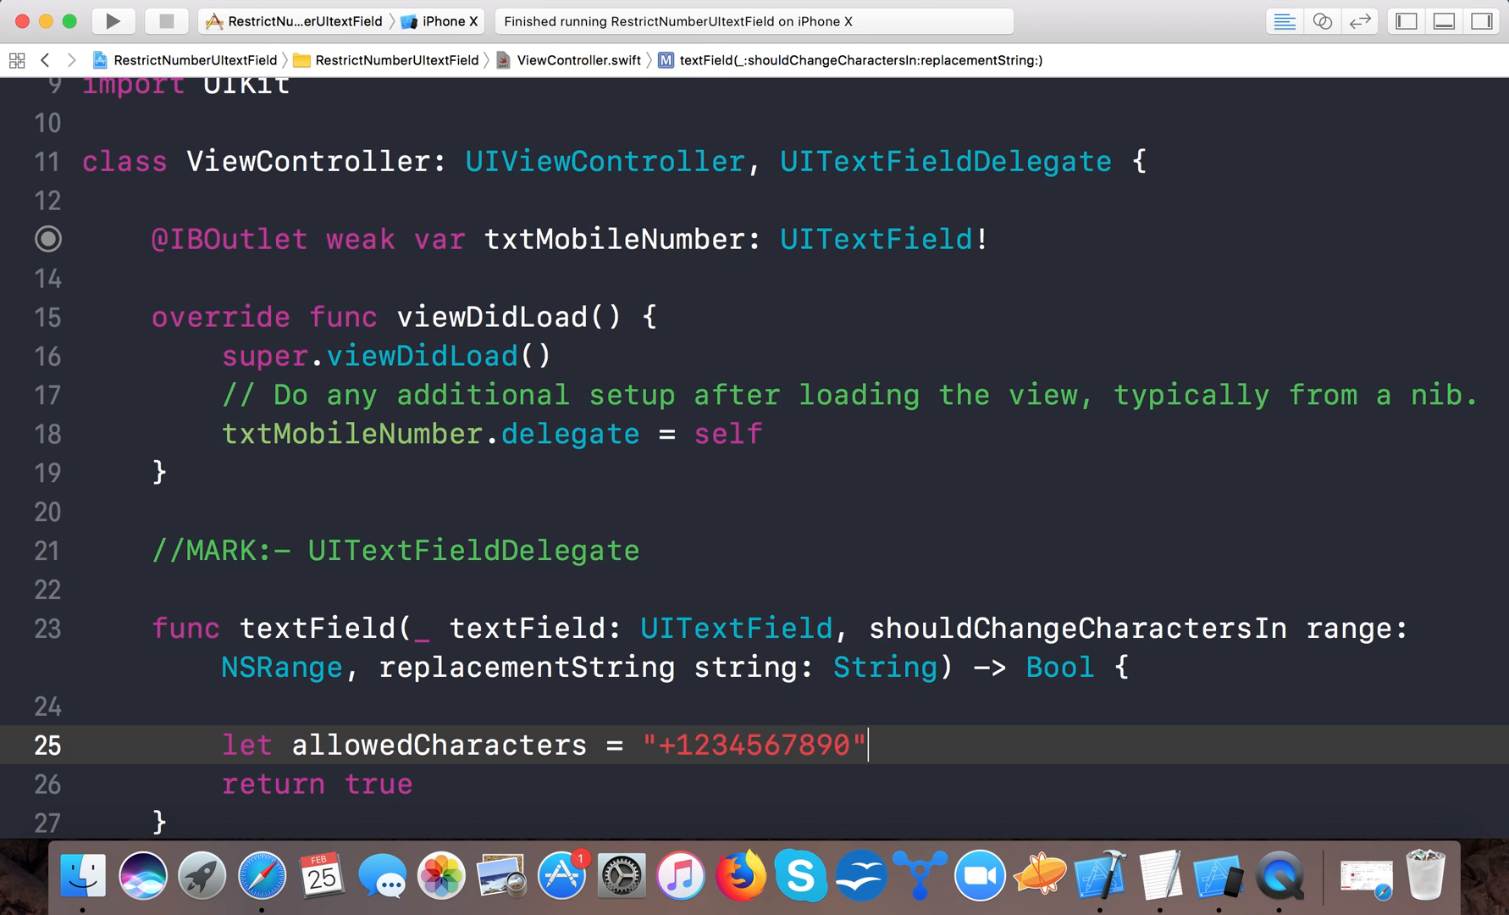
key(enter)
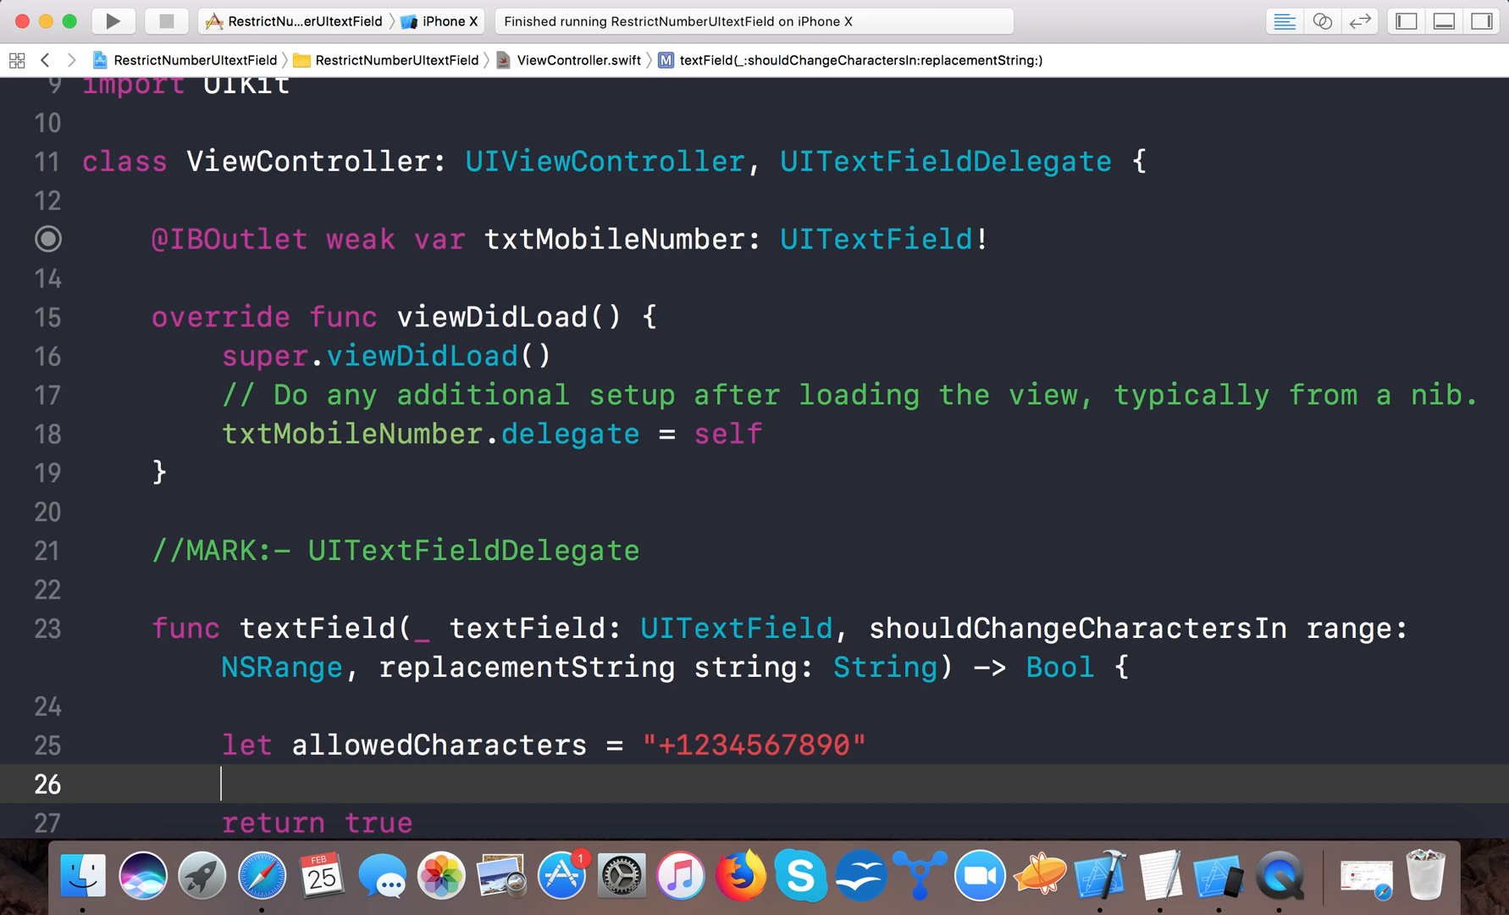
Declare allowedCharcterSet as a CharacterSet built from allowedCharacters.
text(let a)
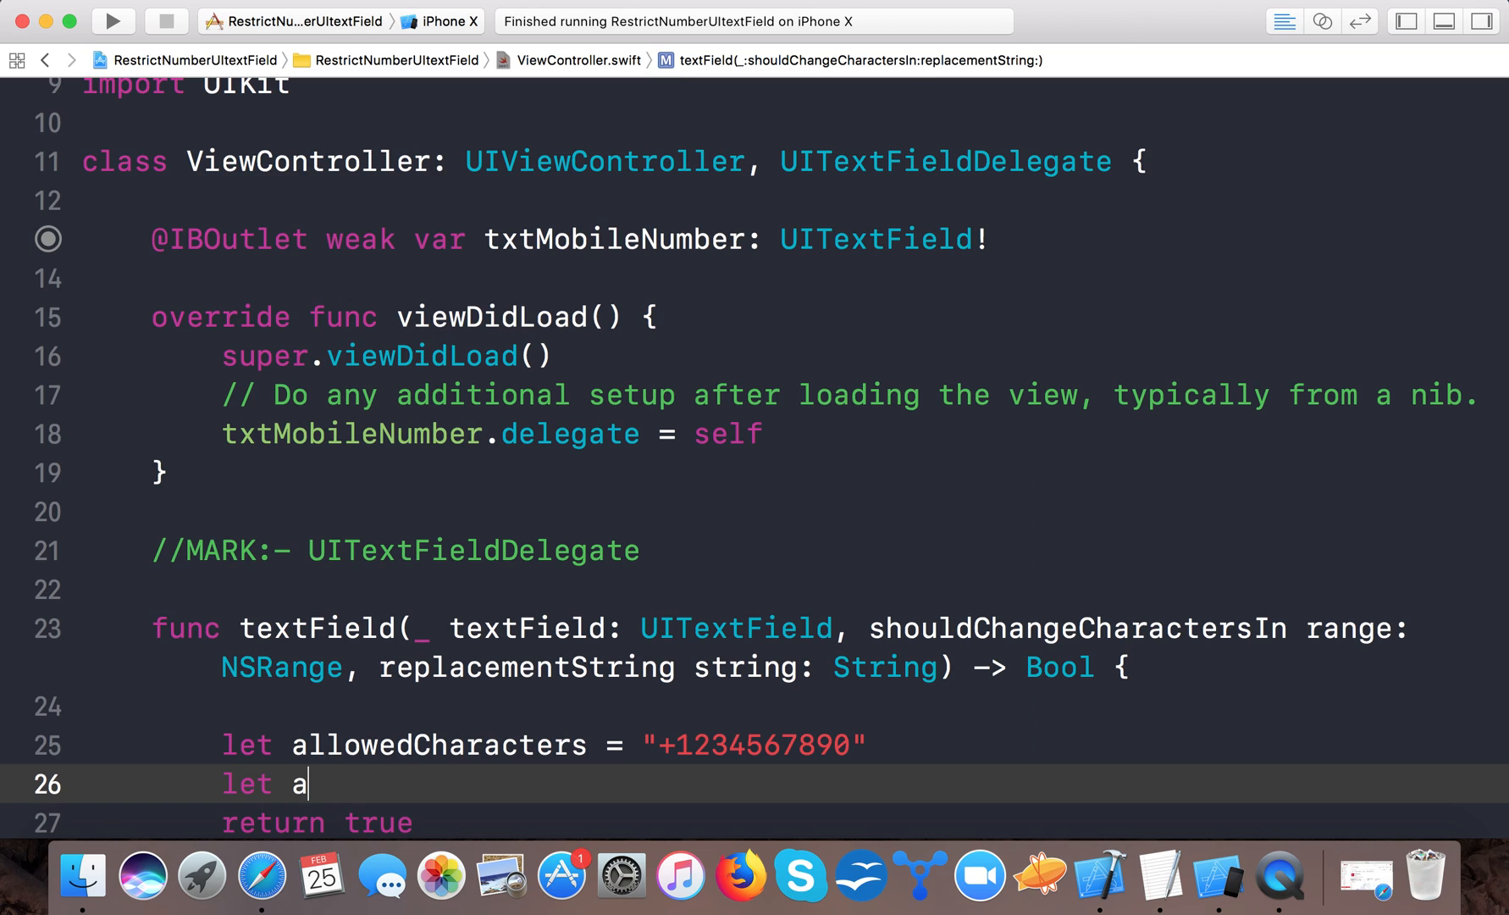
text(llow)
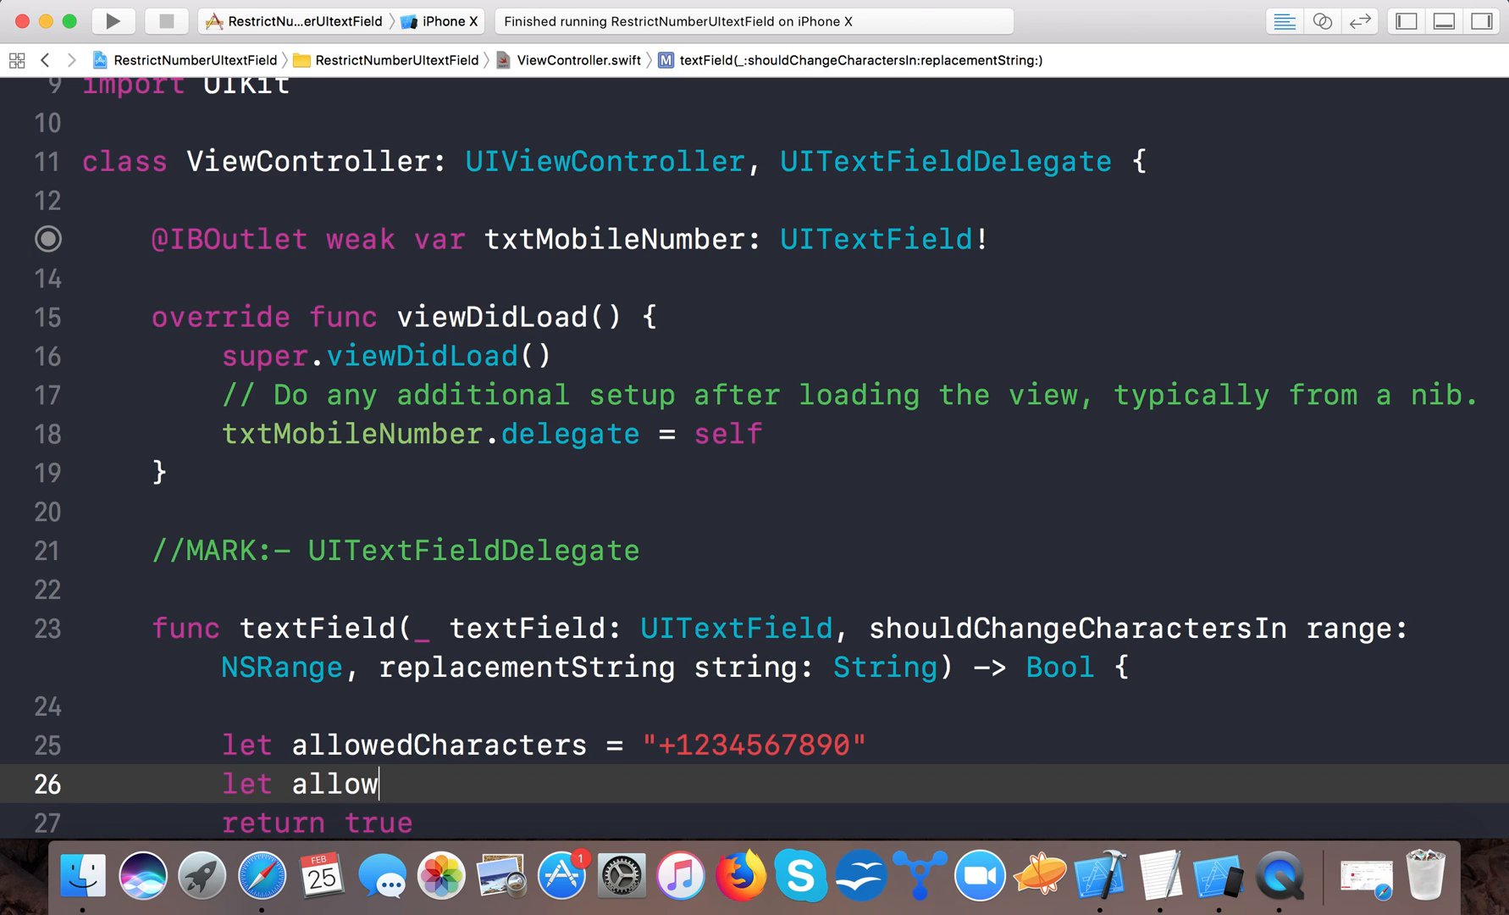
text(edChar)
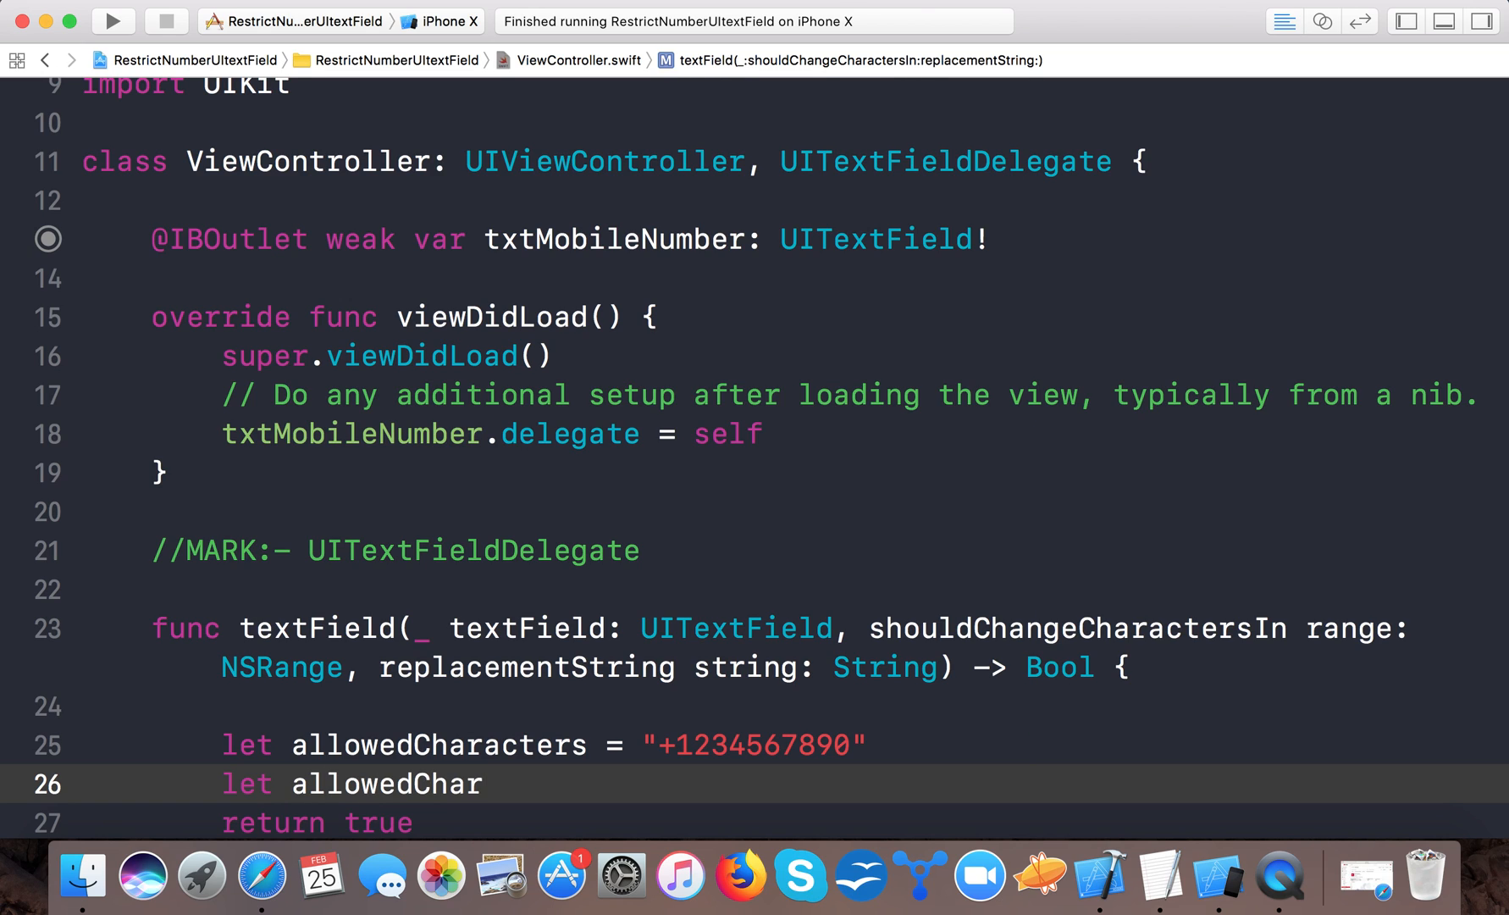
text(cterSet = ch)
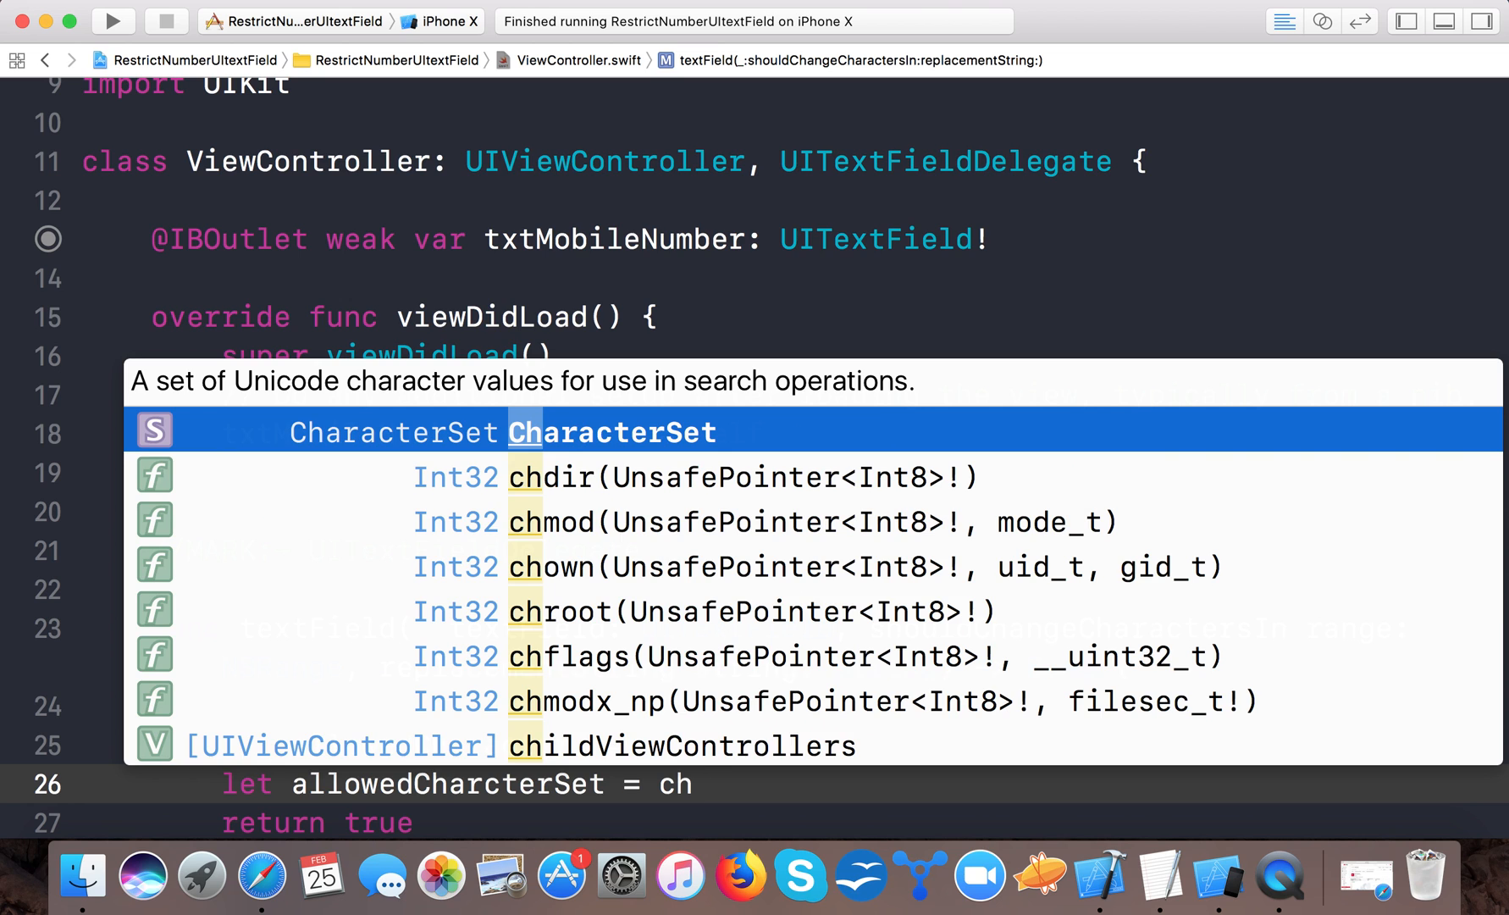
text(CharacterSet(charactersIn: String)
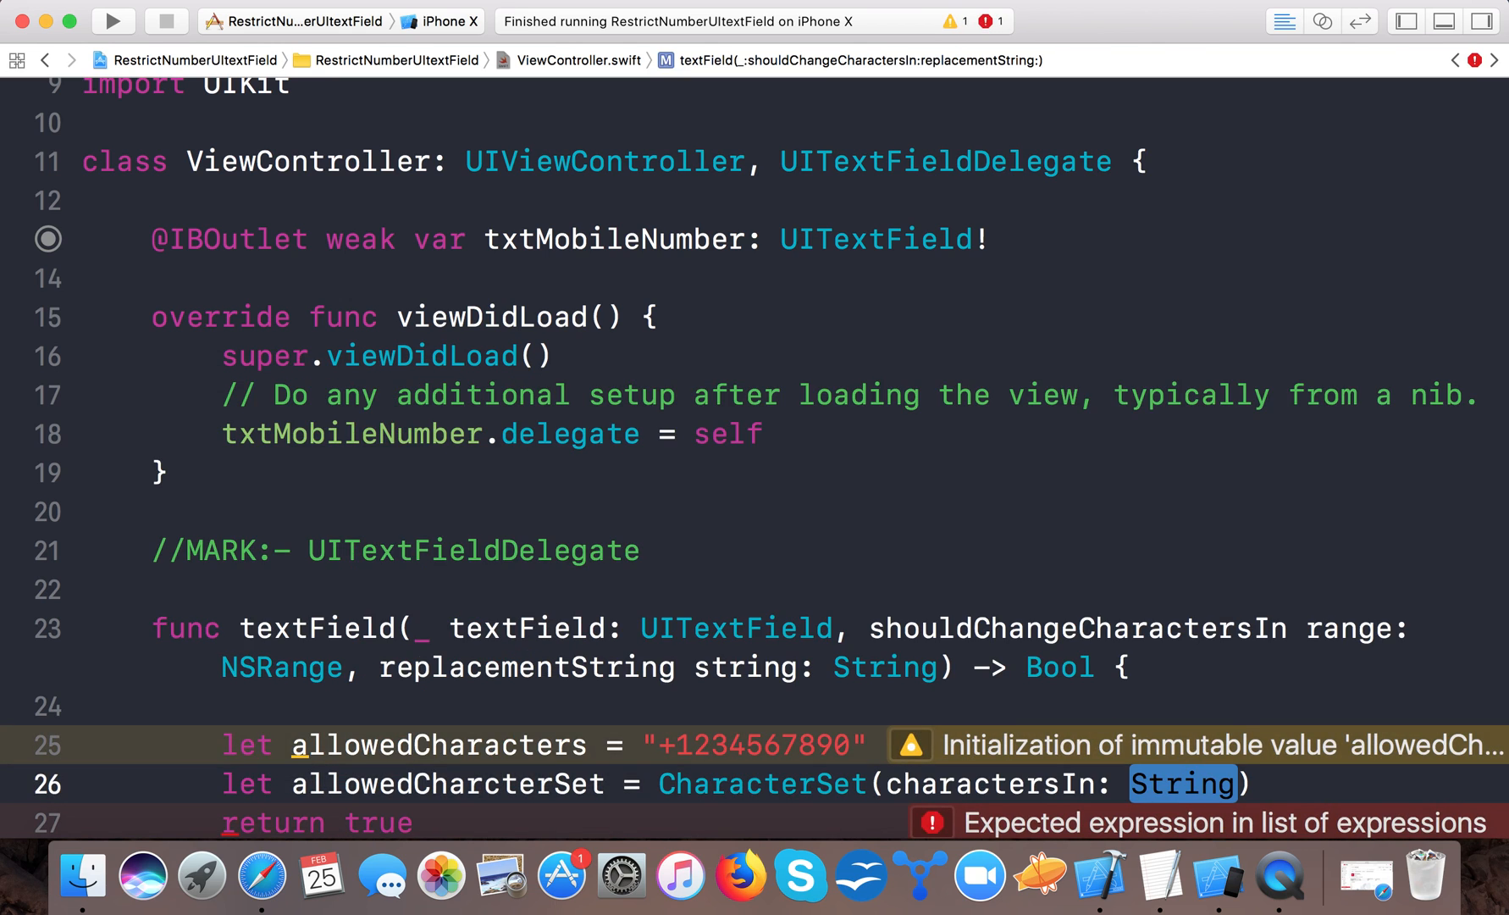
text(allowedCharacters)
text(let ty)
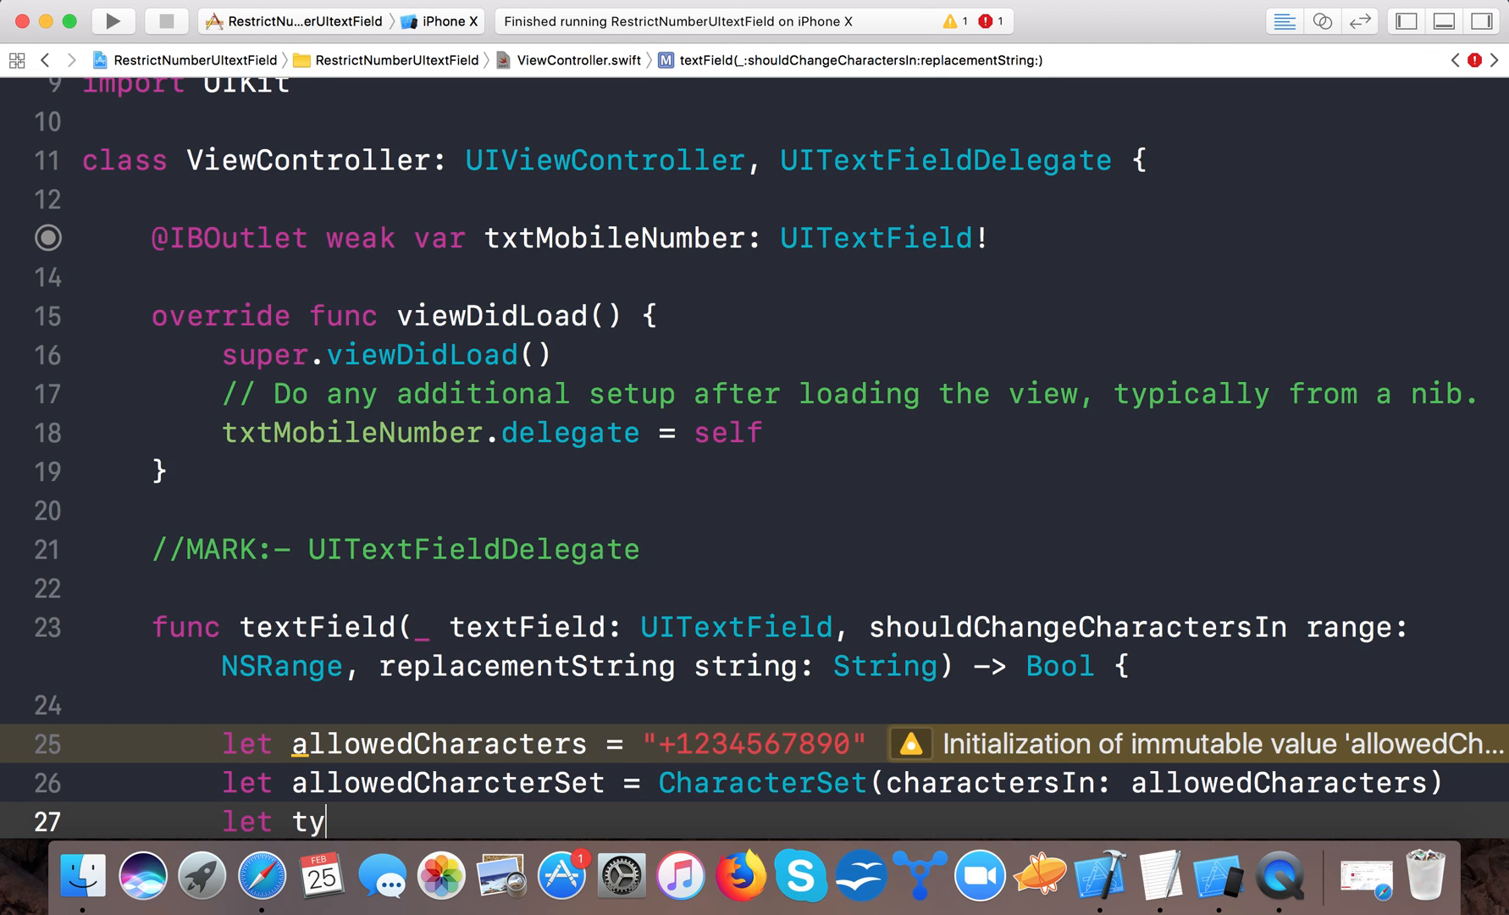
Declare typedCharcterSet as CharacterSet(charactersIn: string) from the replacement string.
text(pedCha)
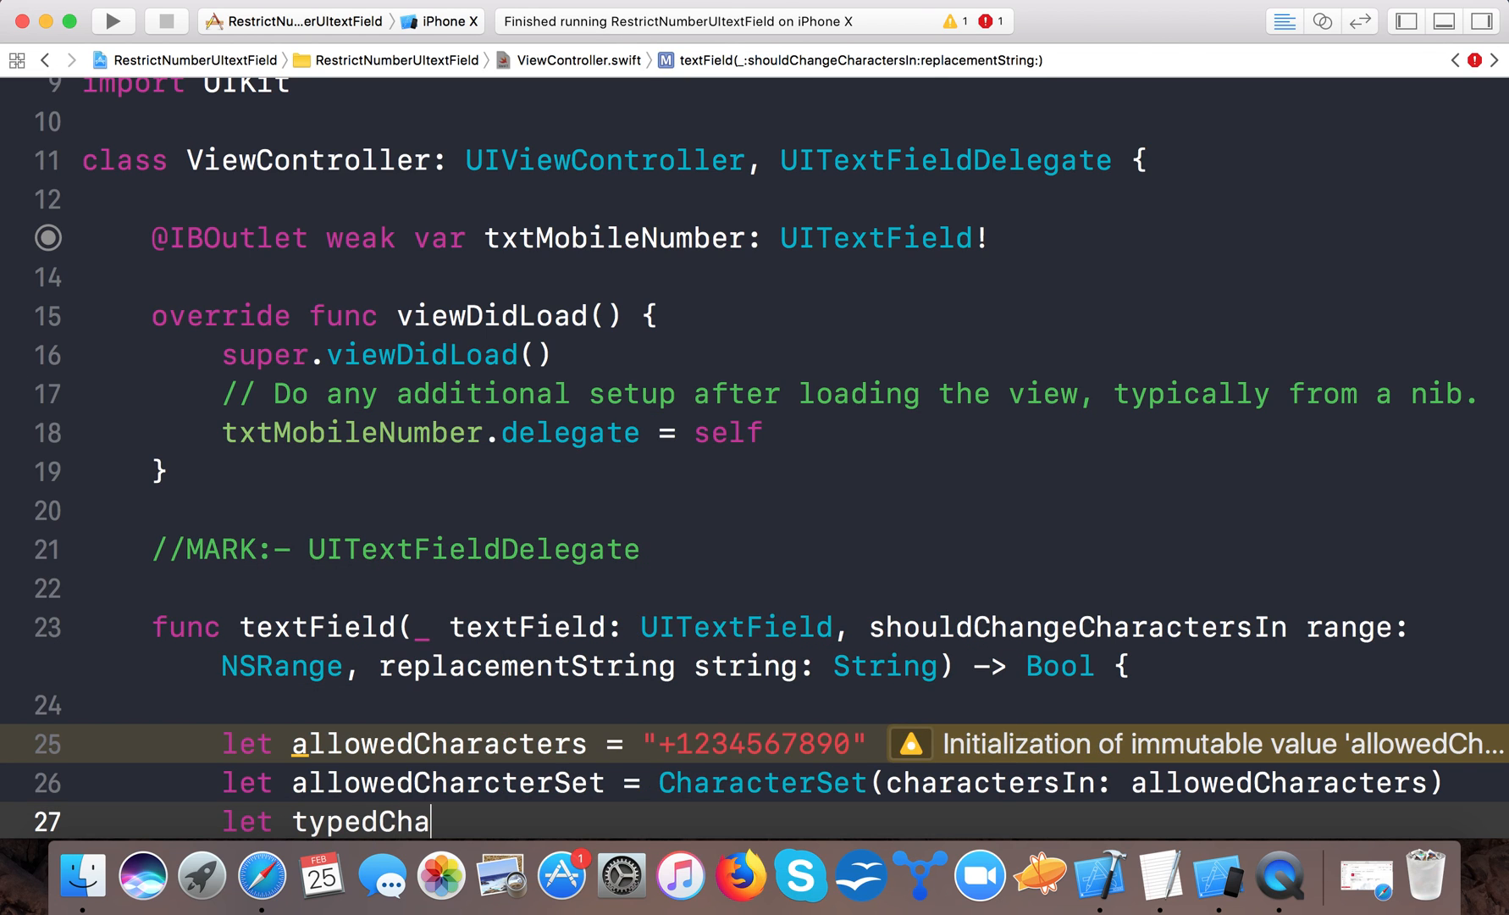
text(rcter)
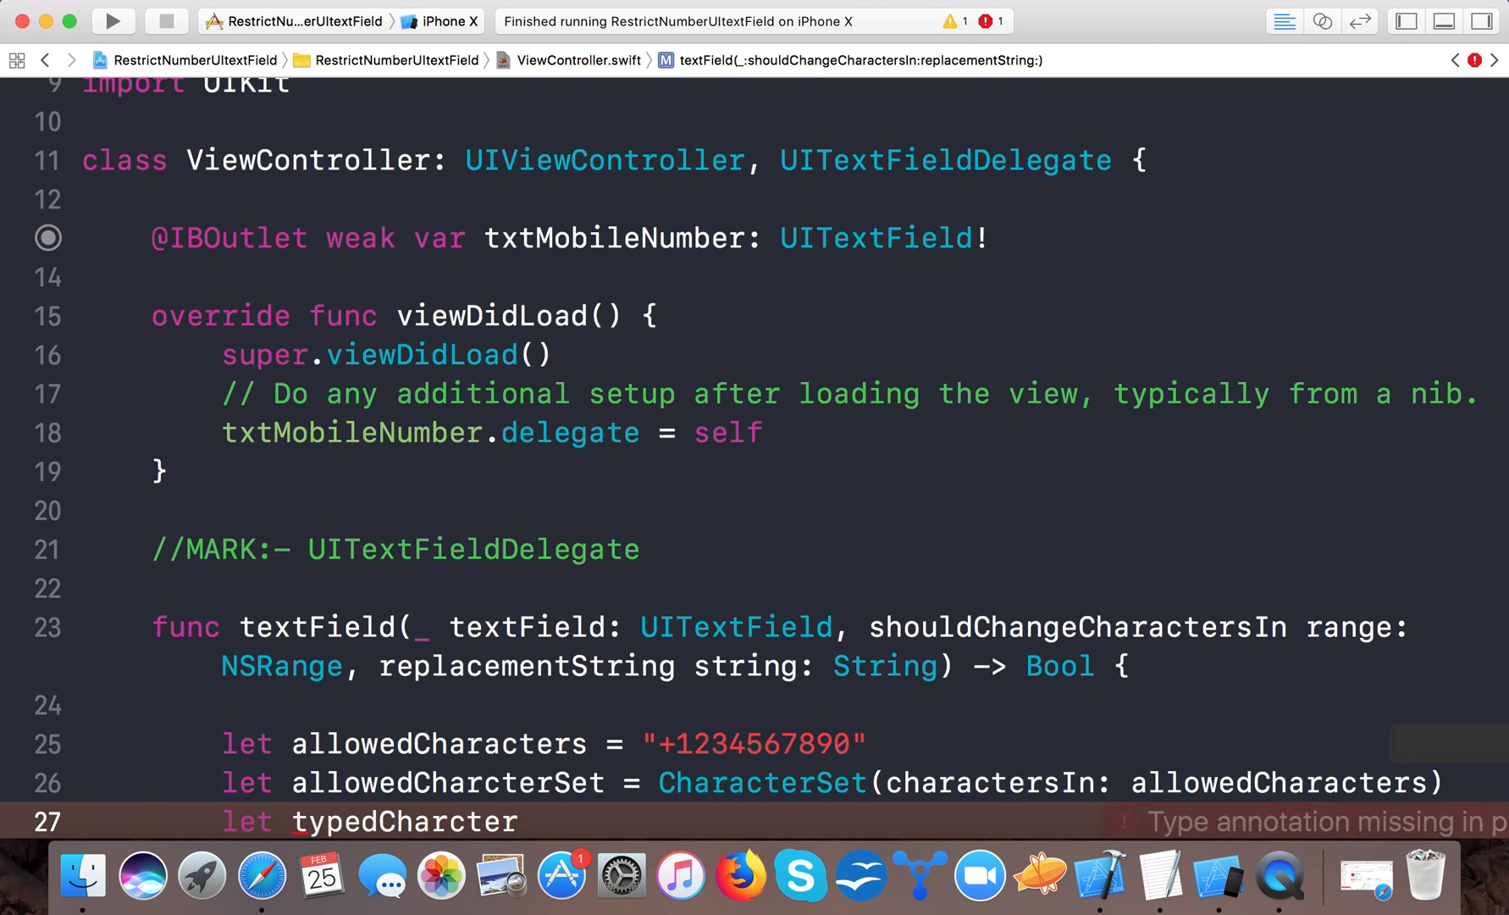
text(Set =)
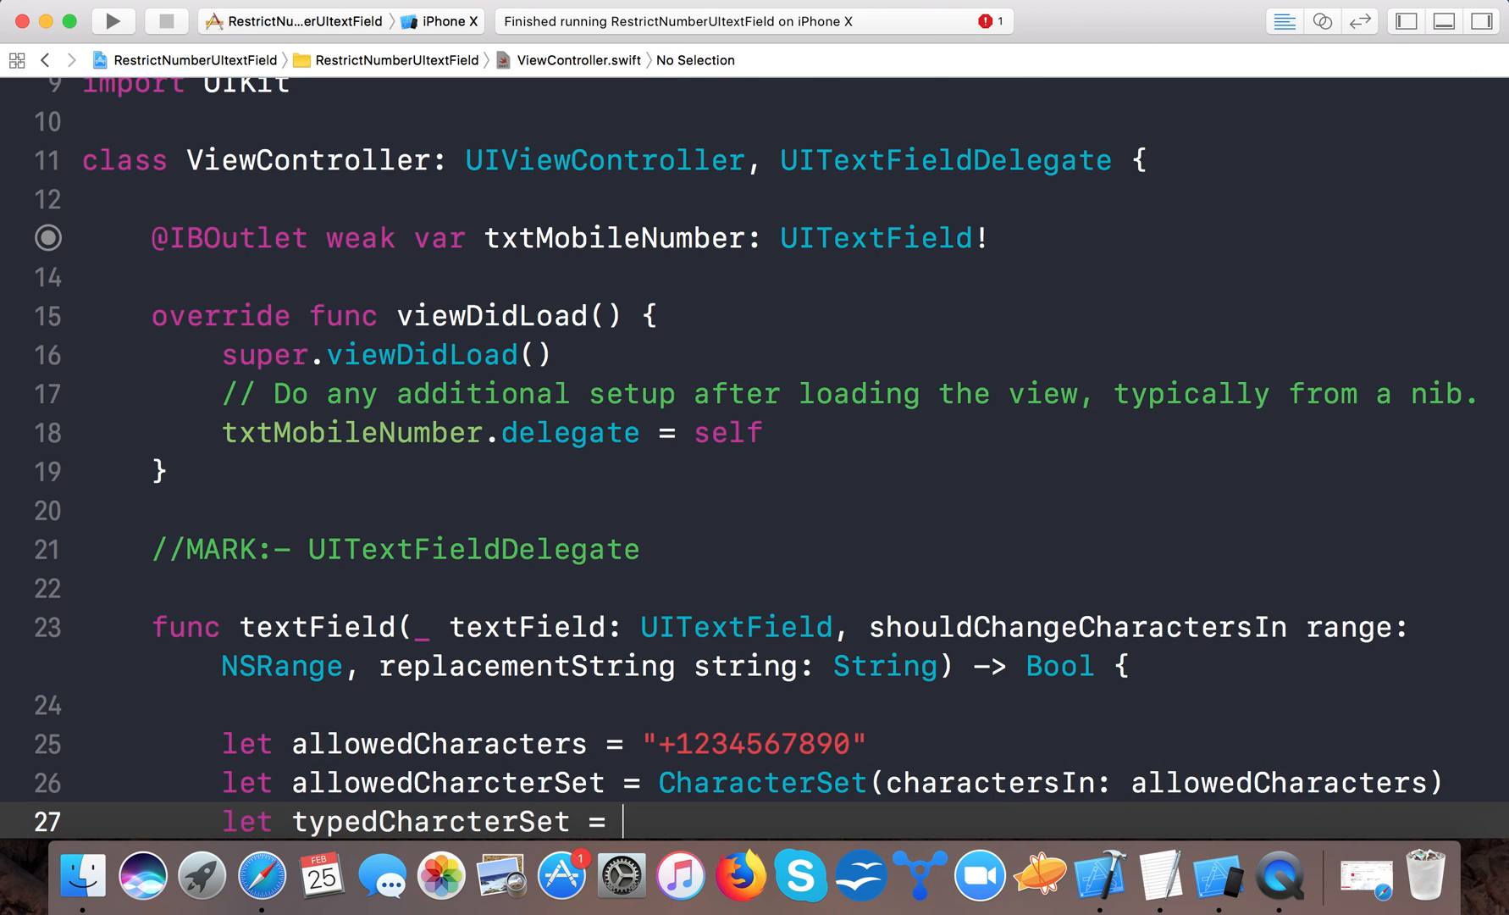
text(CharacterSet)
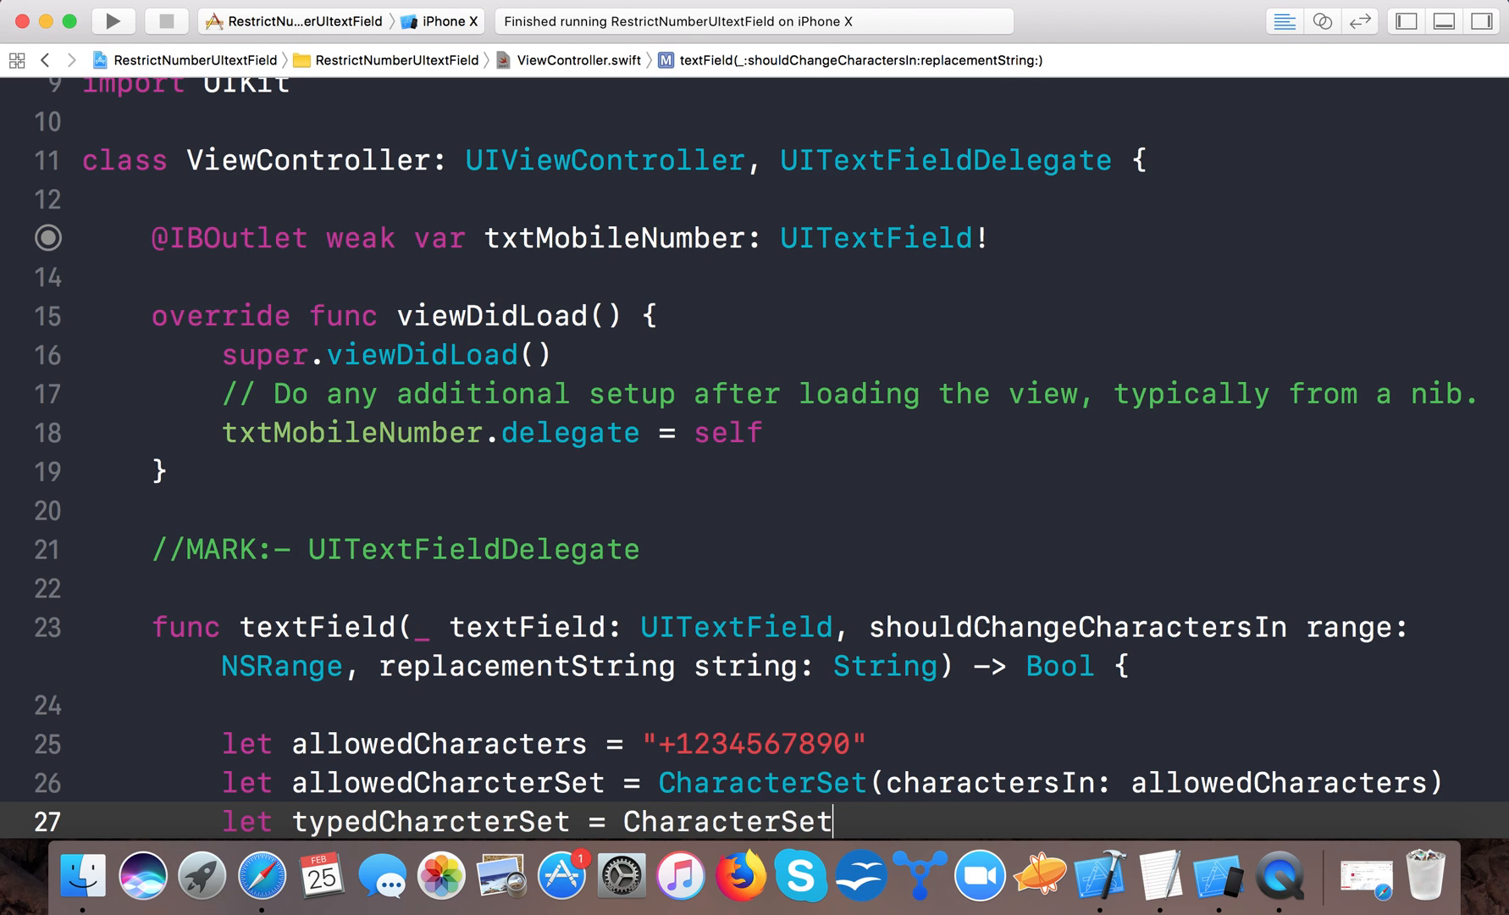
text((charactersIn: String)
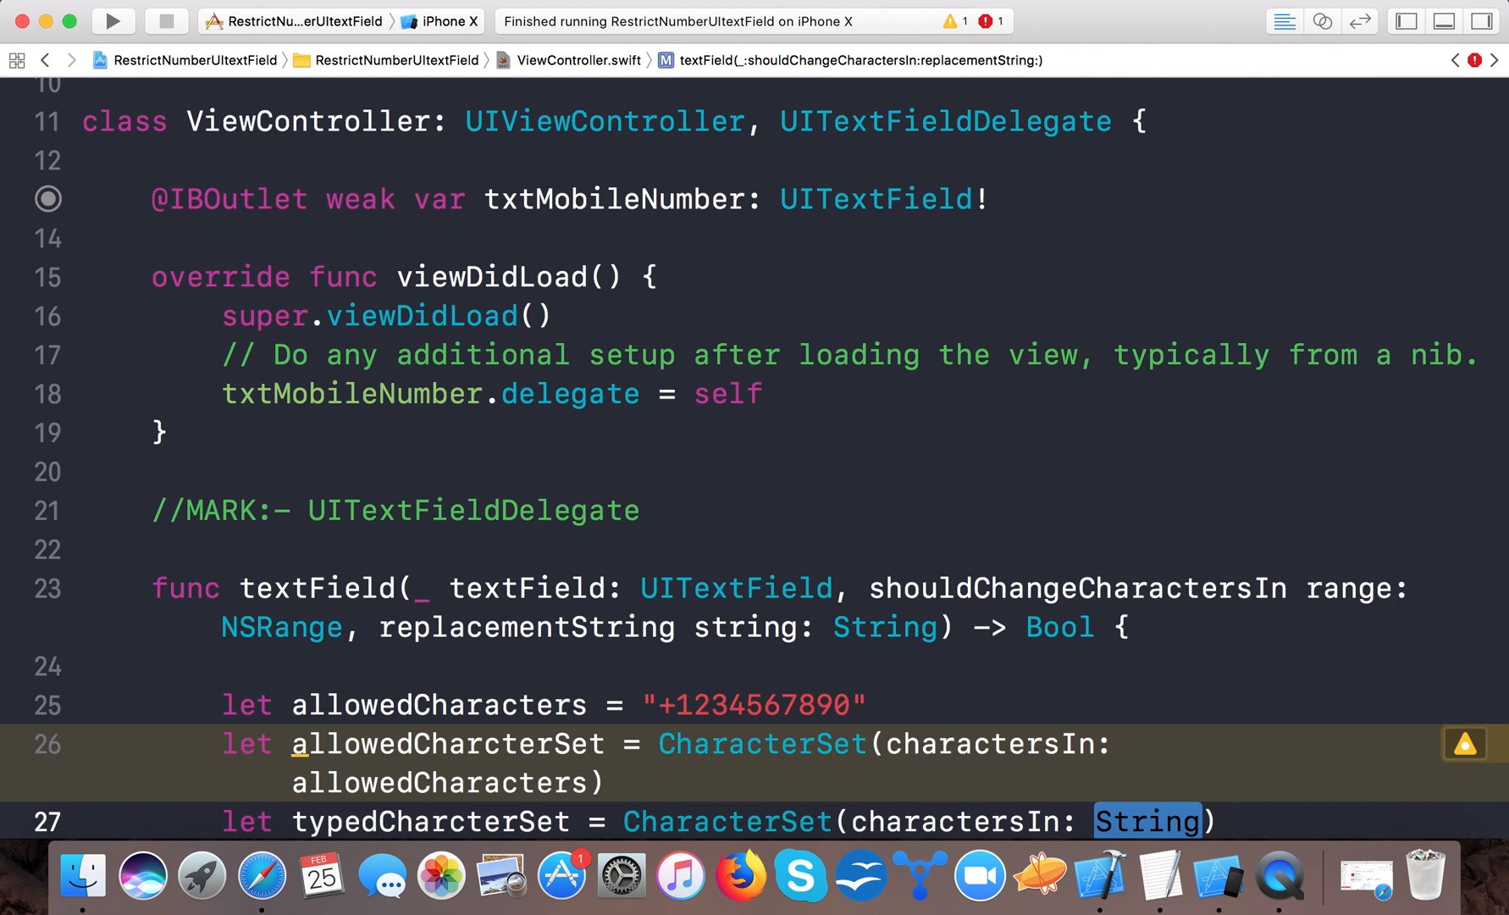
text(string)
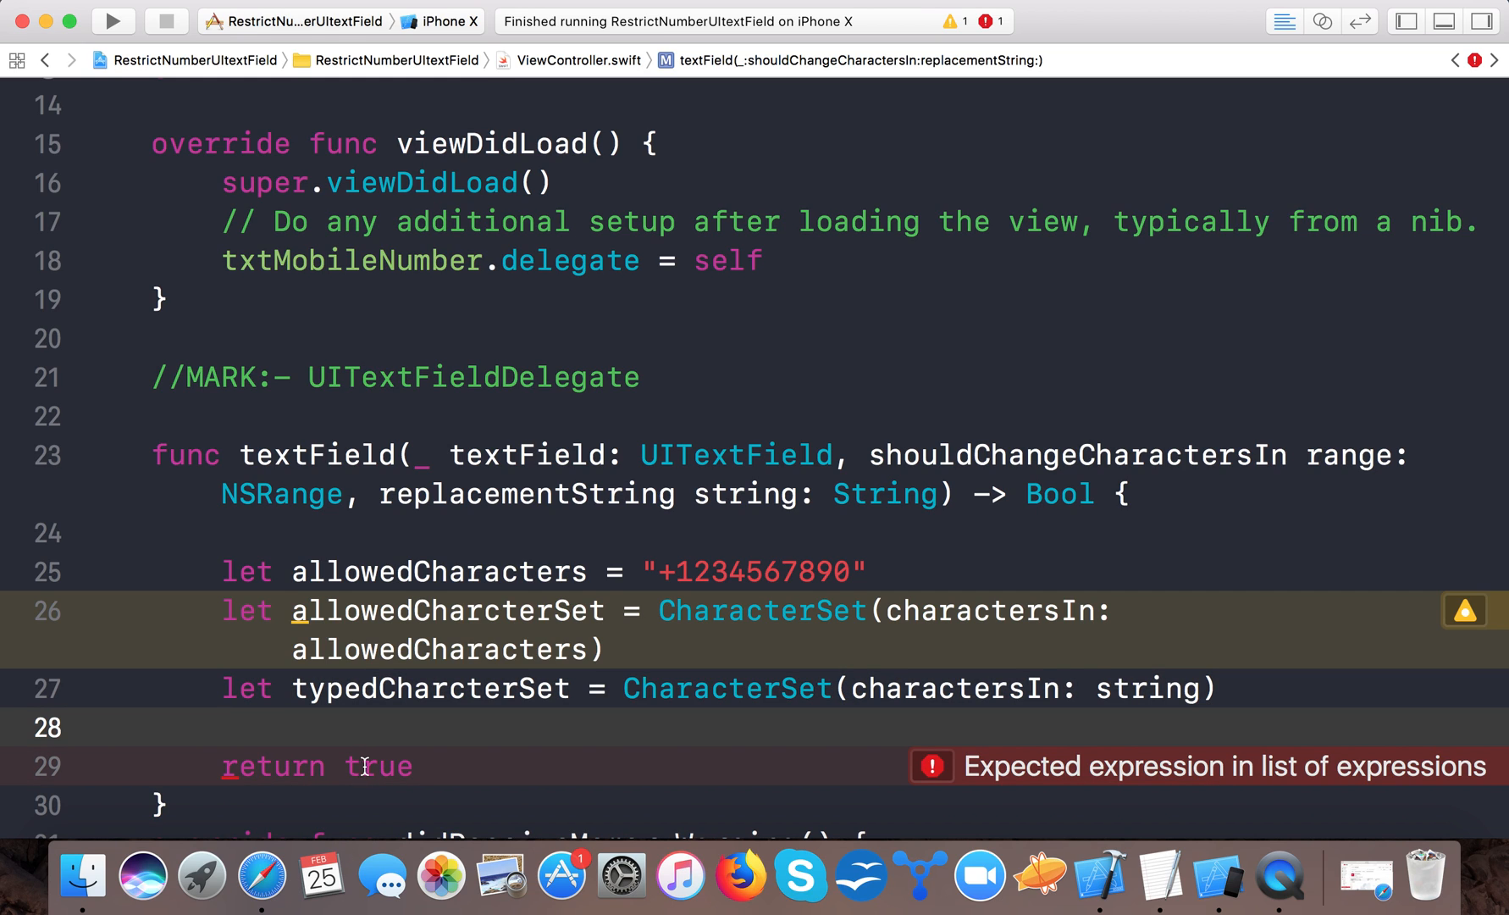
Replace return true with return allowedCharcterSet.isSuperset(of: typedCharcterSet).
double_click(373, 765)
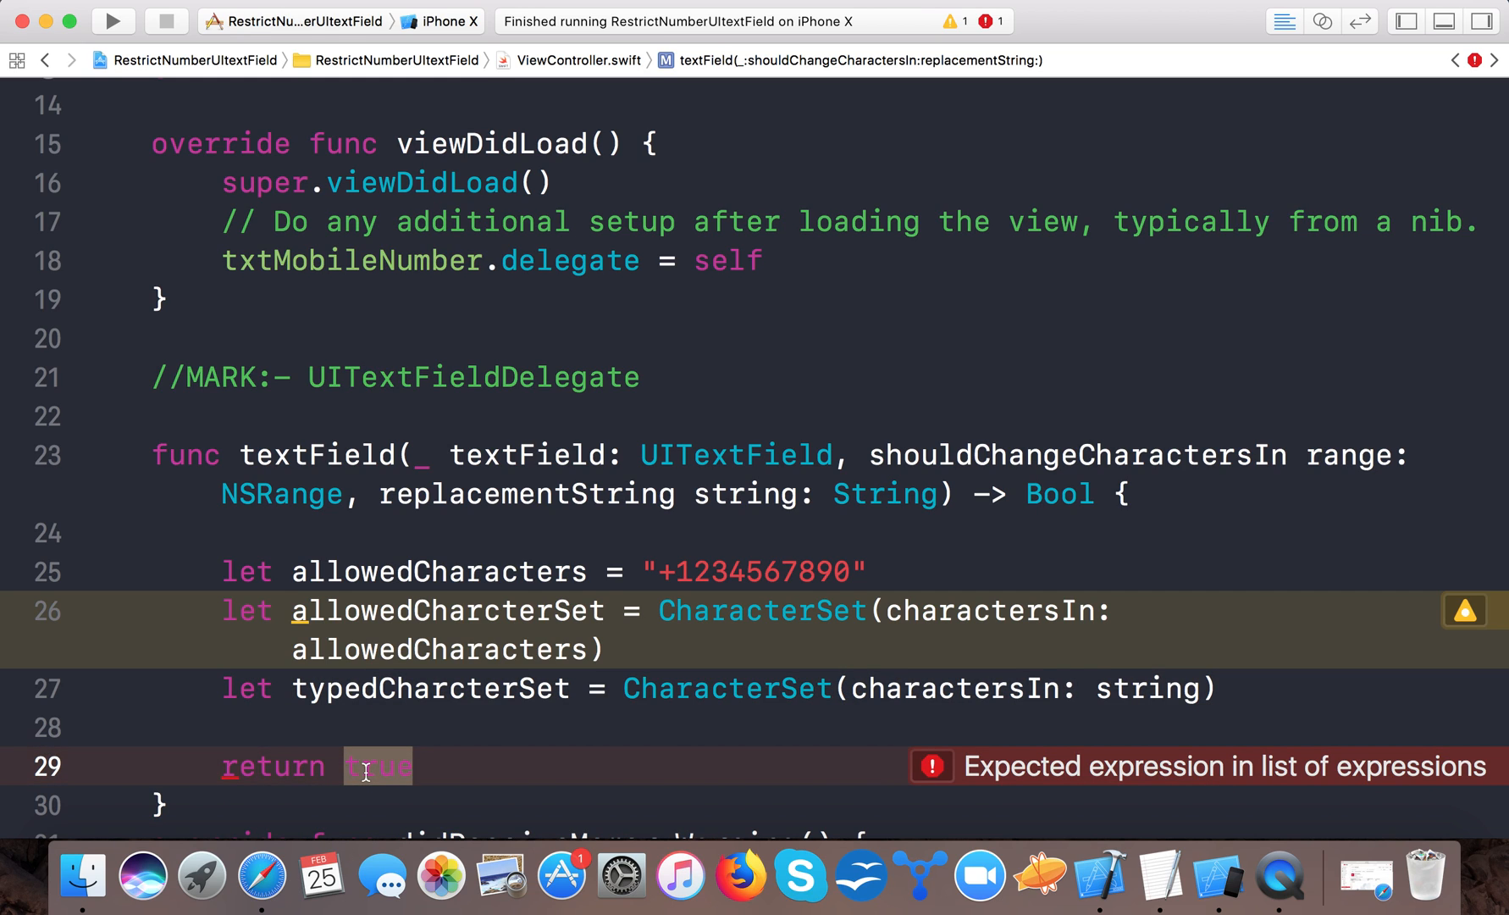
text(al)
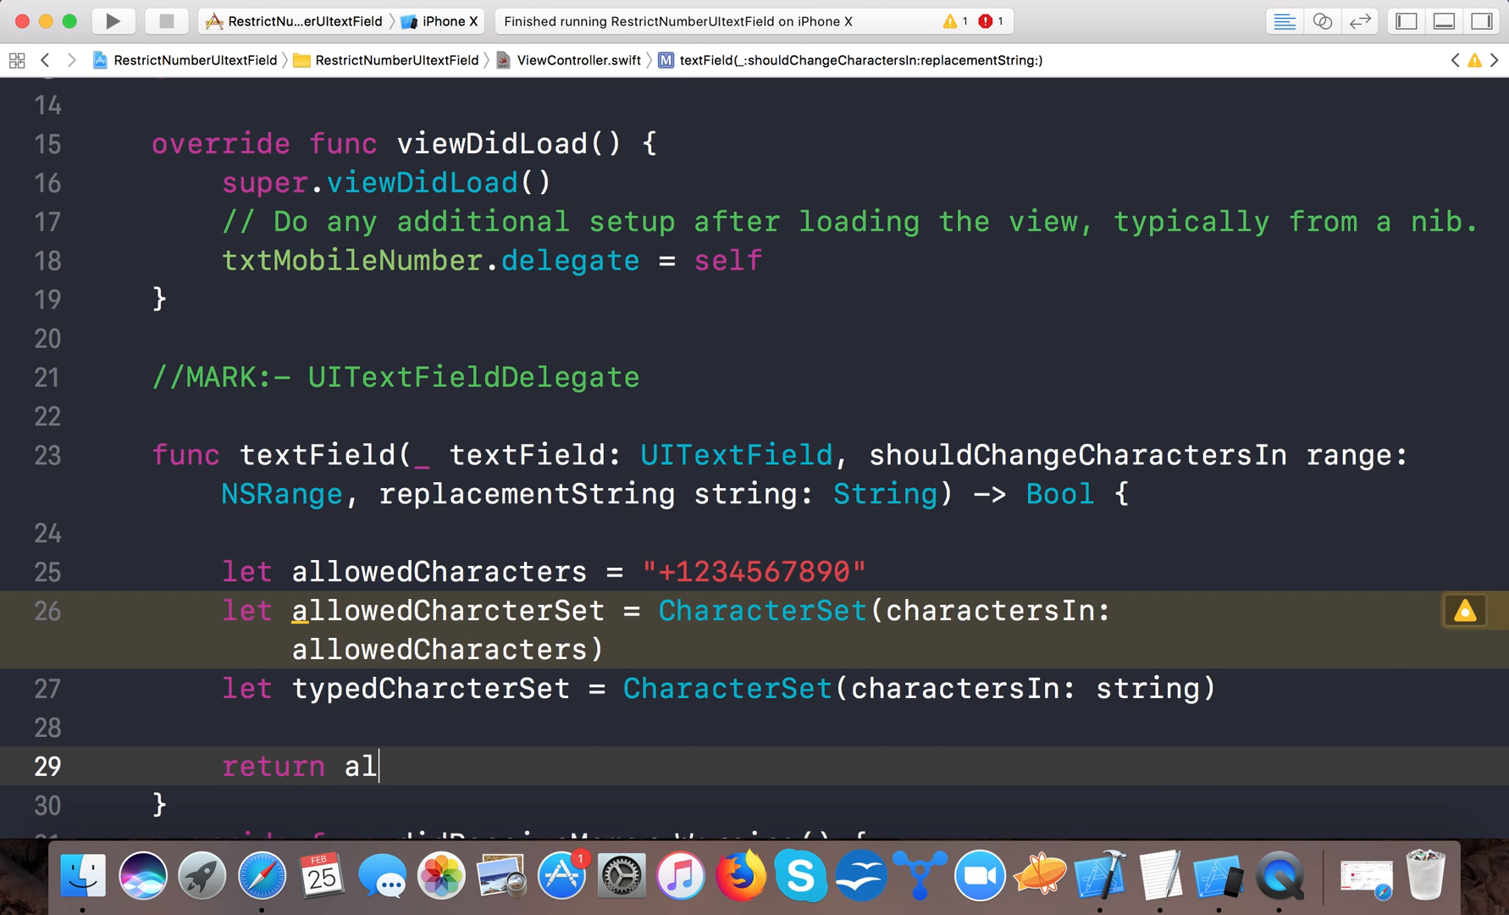
text(lowedCharcterSet.)
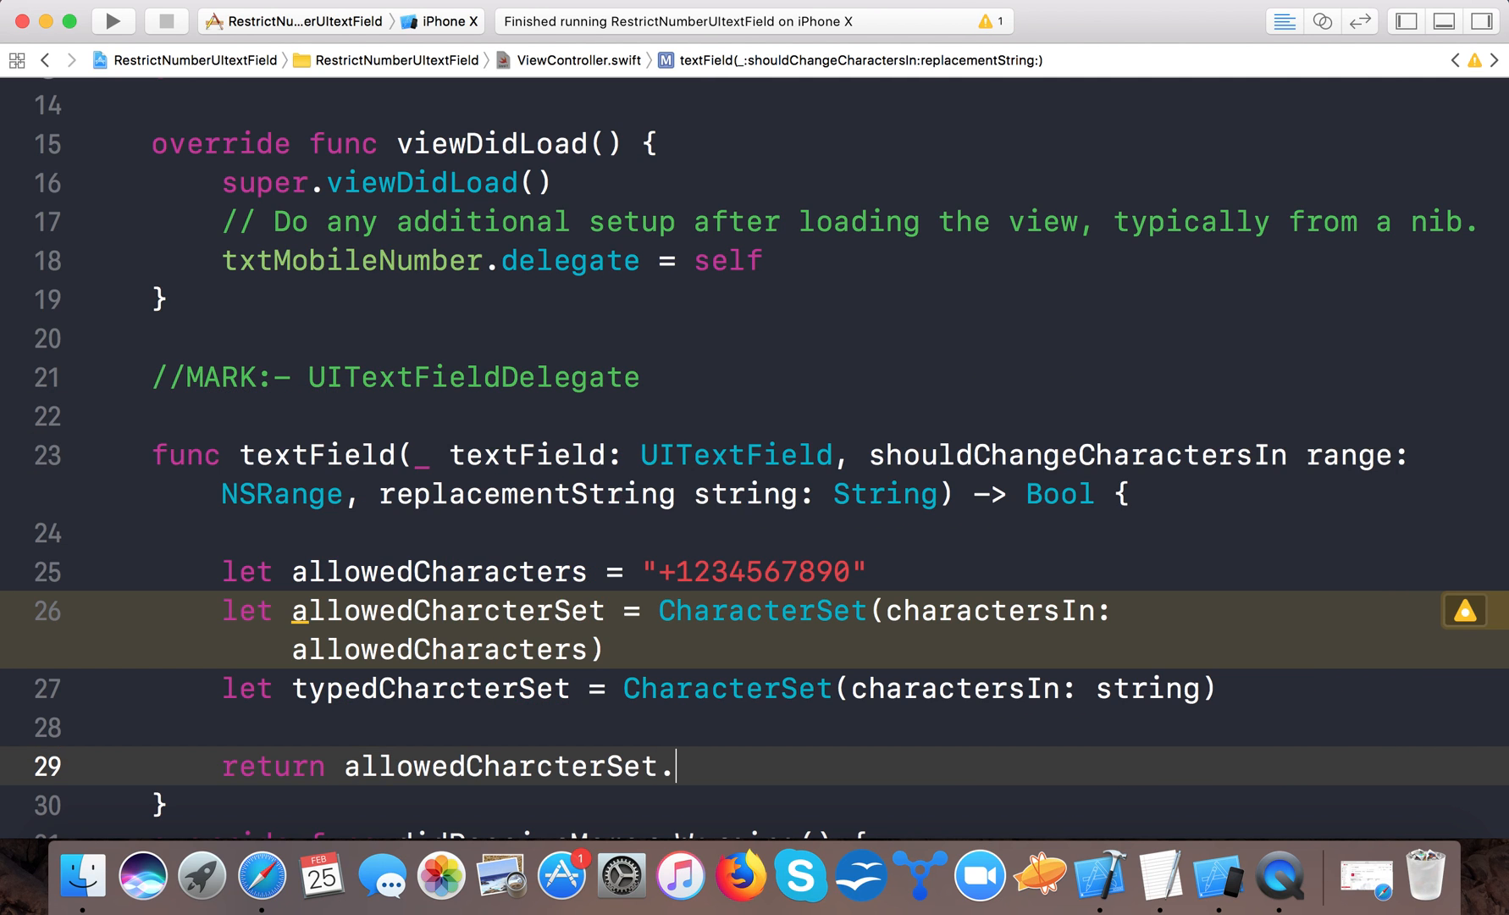
text(isSuperset(of: typ)
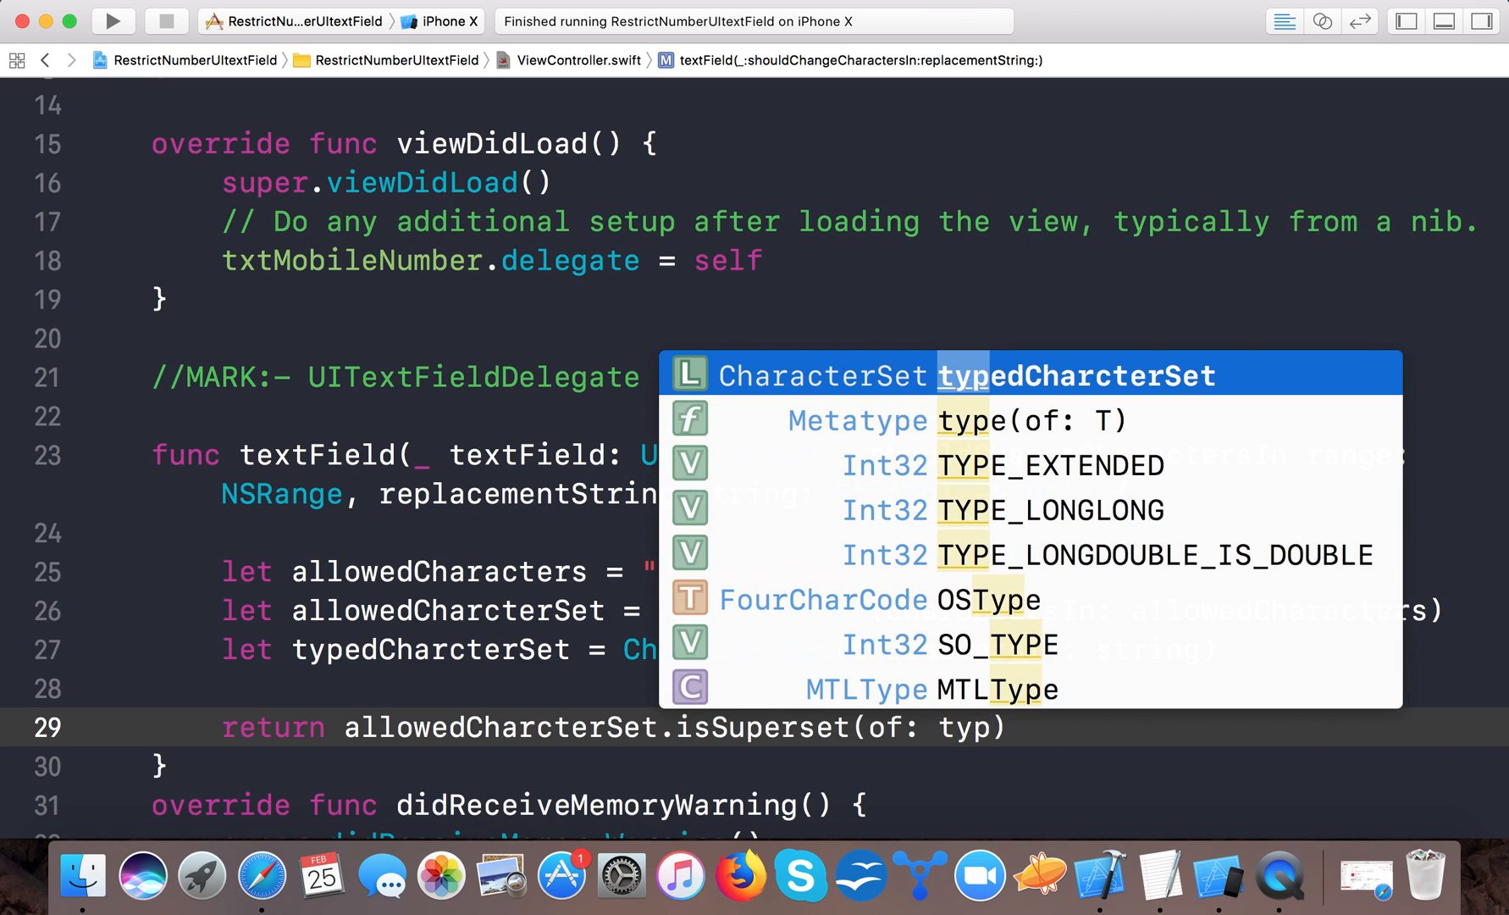
key(Return)
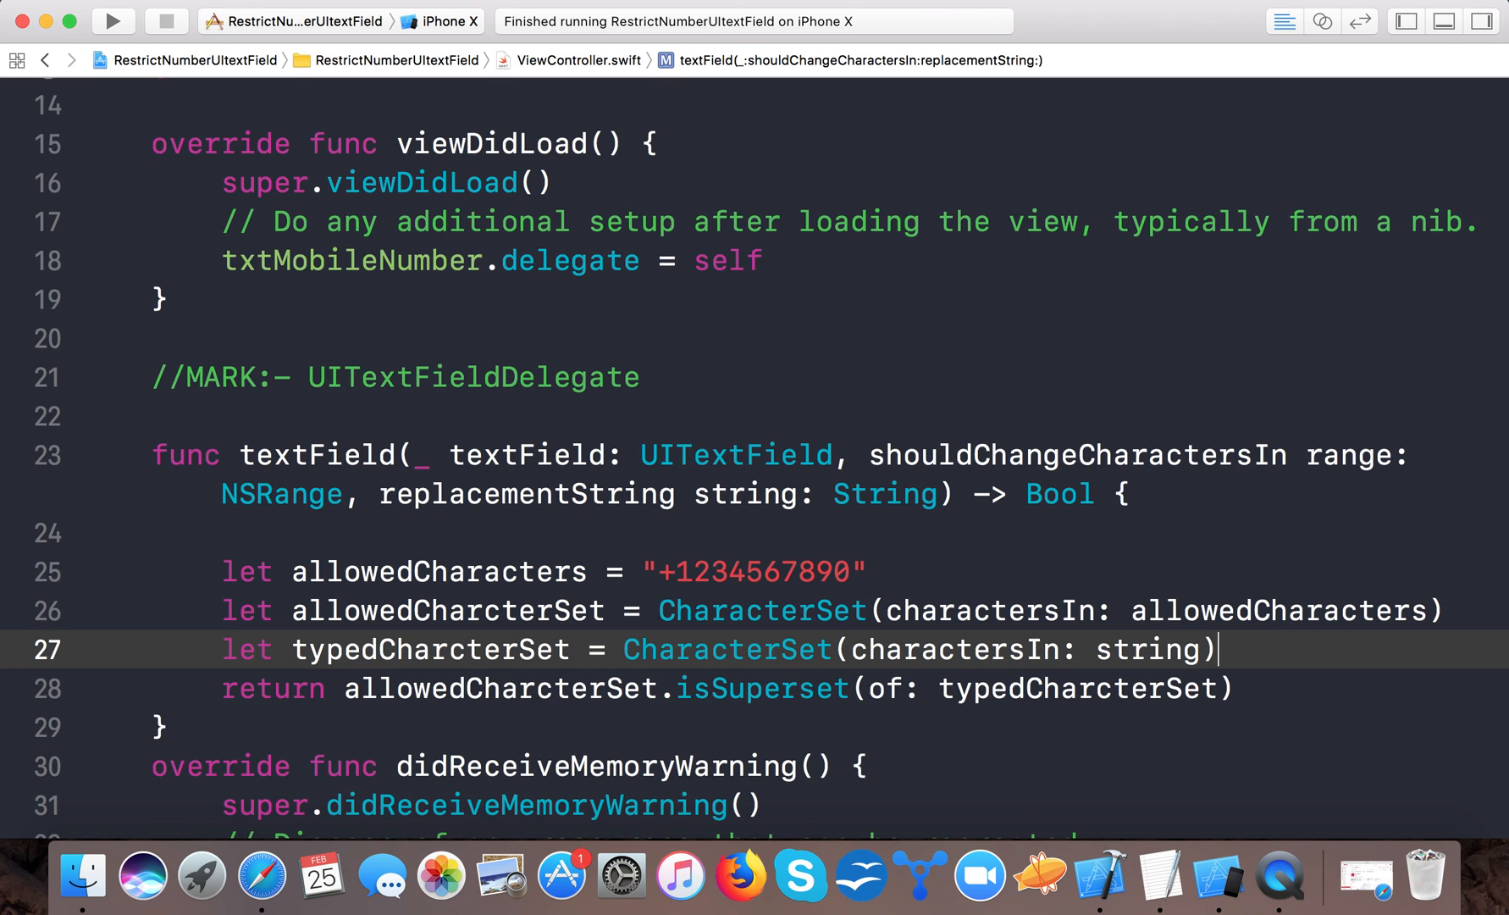
mouse_move(542, 810)
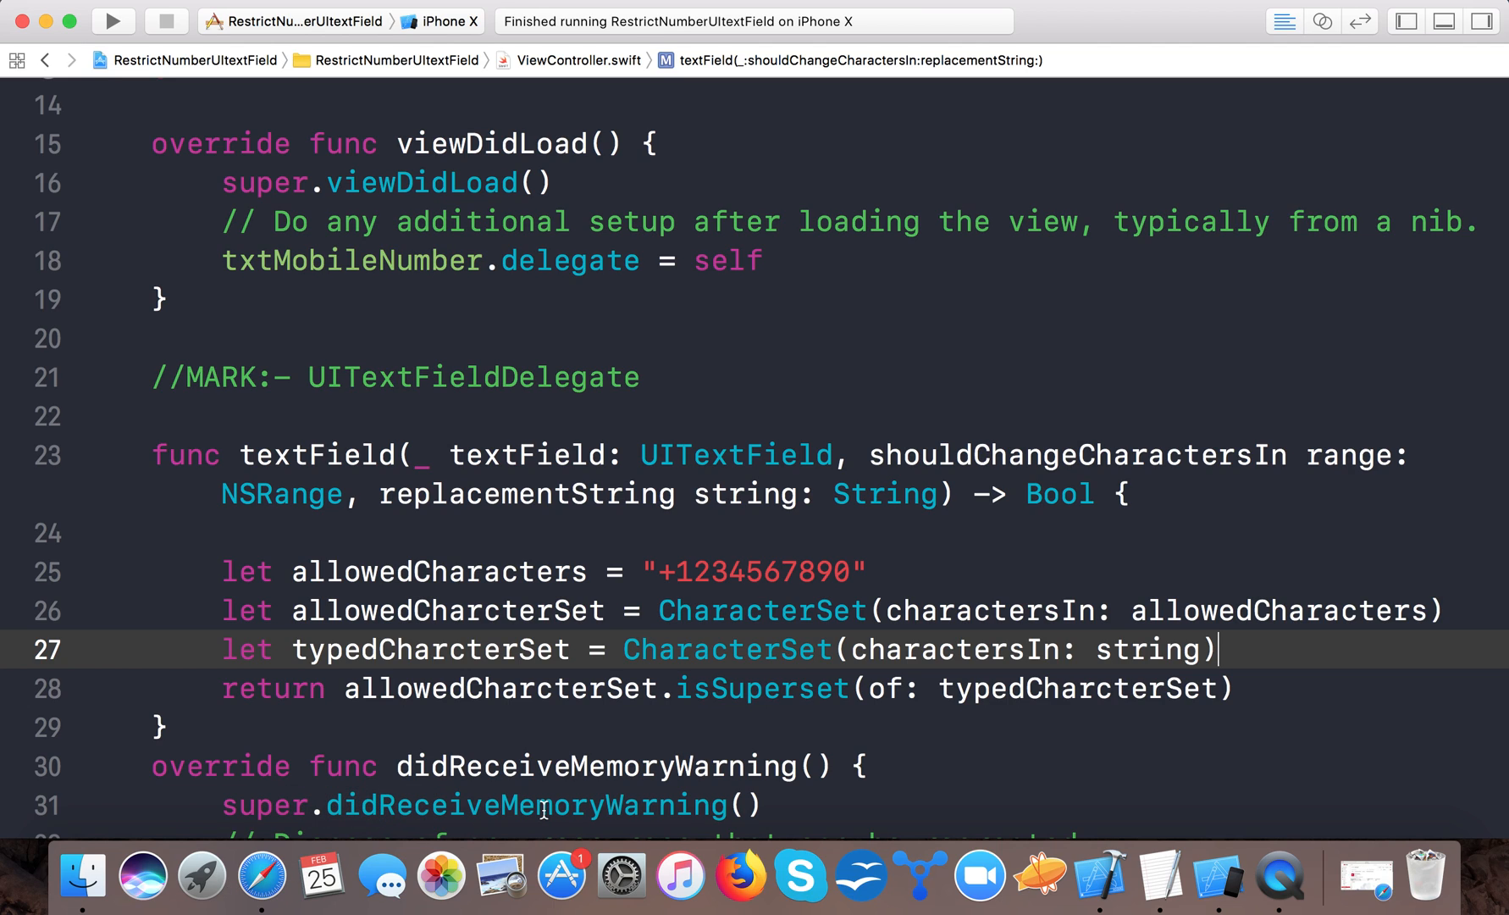
mouse_move(674, 577)
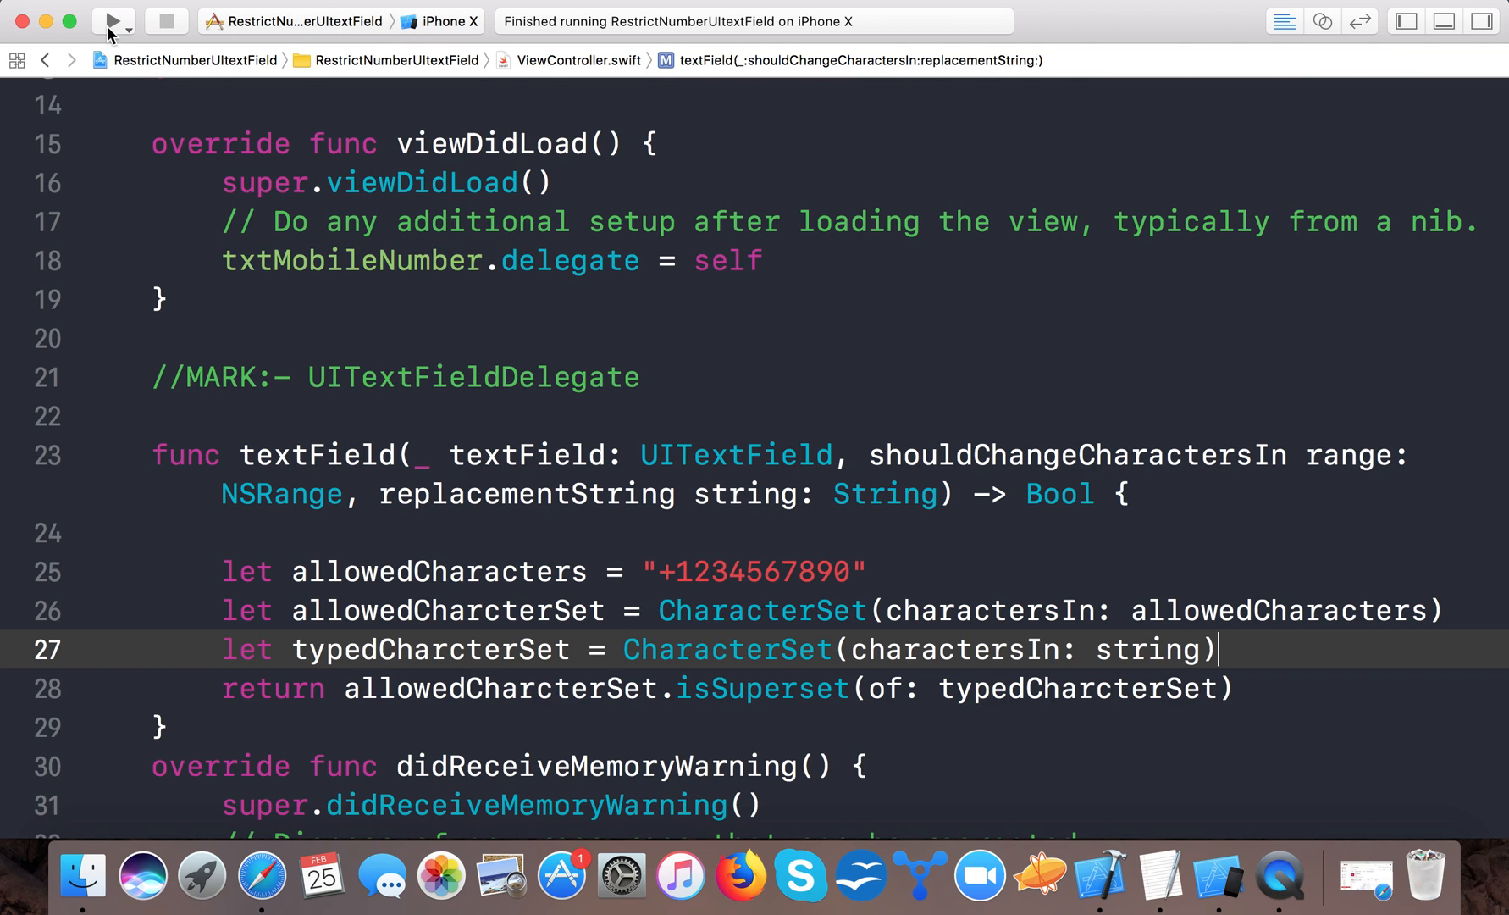
Run the app in the iPhone X simulator and try typing a letter into the field.
click(107, 21)
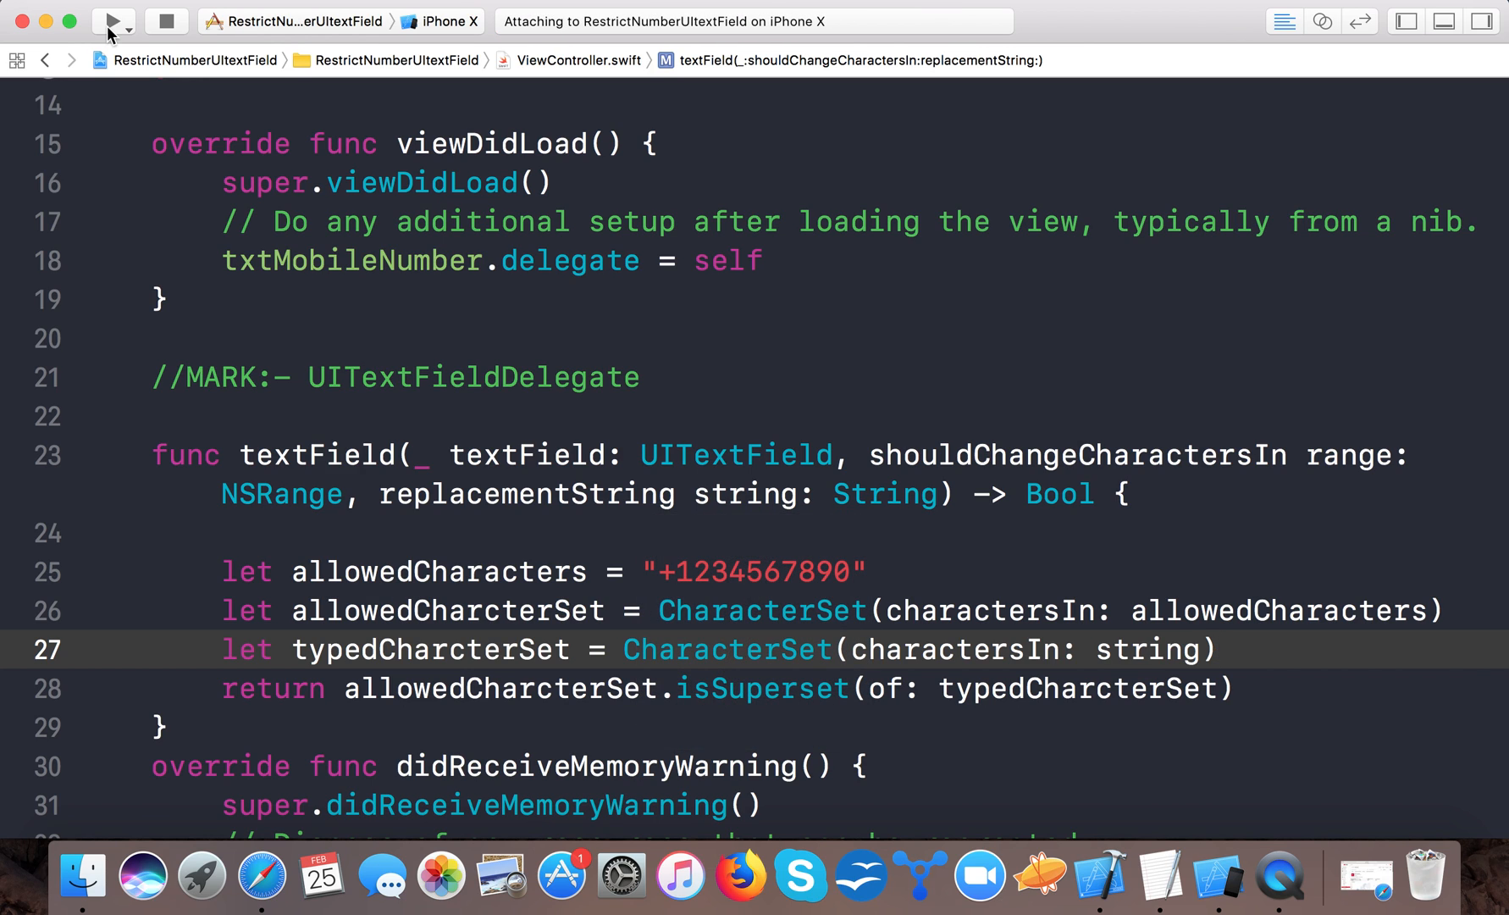
click(108, 21)
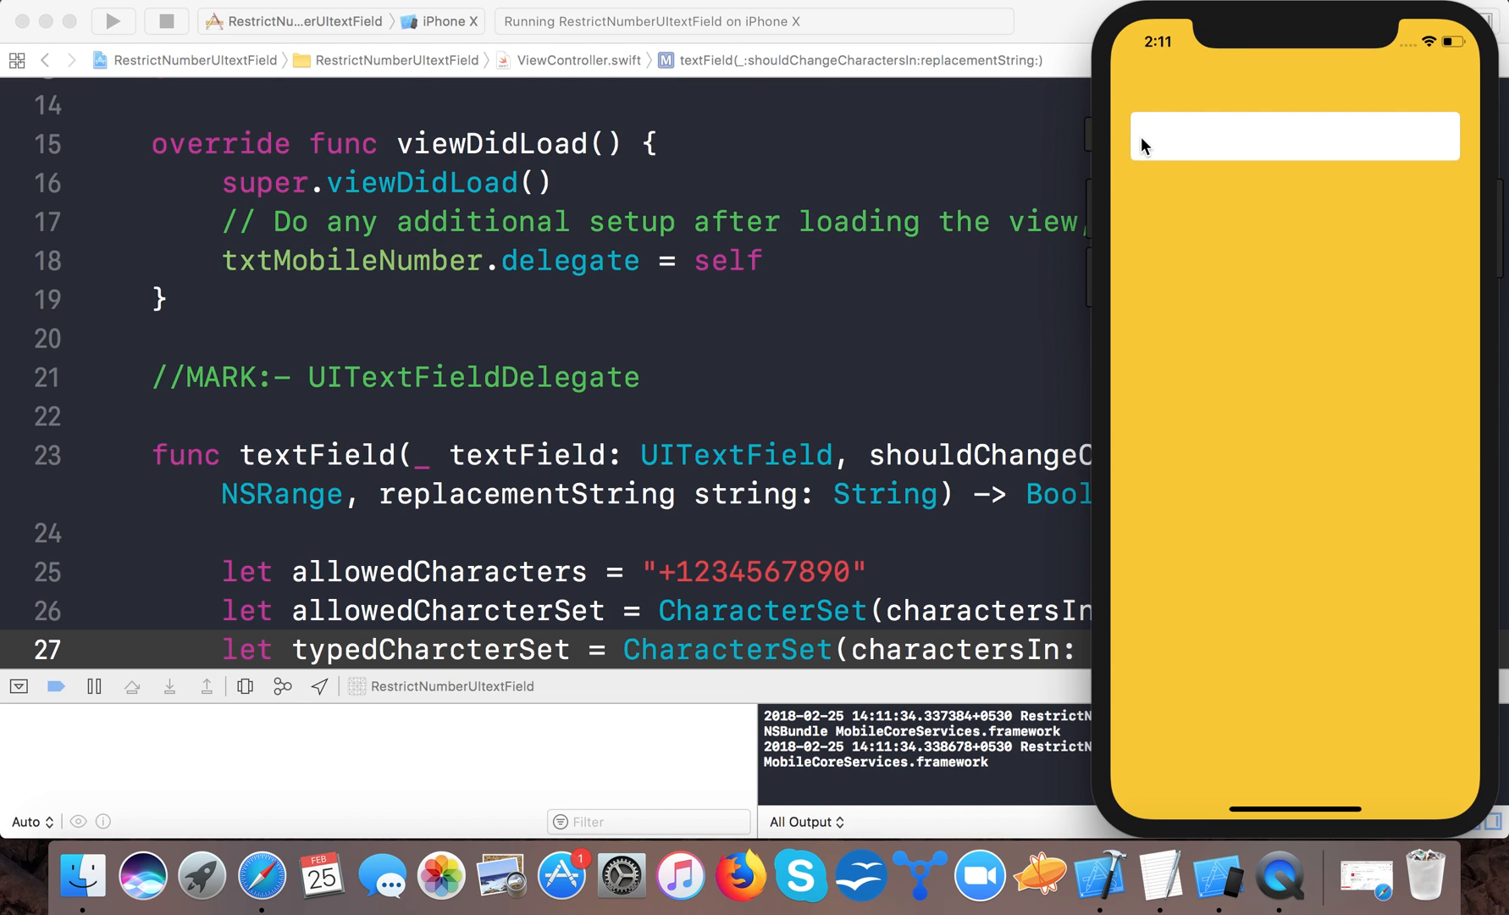
click(1292, 134)
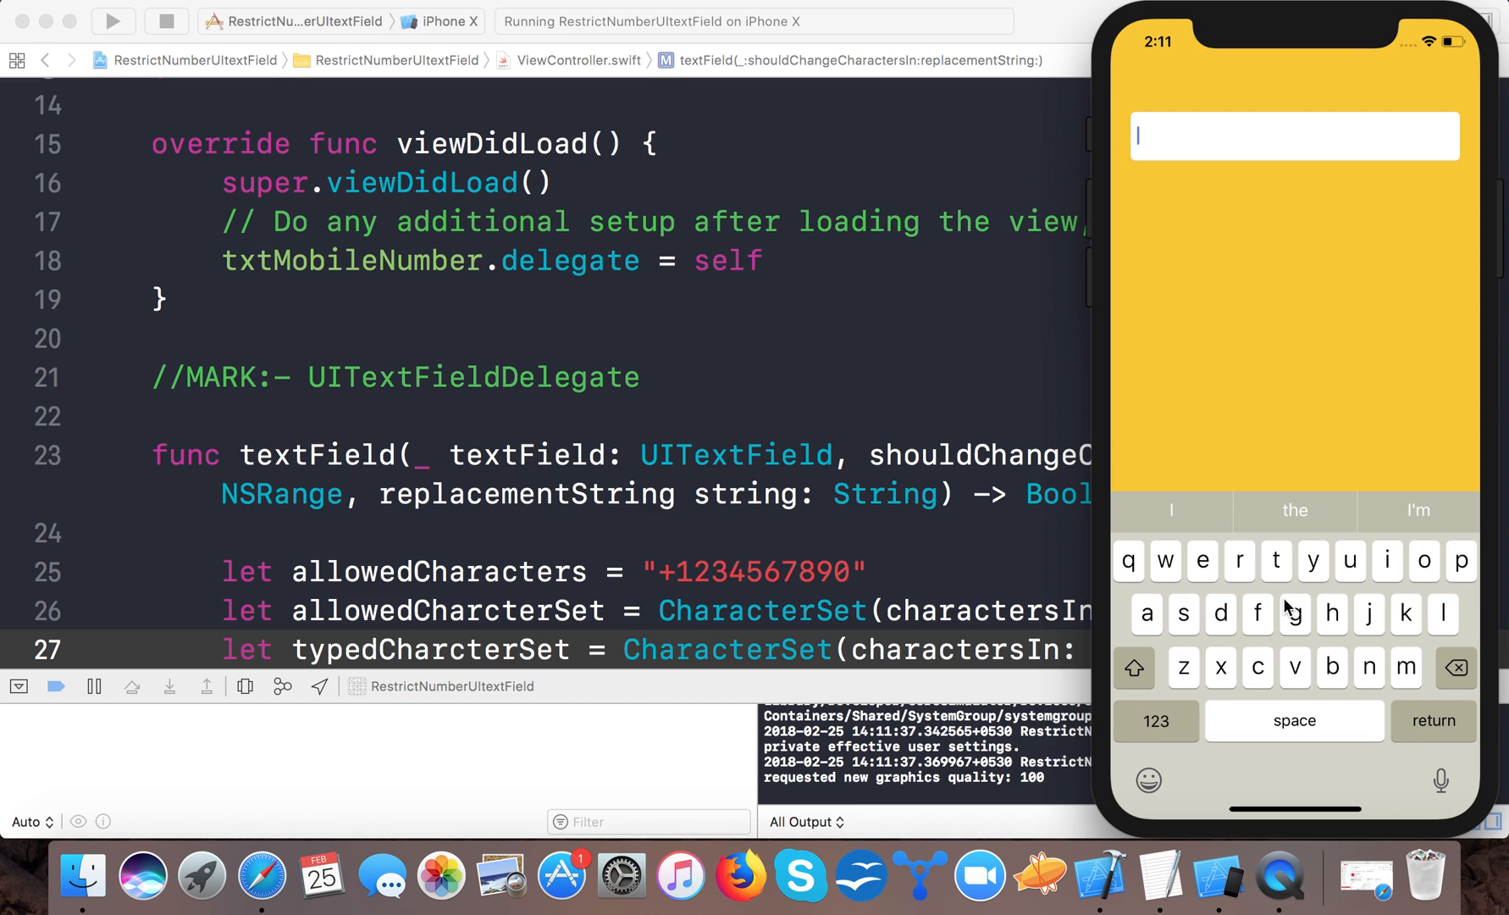
mouse_move(1260, 590)
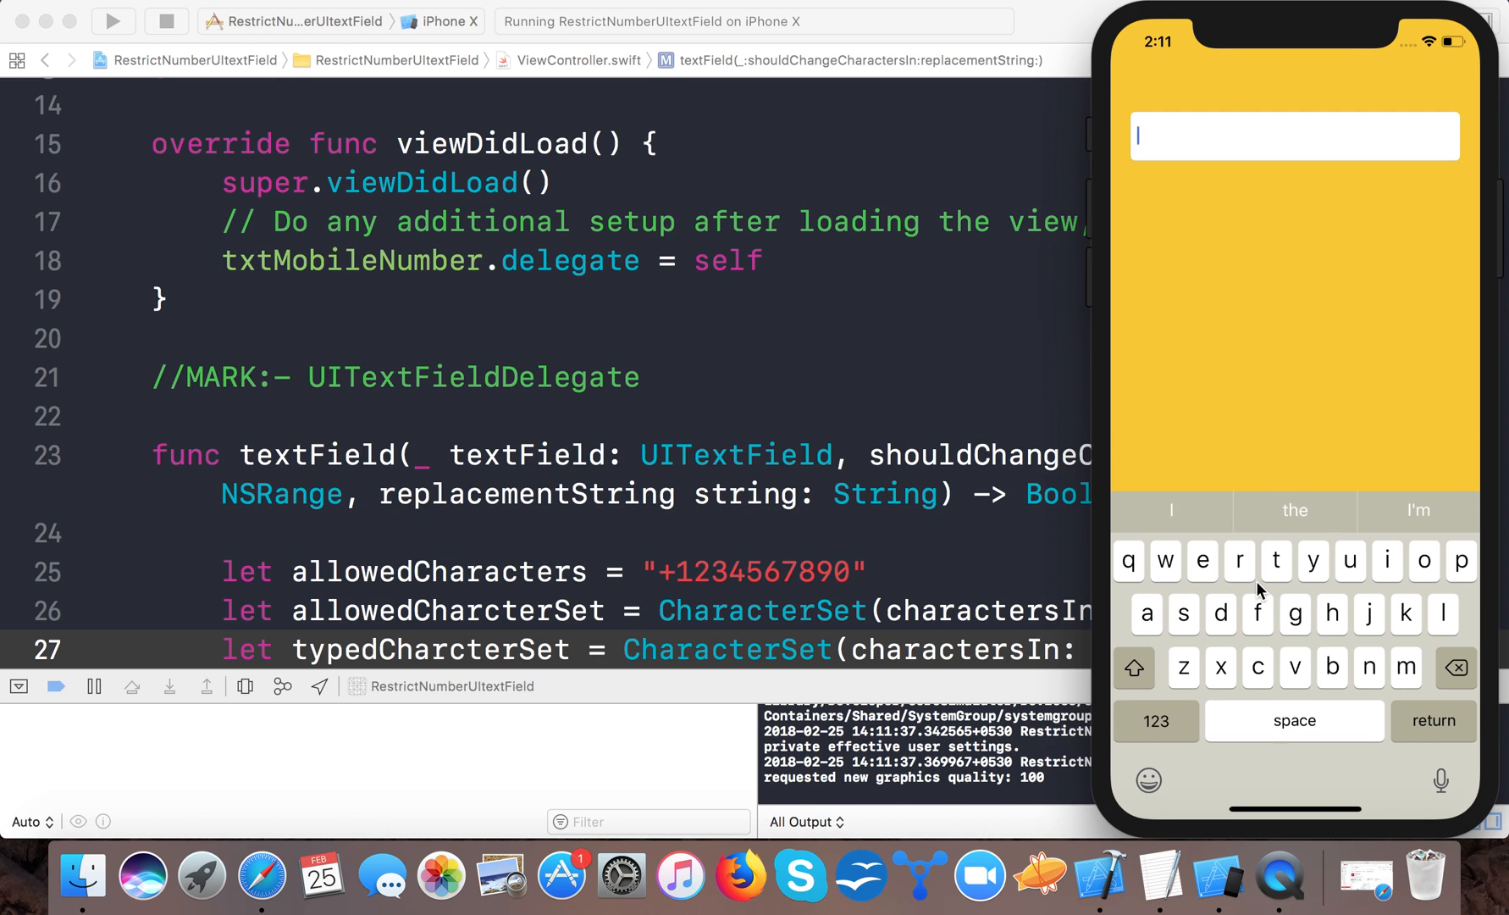
click(1331, 614)
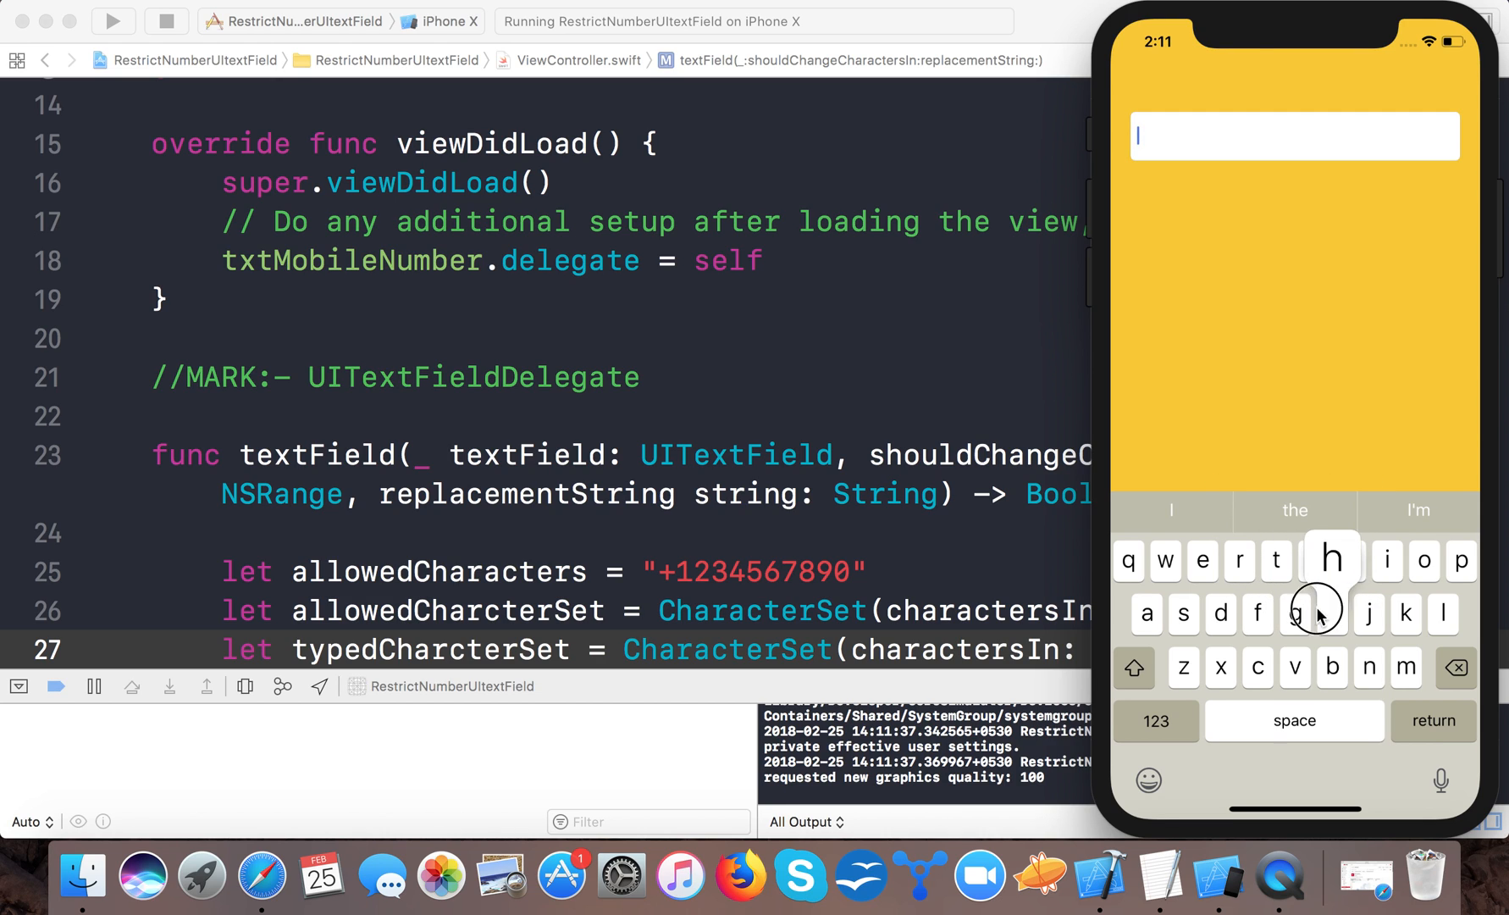
Enter digits and plus signs from the number and symbol keyboards, then delete them.
click(1155, 720)
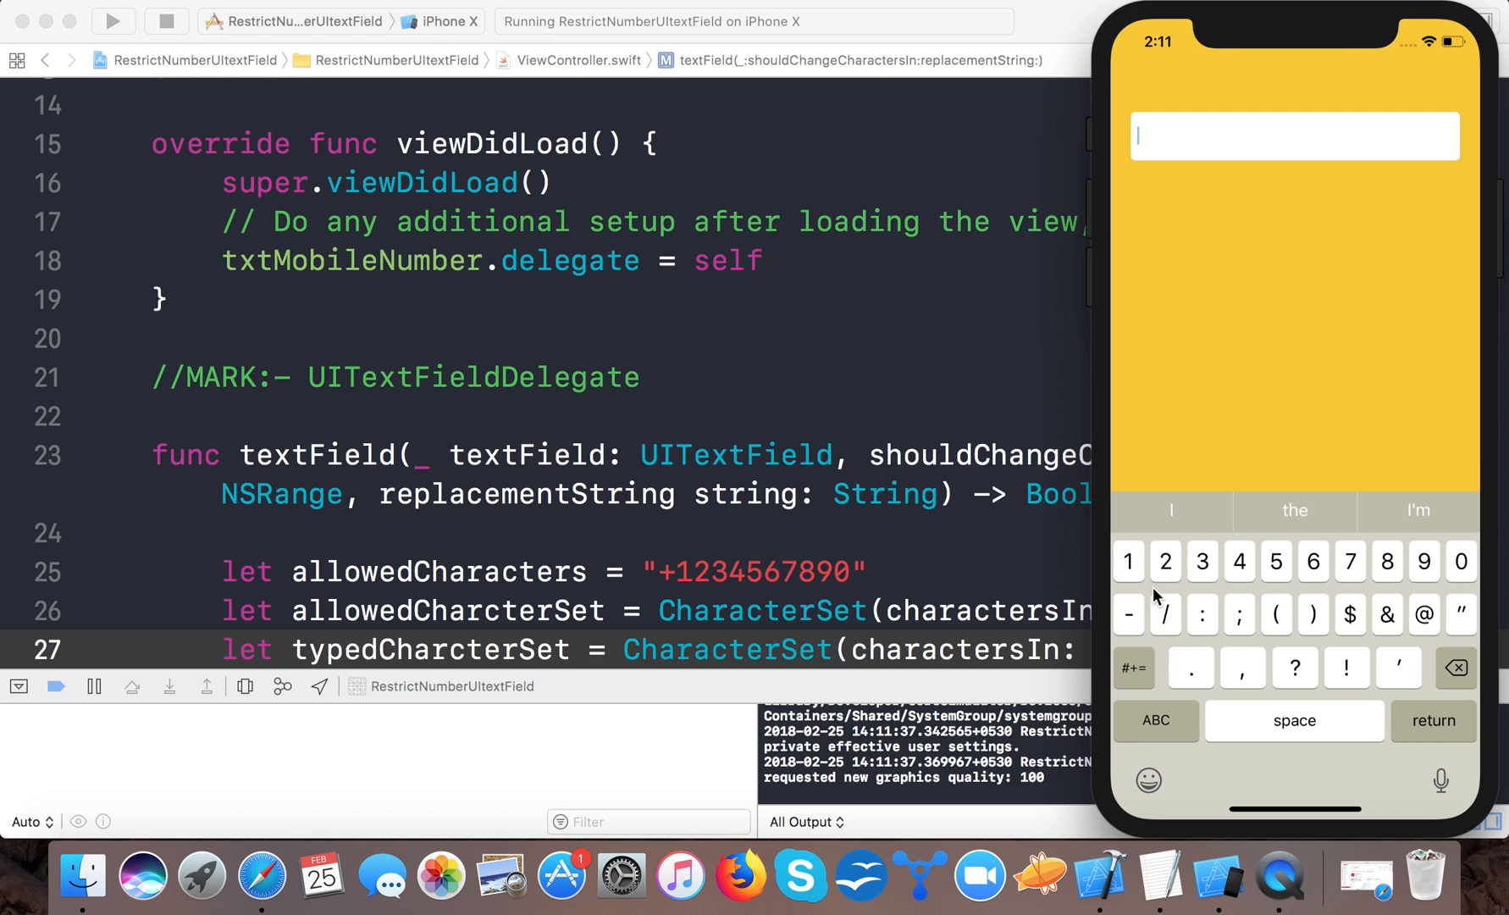
click(1128, 561)
text(122345)
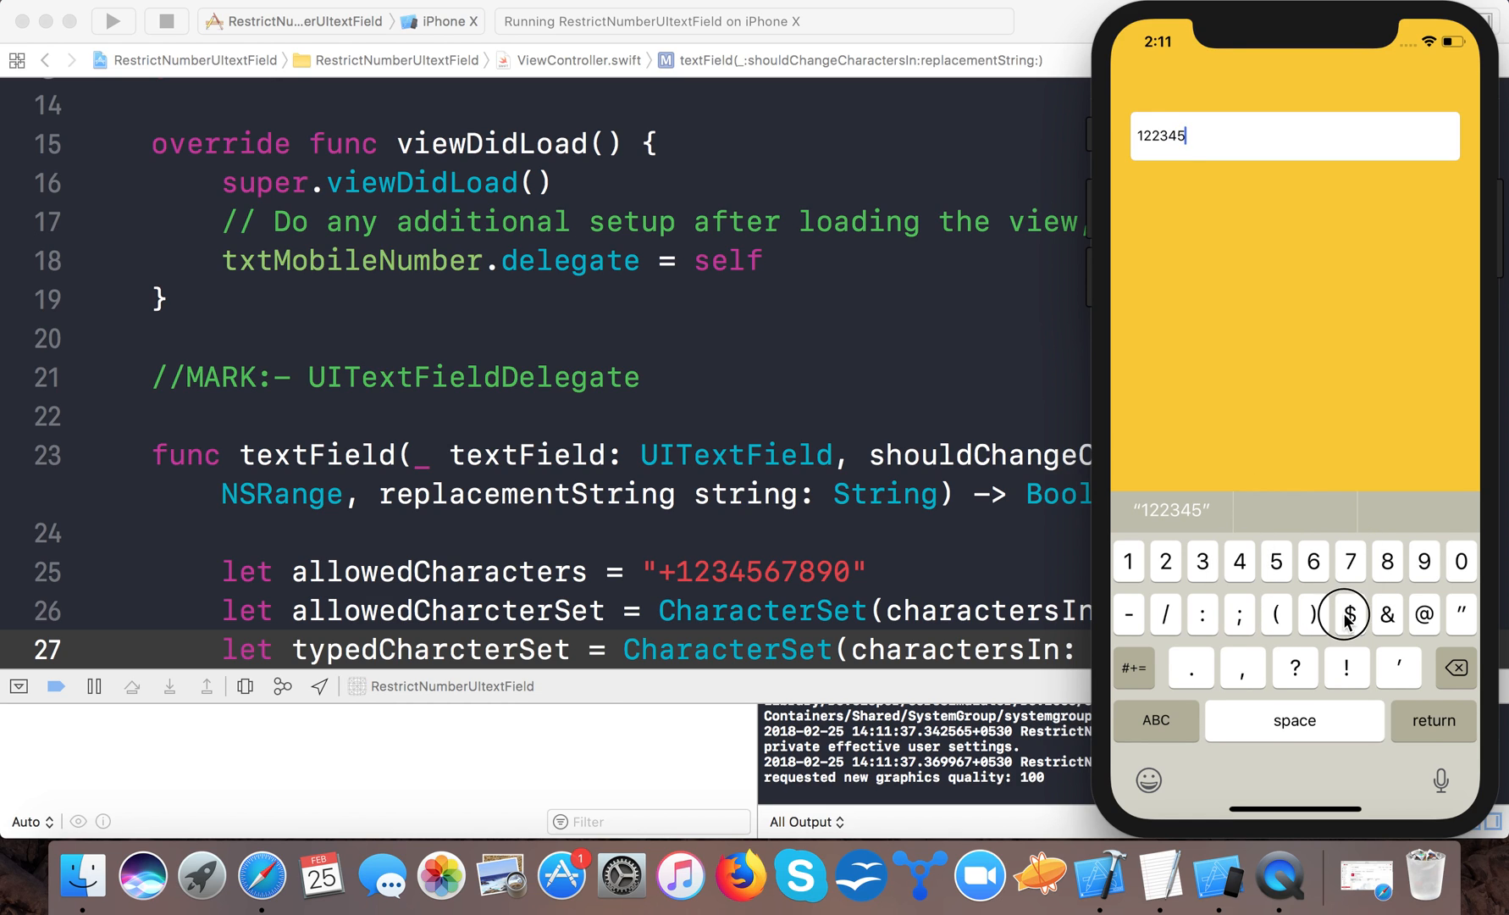
mouse_move(1302, 689)
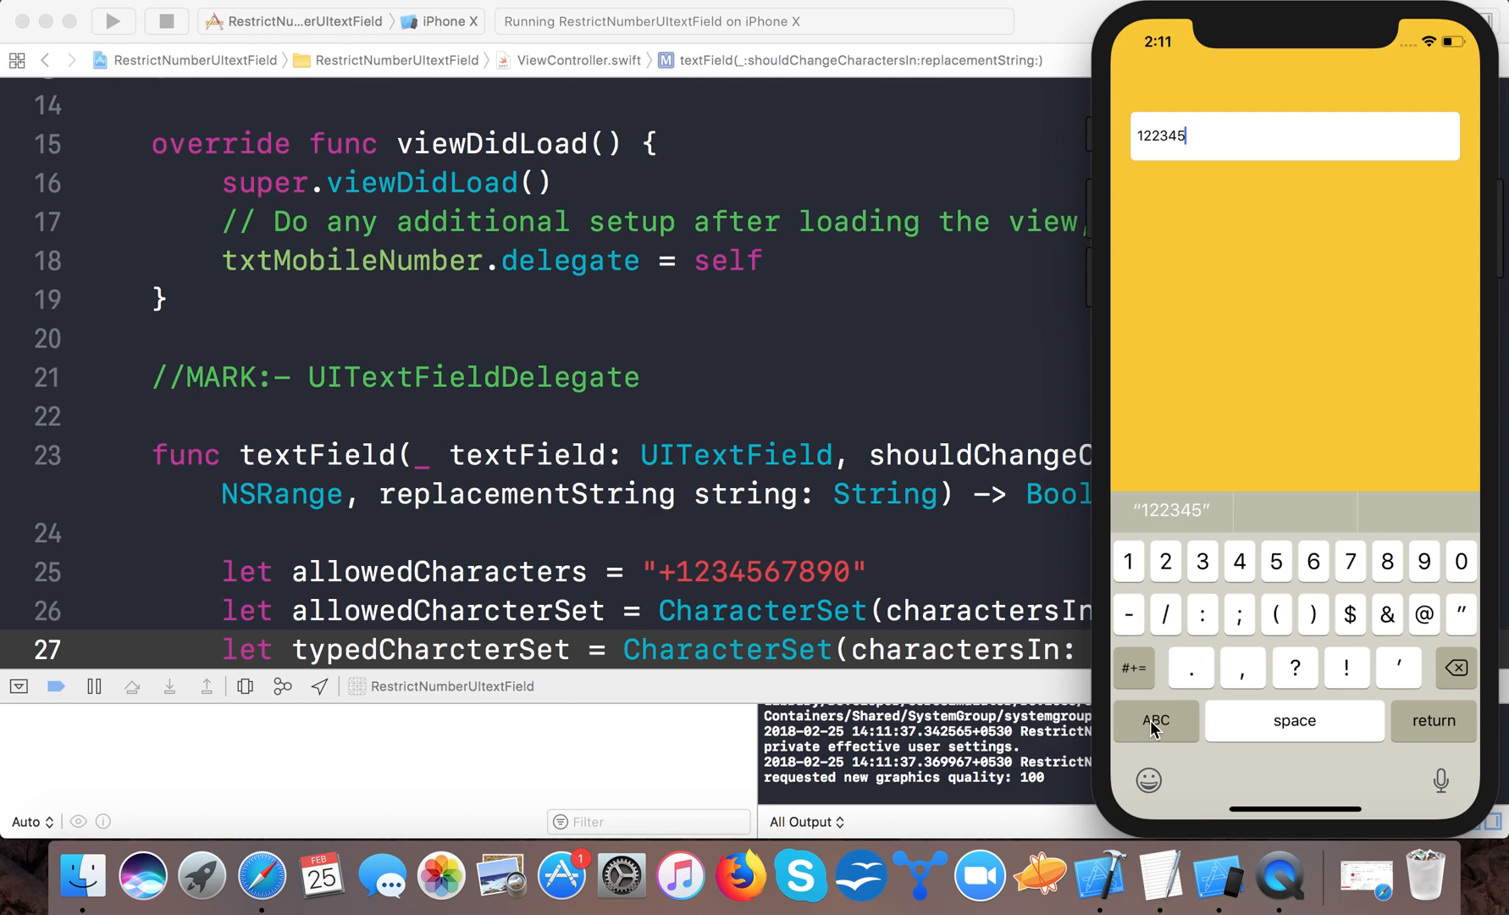
click(1134, 667)
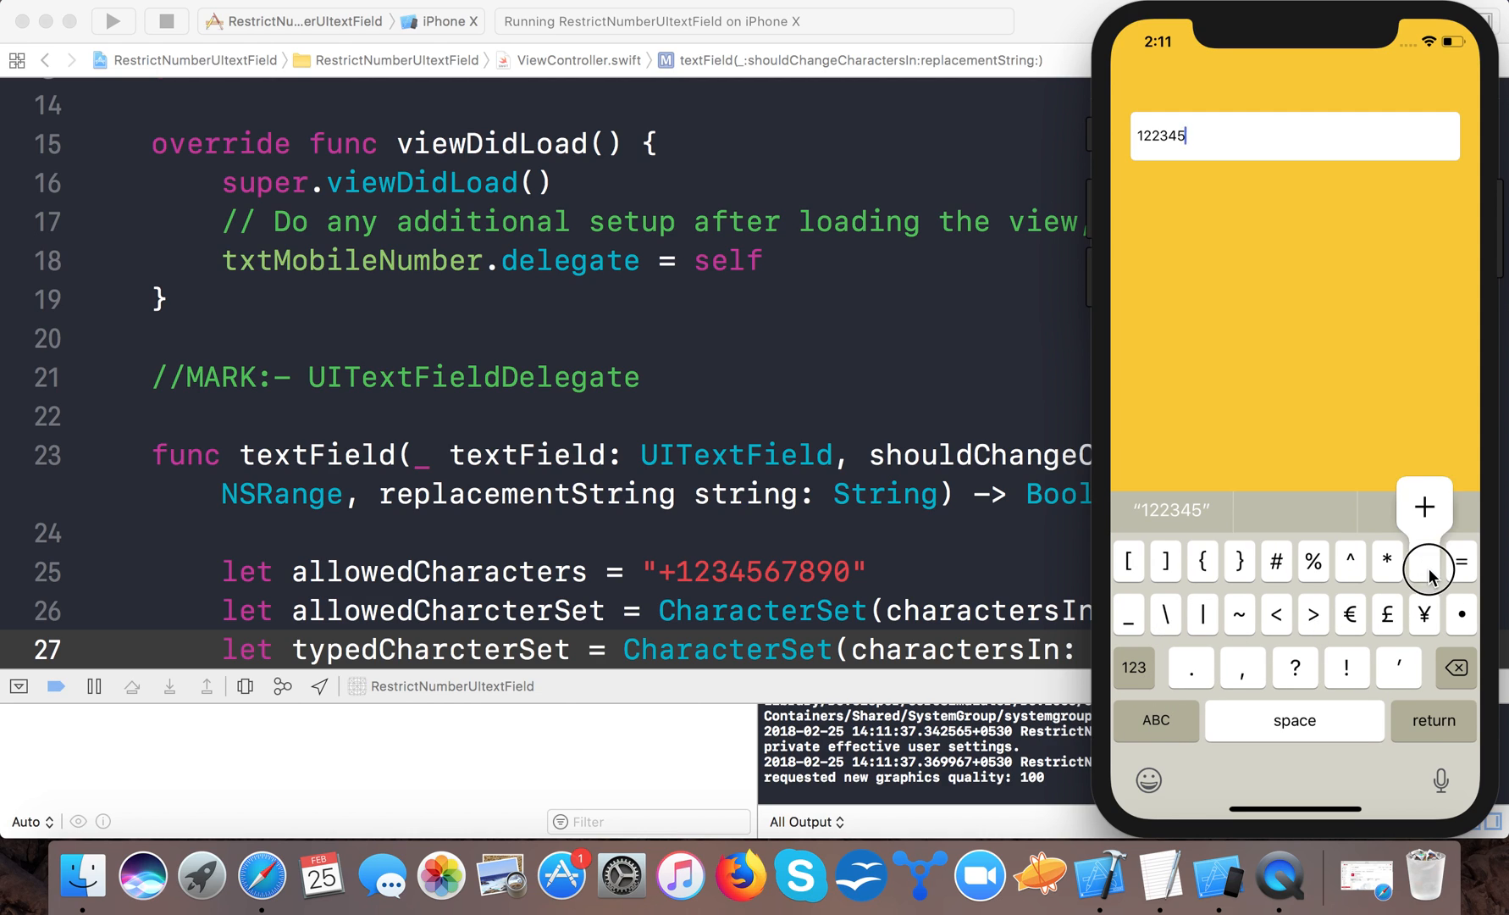
click(1424, 562)
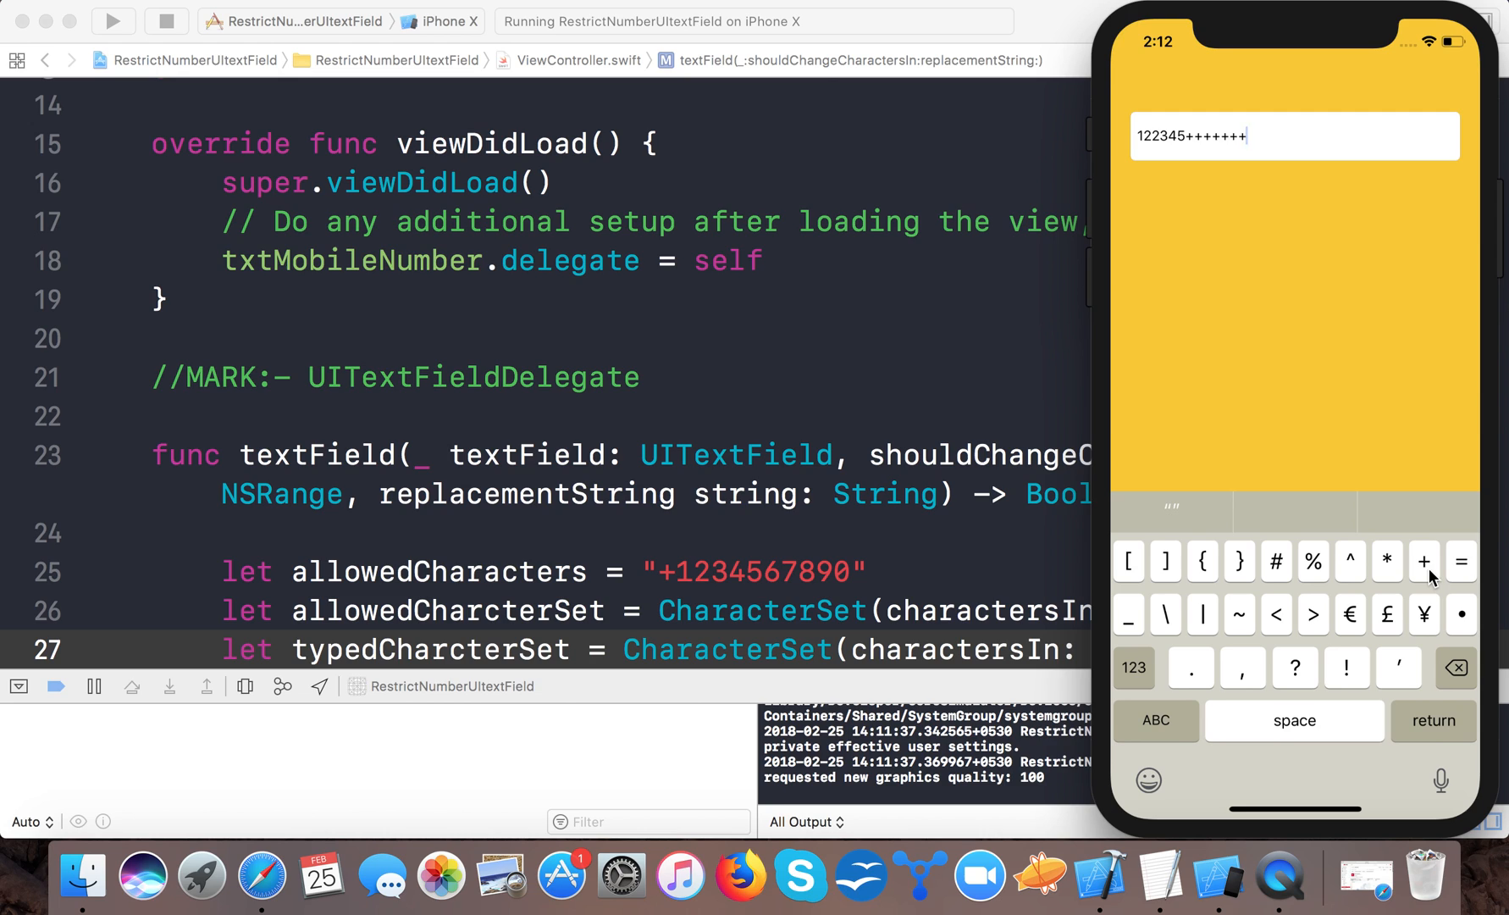
mouse_move(1054, 573)
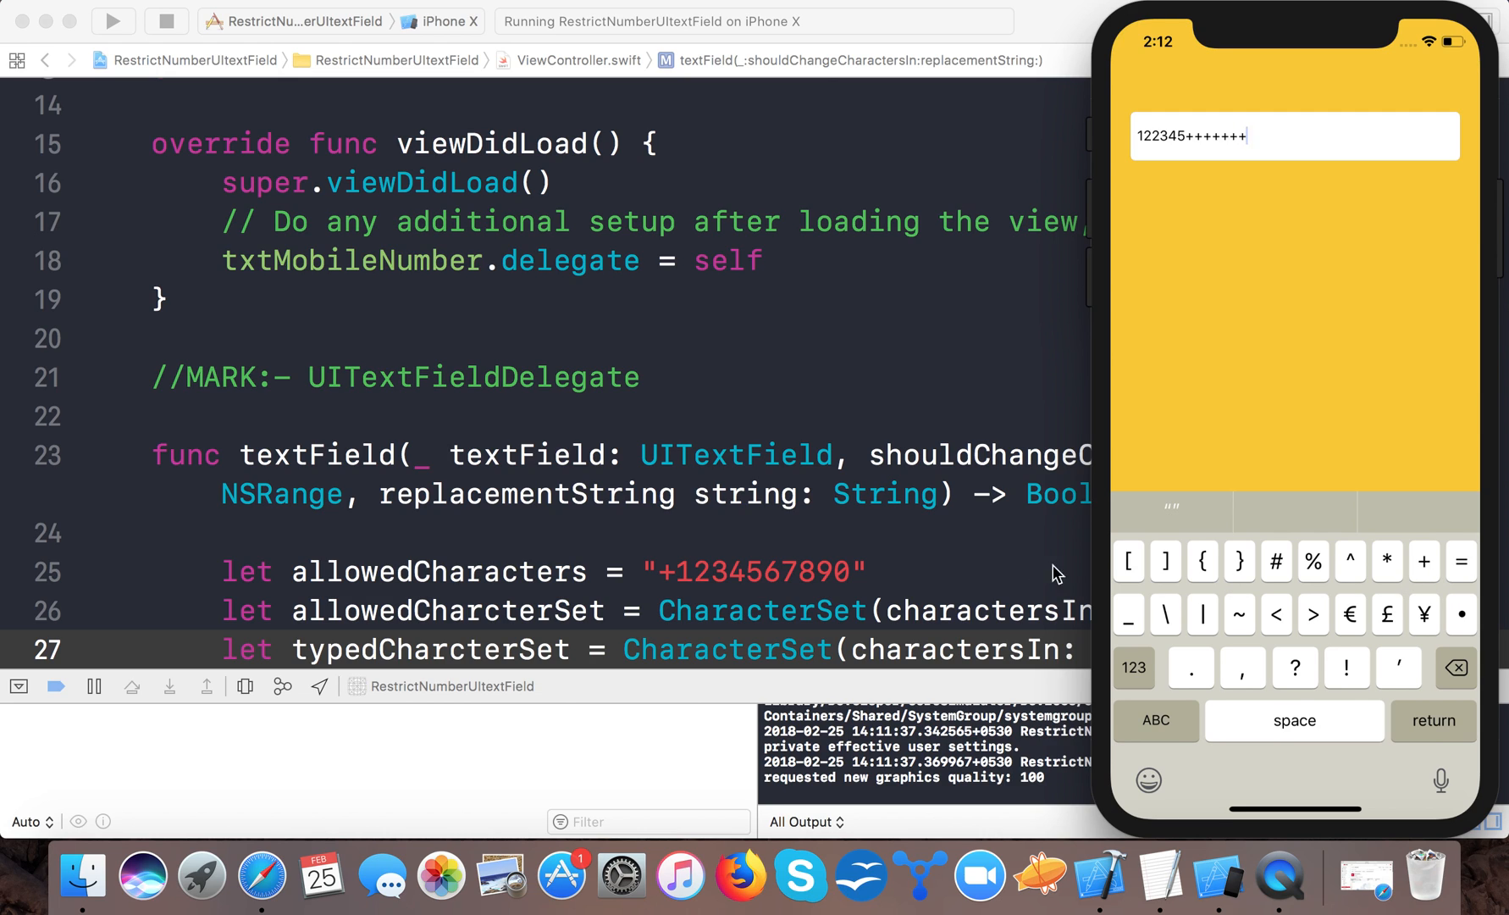
click(1454, 668)
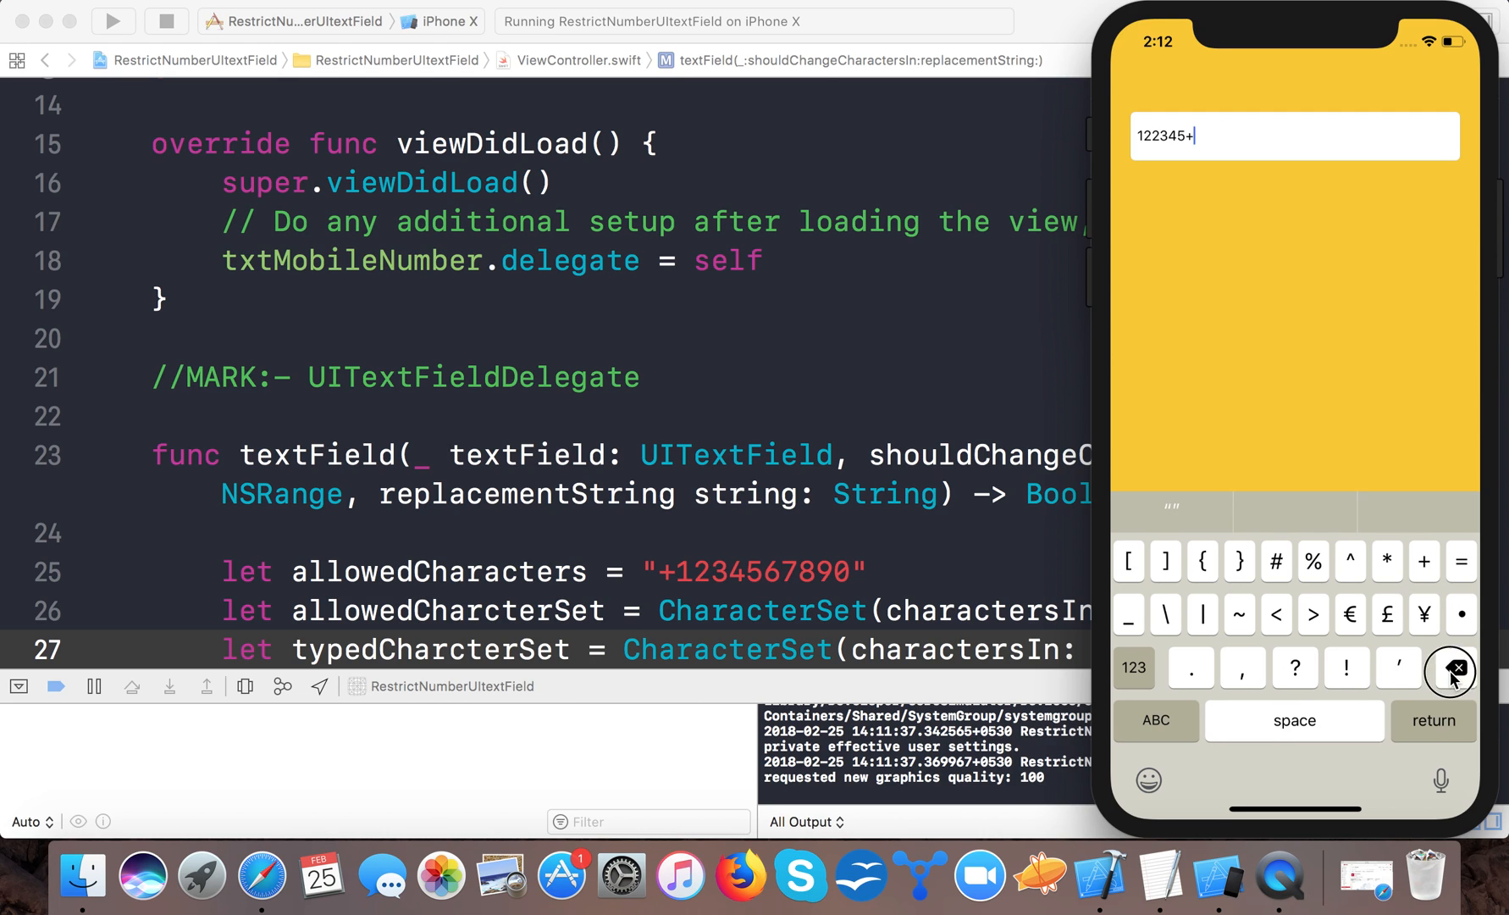
click(1451, 668)
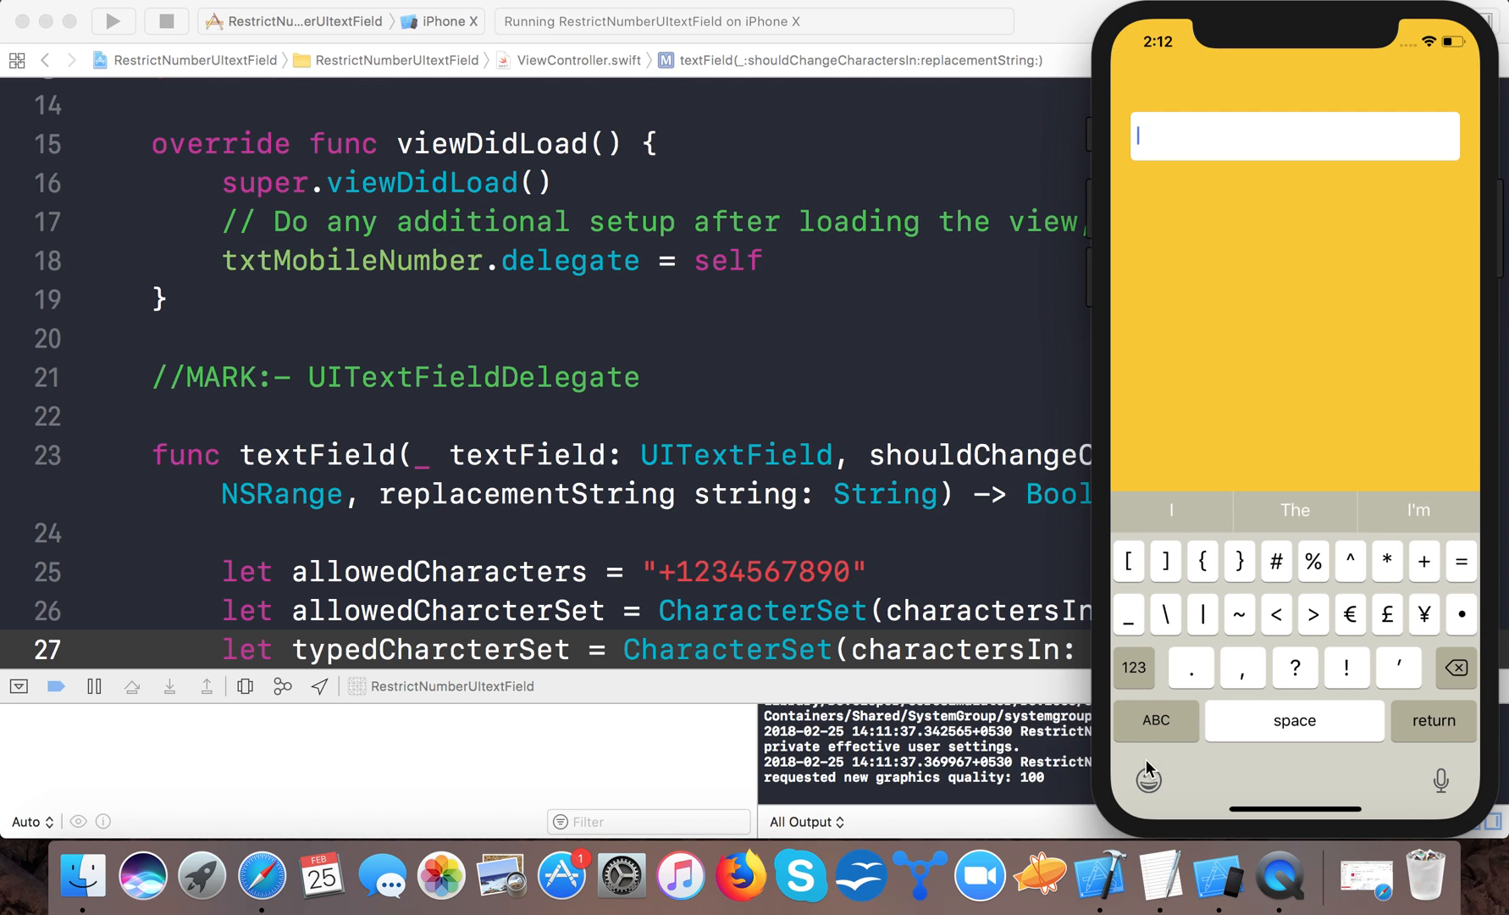
click(1155, 720)
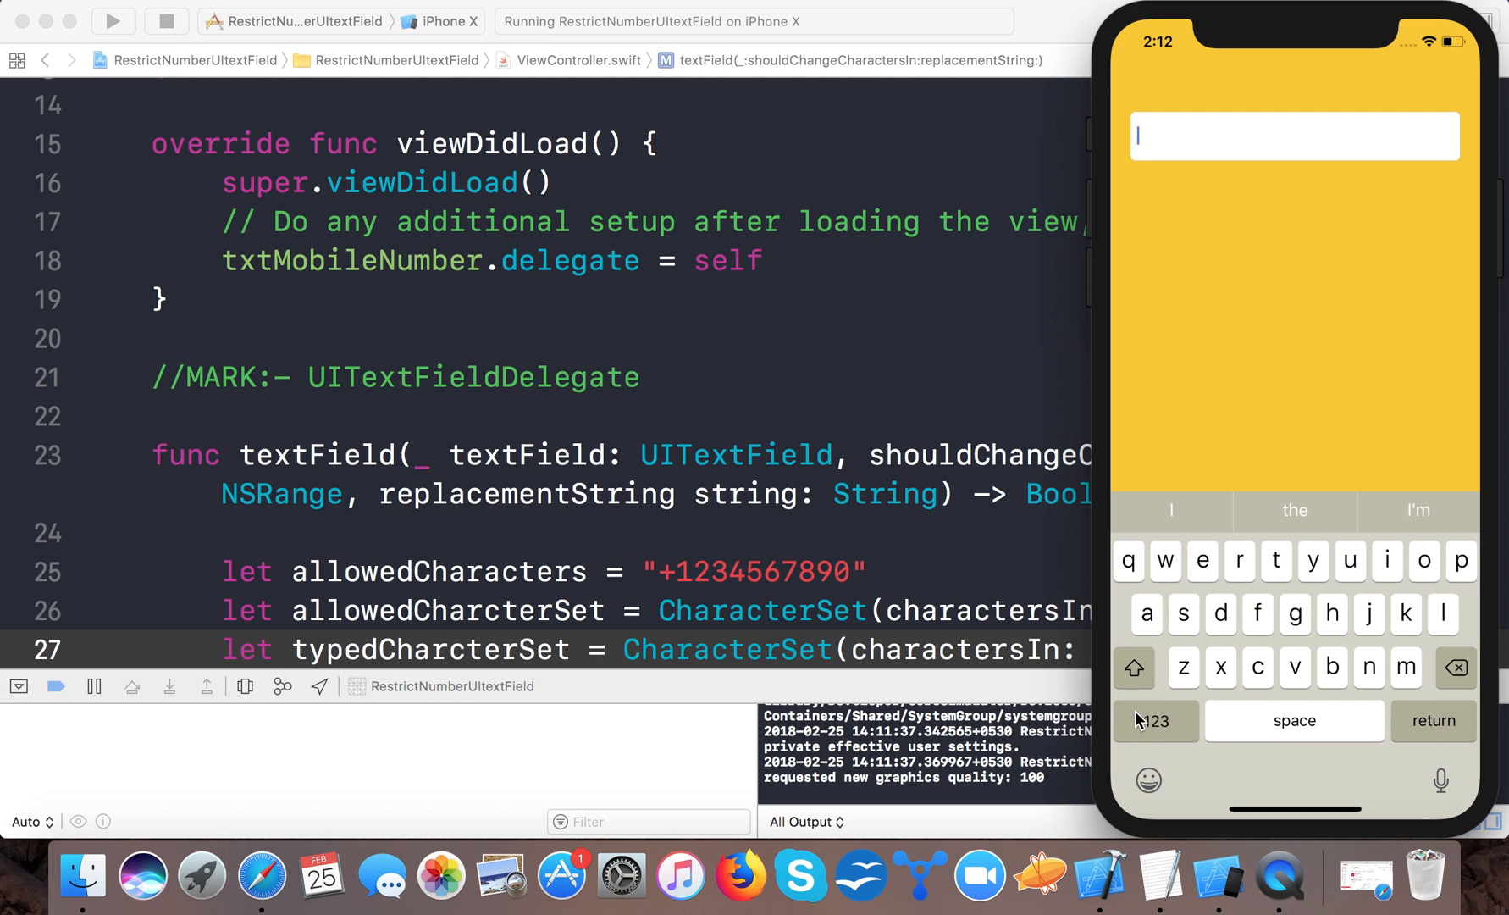
click(1156, 720)
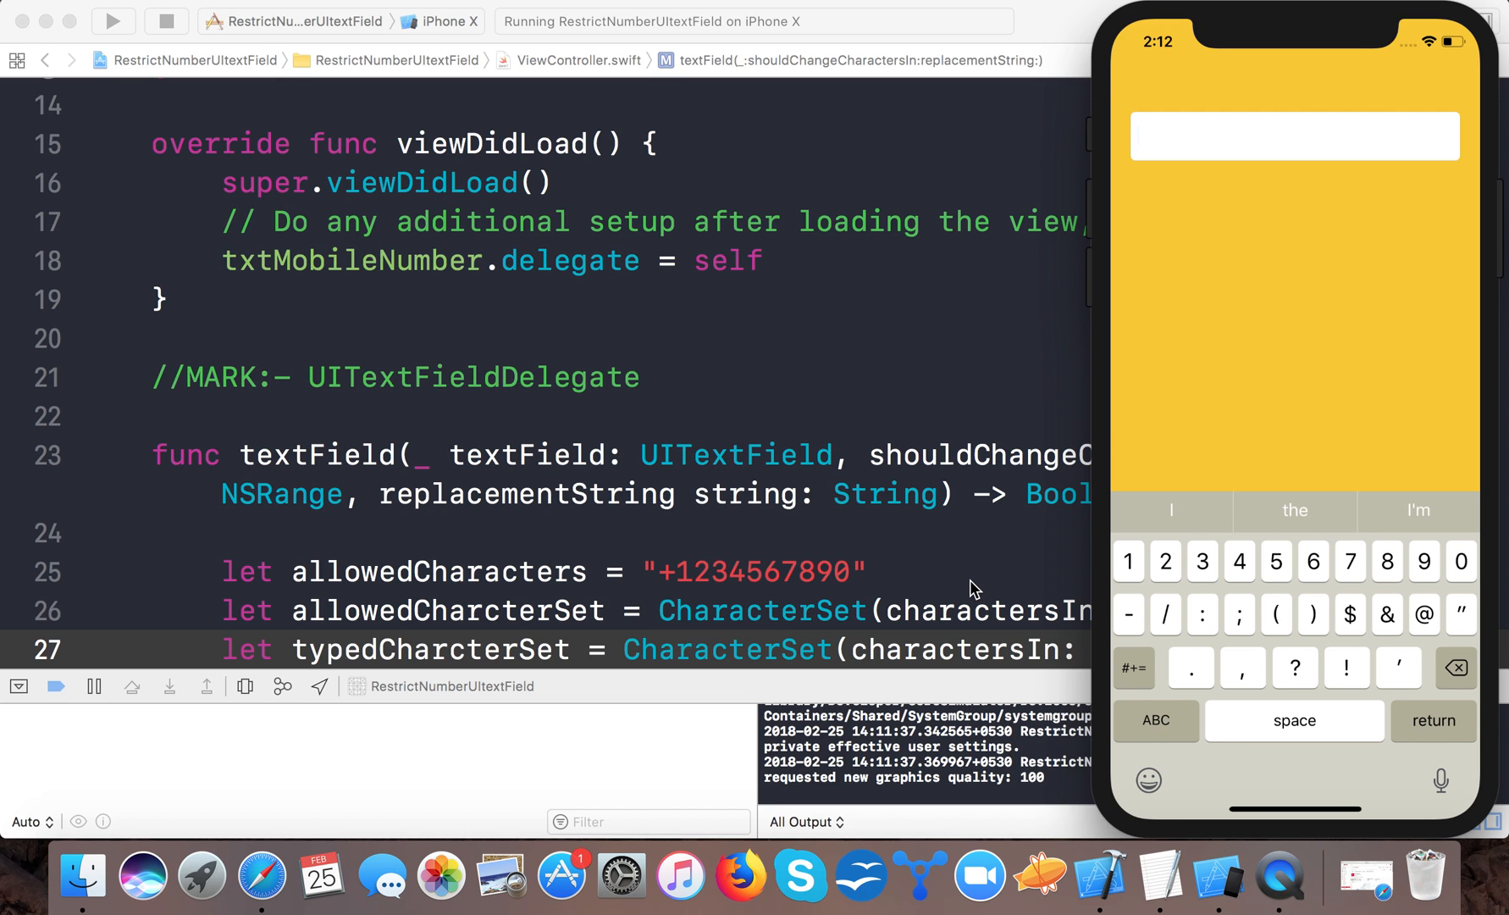
Return to ViewController.swift and place the cursor at the end of line 27.
scroll(down, 3)
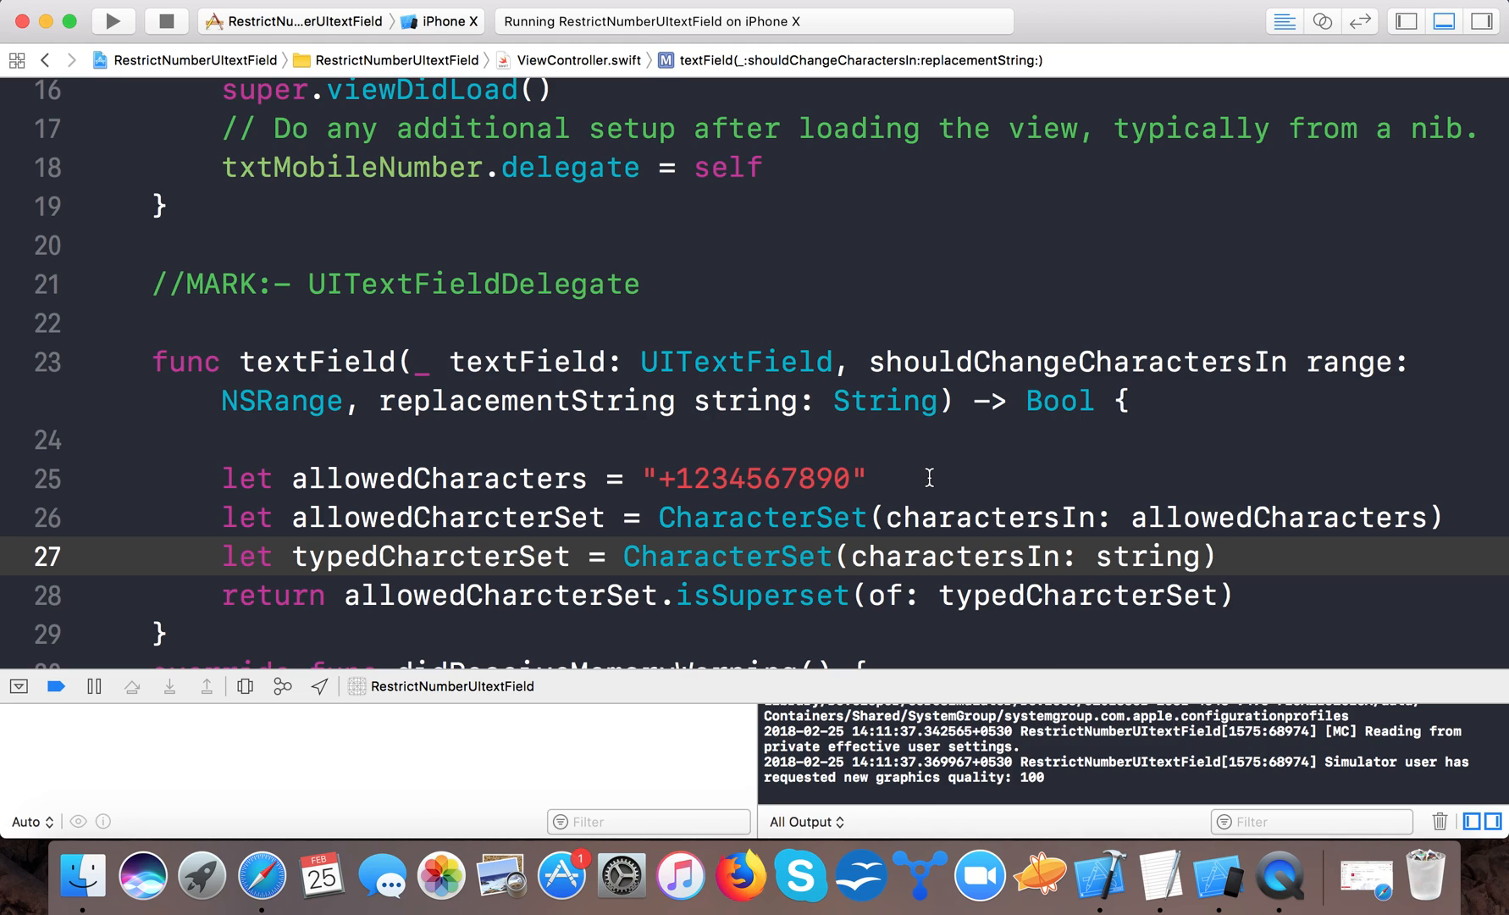
click(1218, 555)
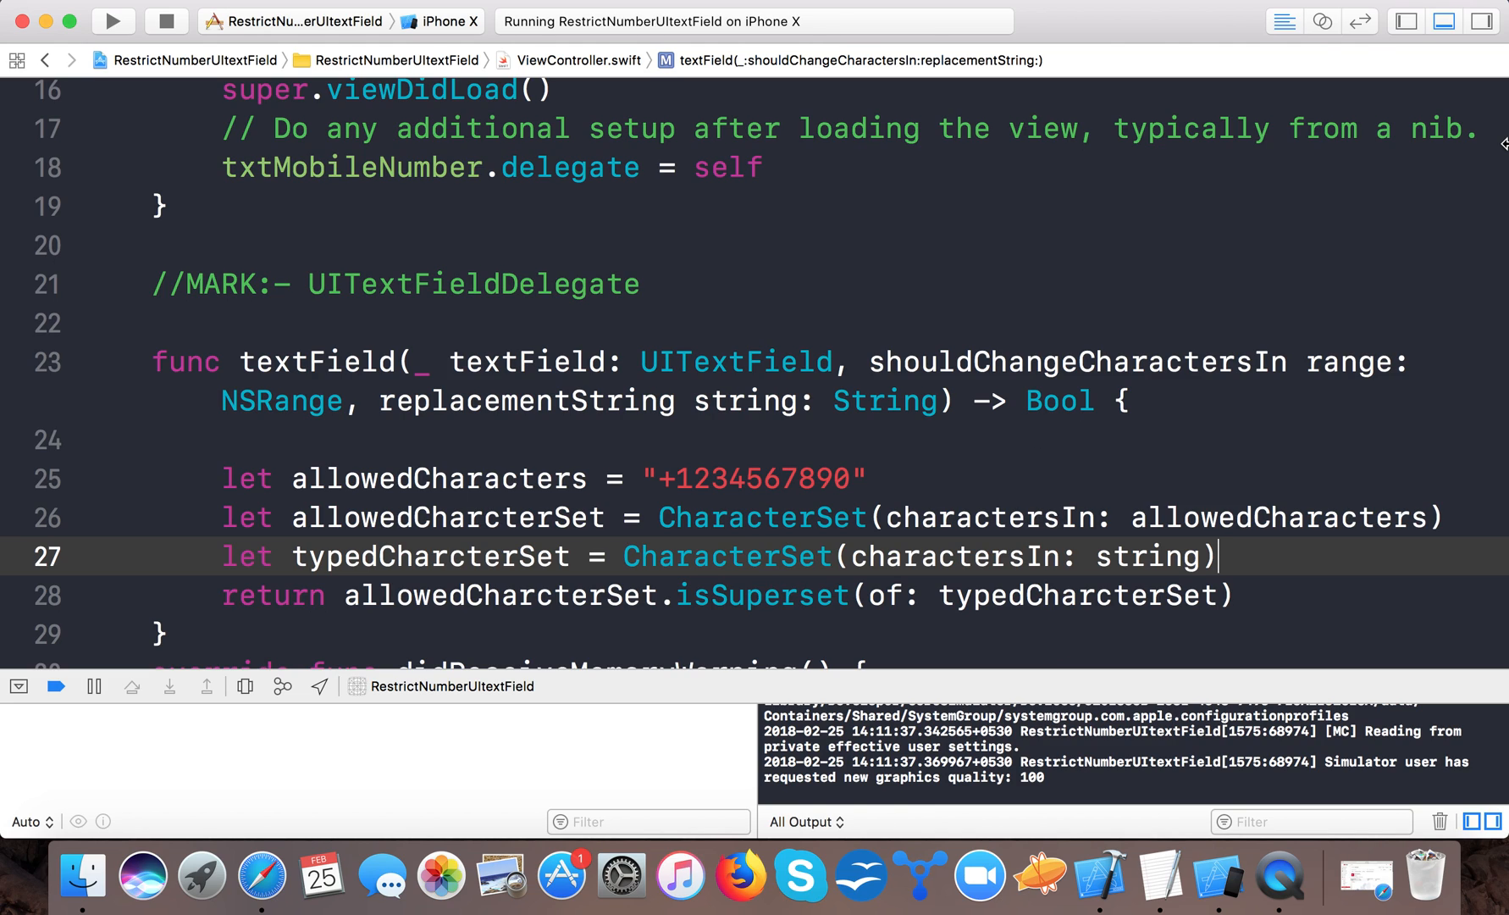